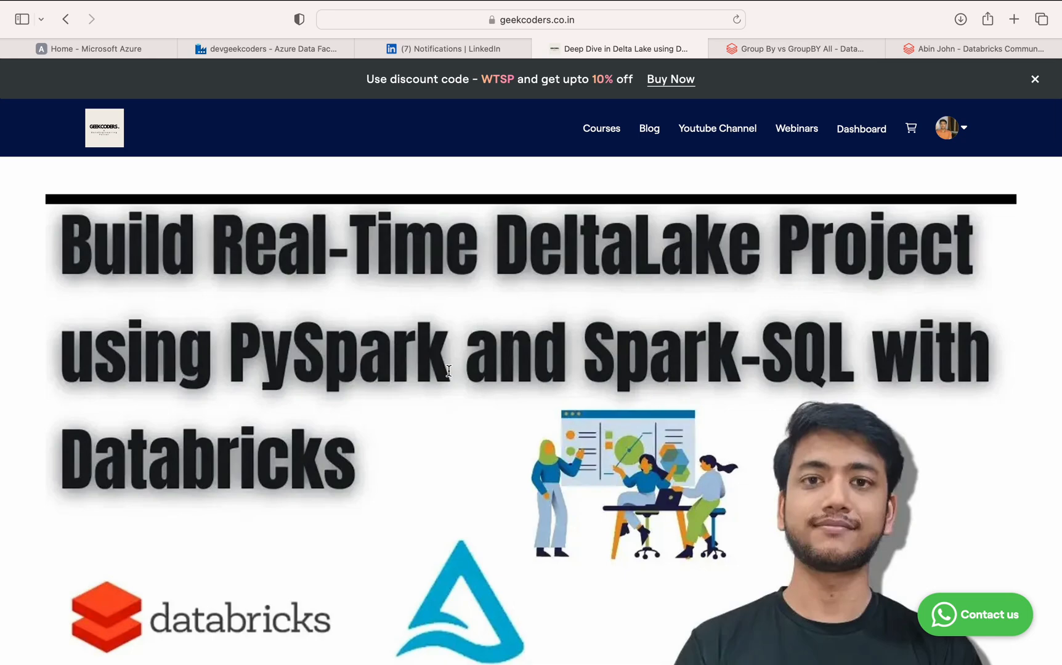
mouse_move(431, 414)
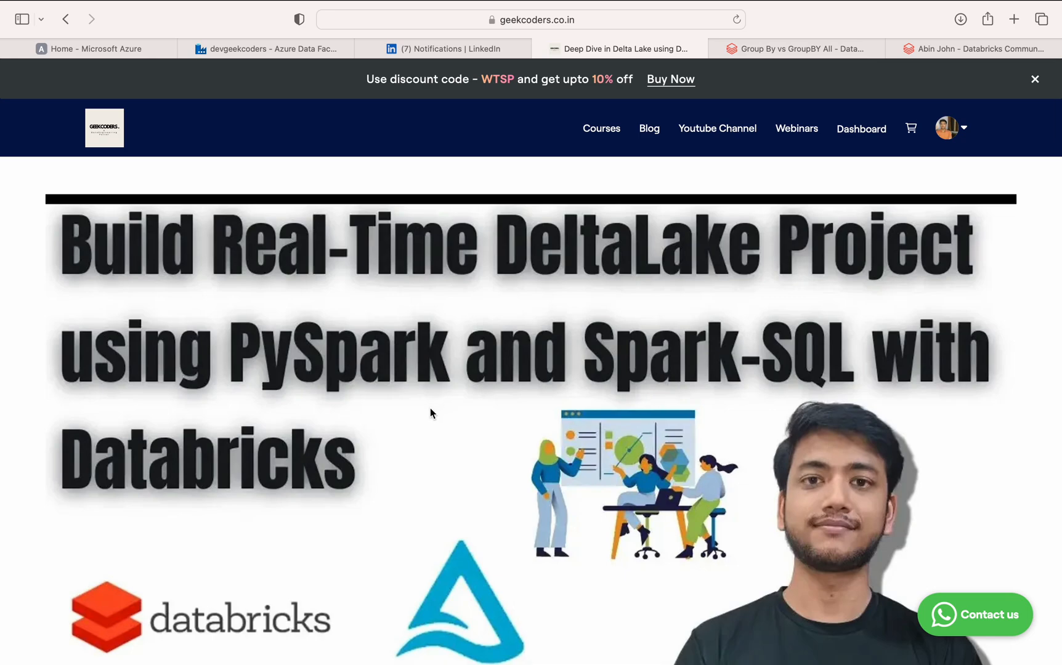
Scroll the Delta Lake course page past About the course to Module 1's session list
scroll("down", 3)
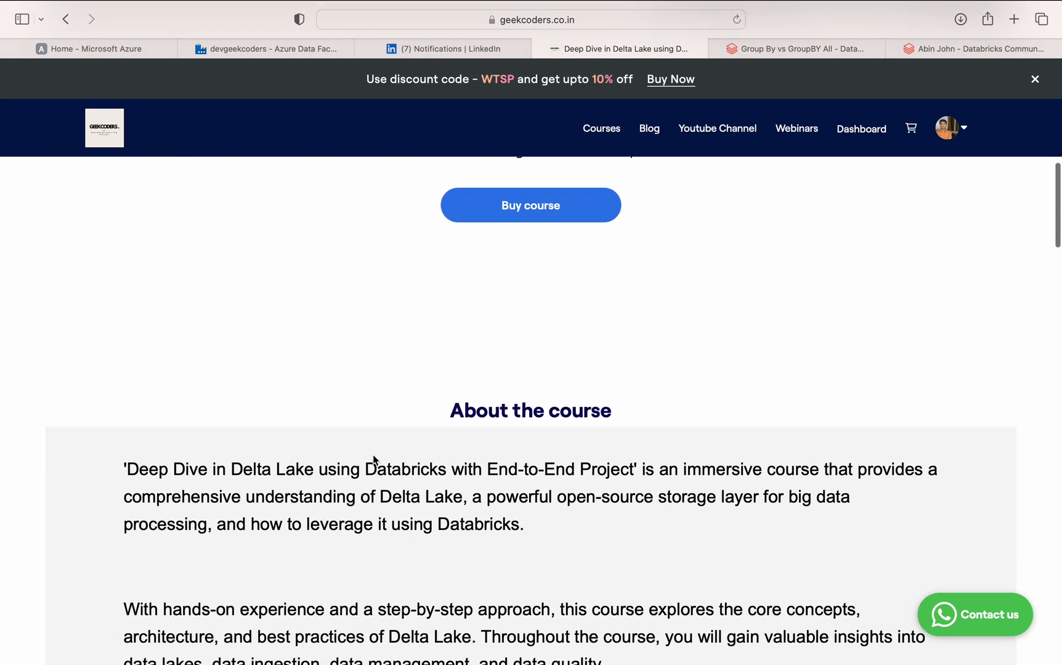
scroll("down", 3)
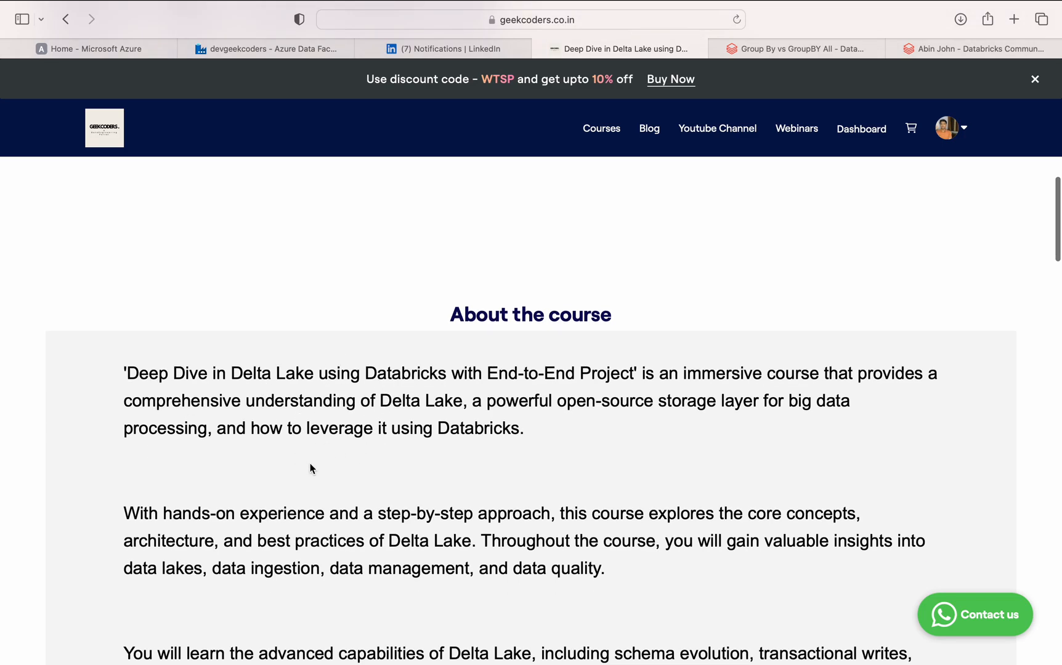
scroll("down", 3)
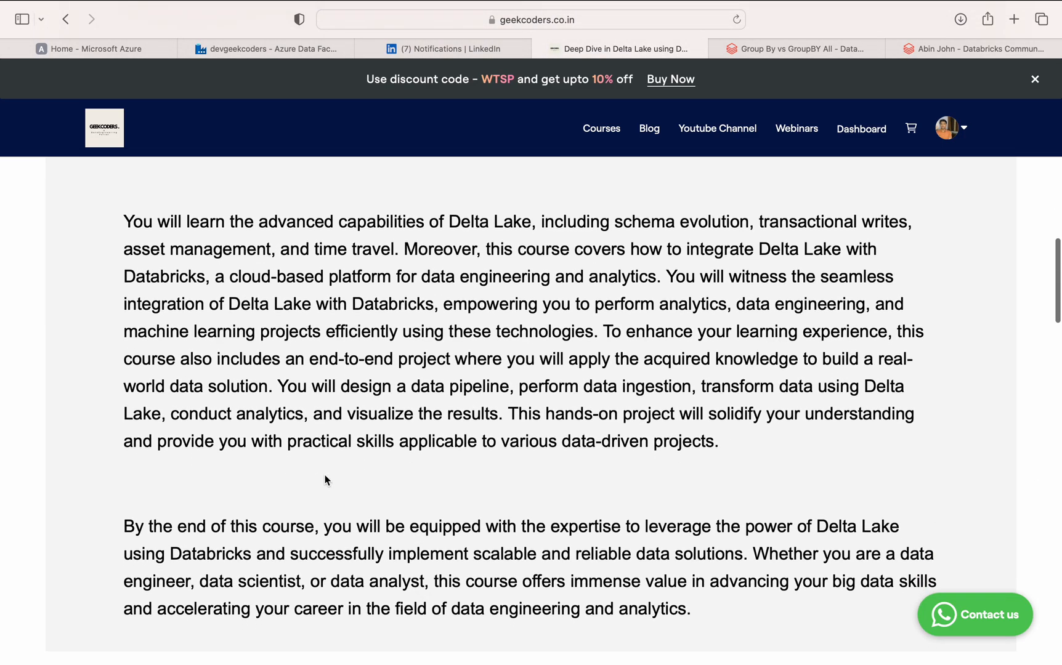
scroll("down", 3)
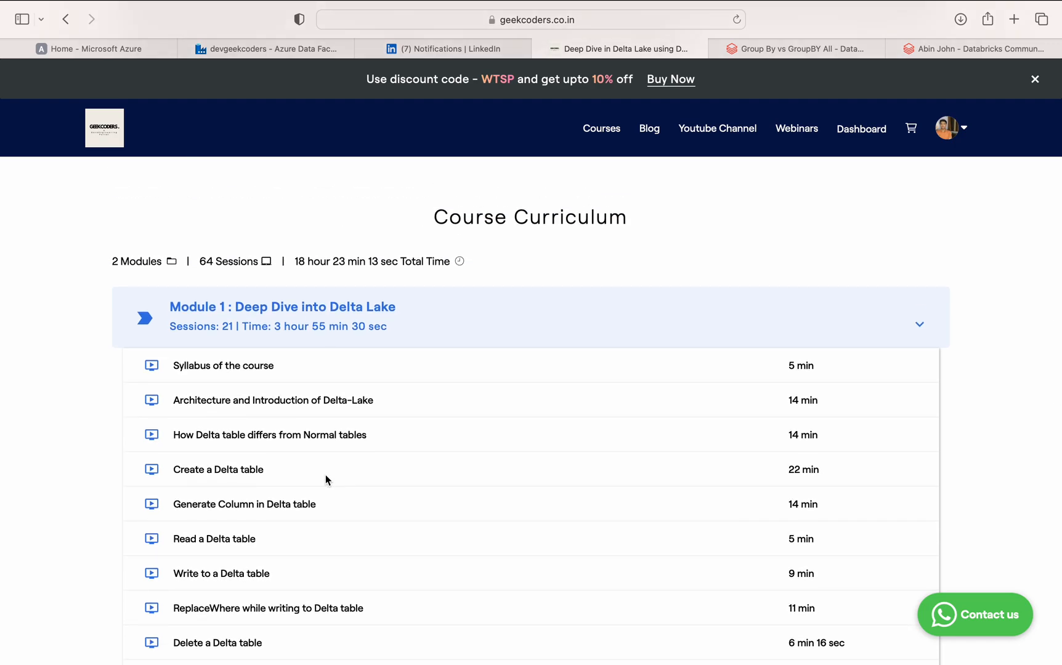
mouse_move(302, 387)
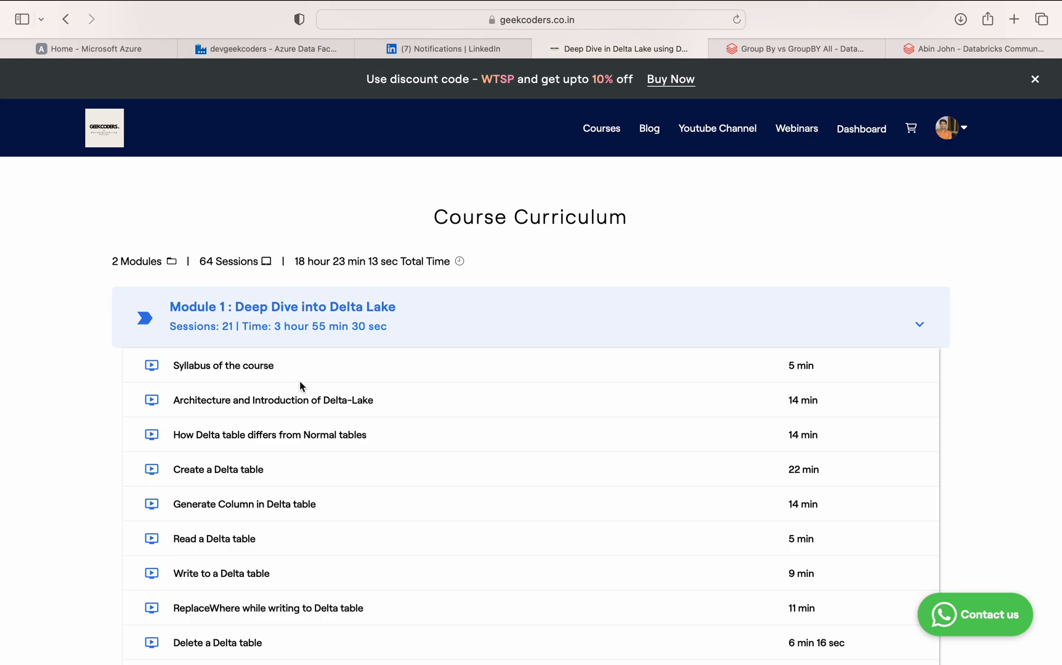
mouse_move(243, 355)
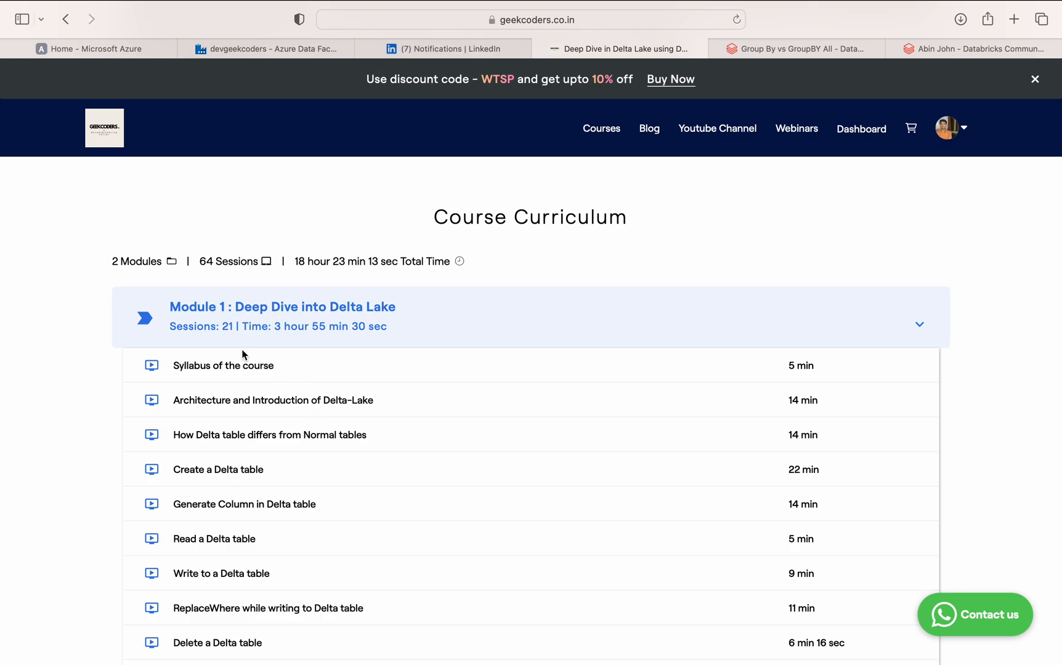
mouse_move(258, 359)
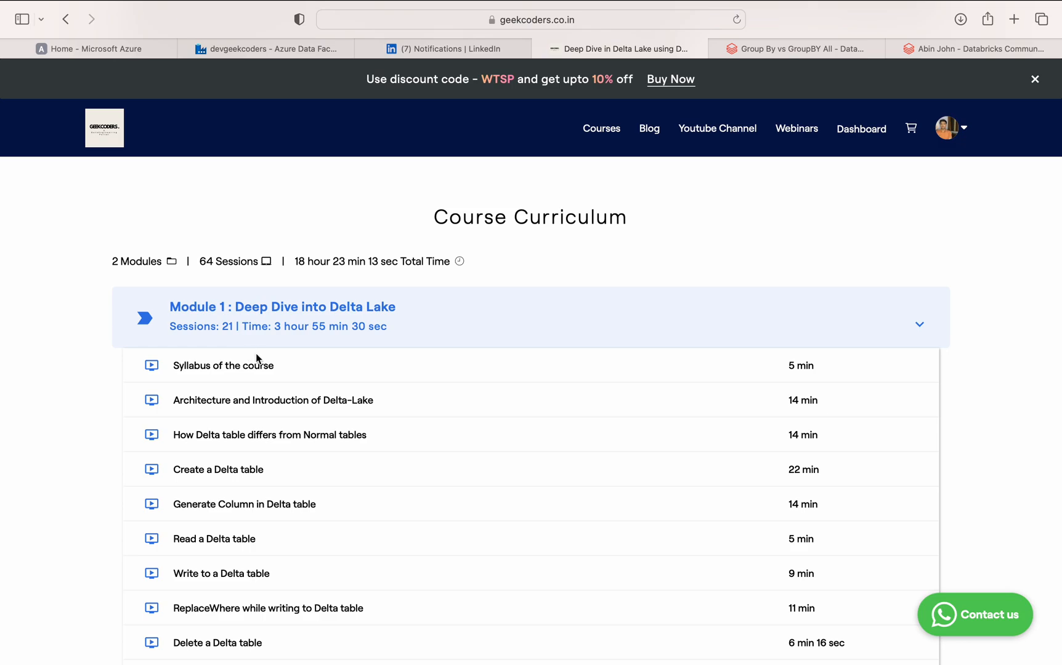
mouse_move(268, 346)
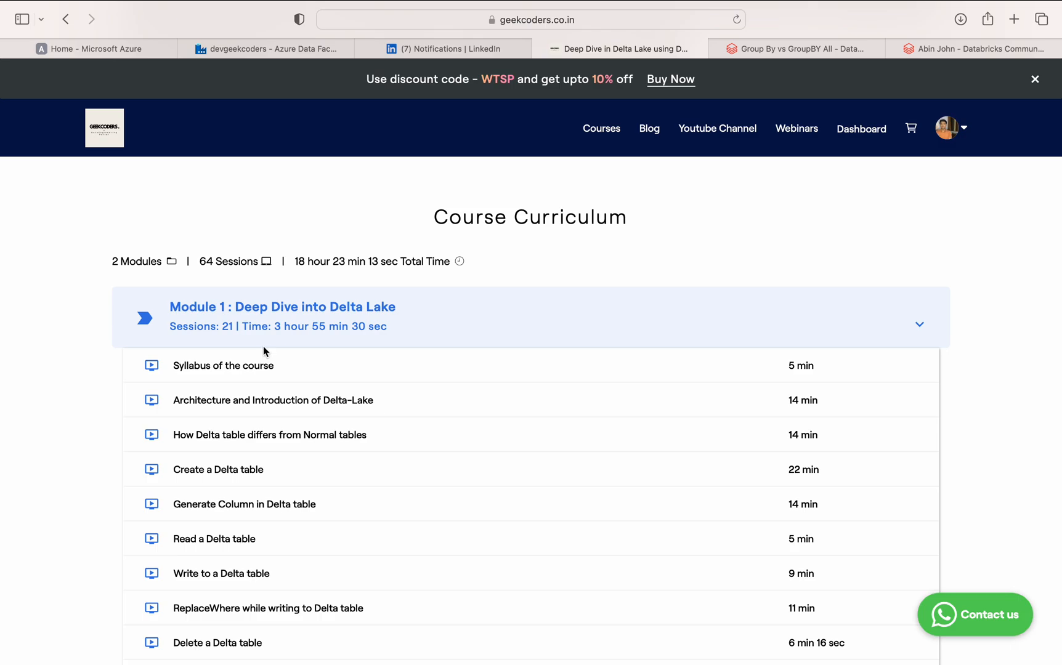
Scroll through Module 2: End to End Project sessions down to the Cleansing Raw tables lessons
scroll("down", 3)
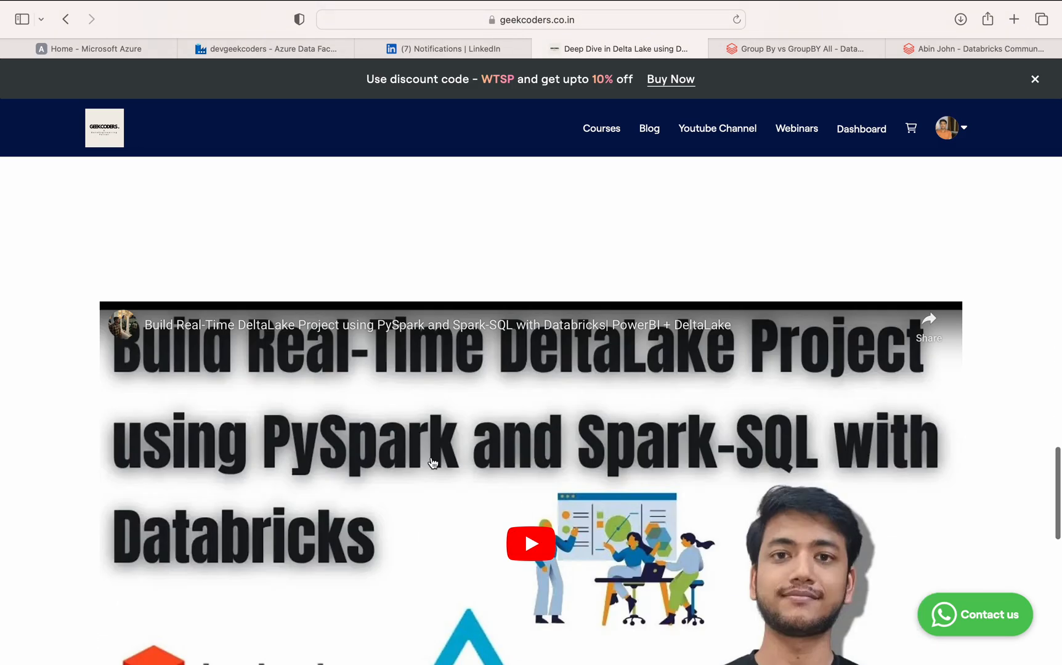
scroll("down", 3)
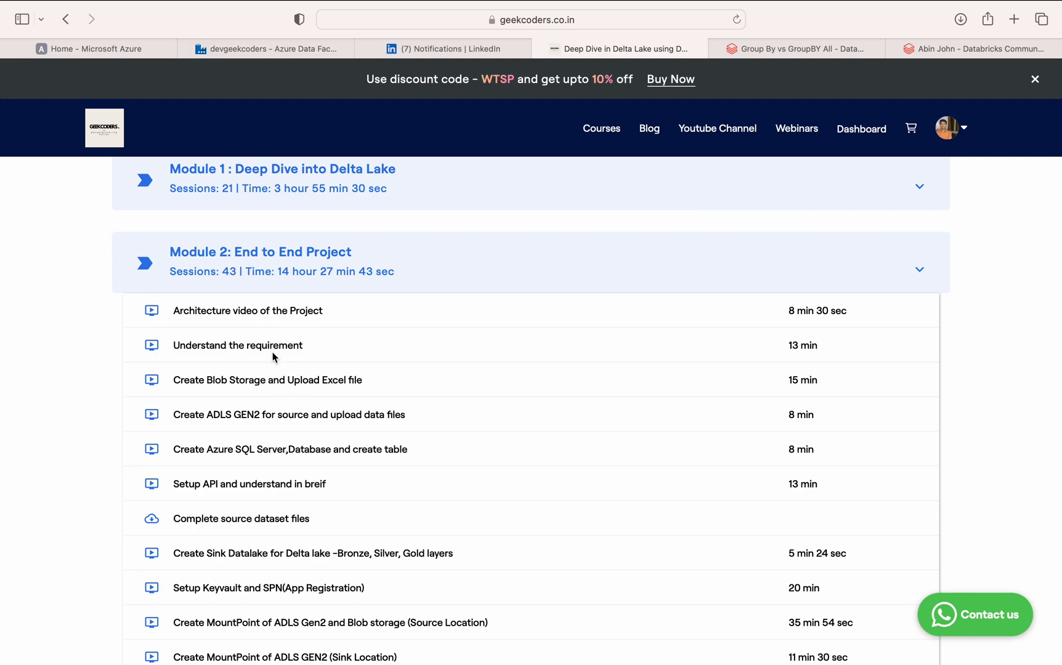
mouse_move(287, 334)
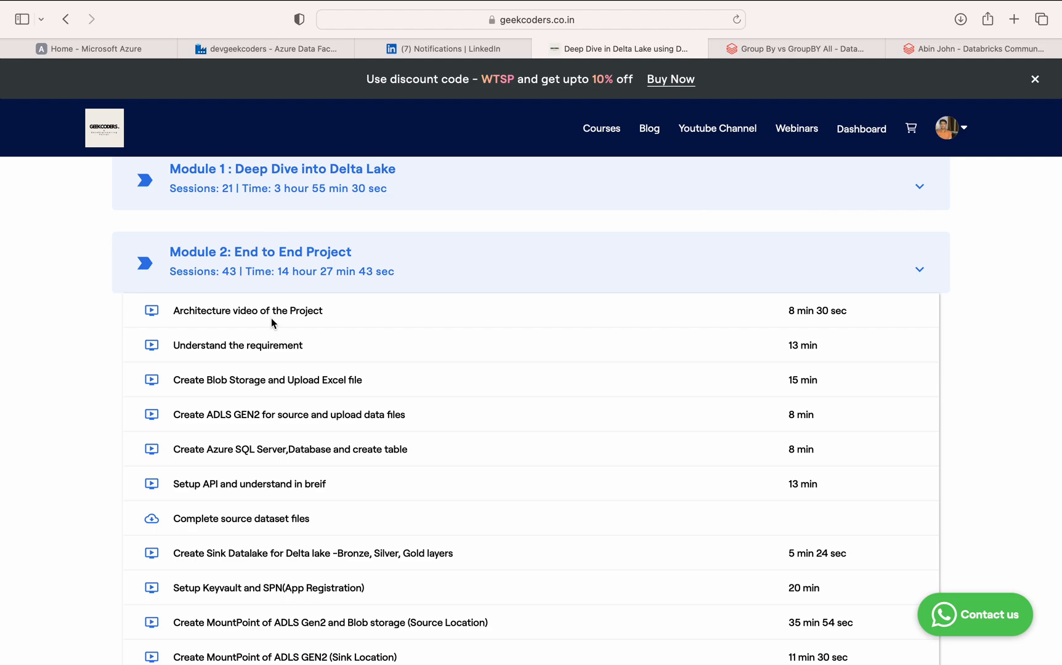
mouse_move(217, 359)
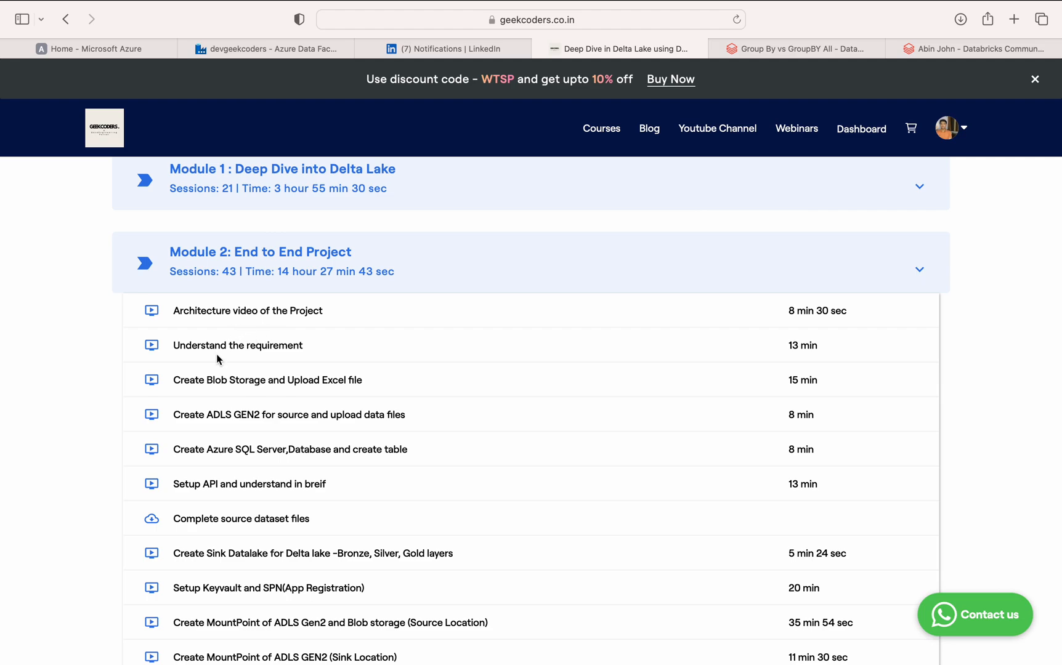
mouse_move(237, 405)
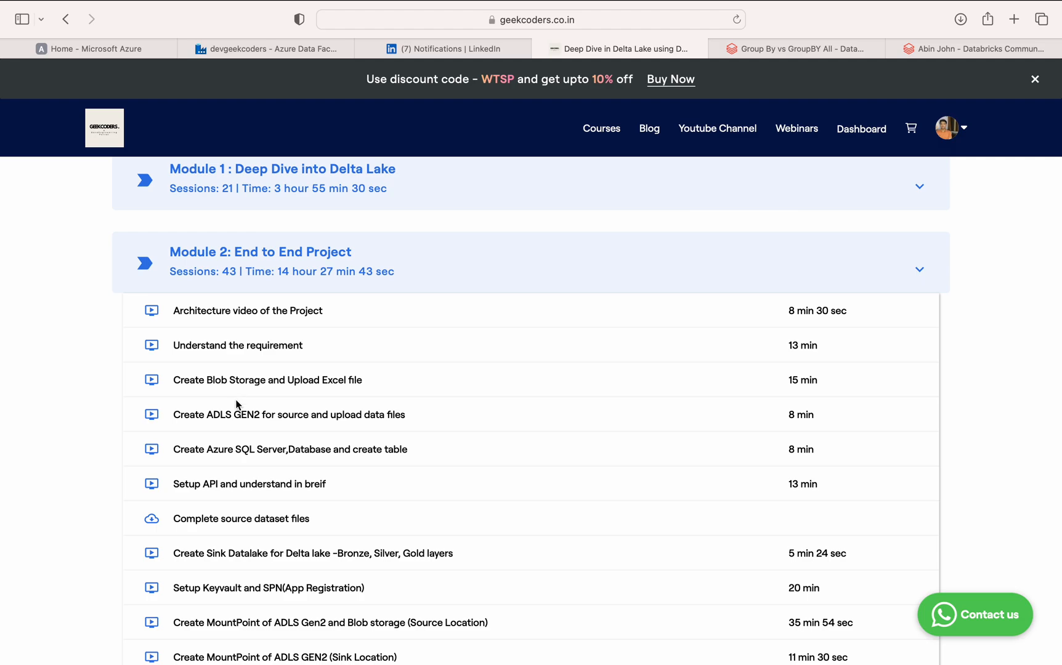
scroll("down", 3)
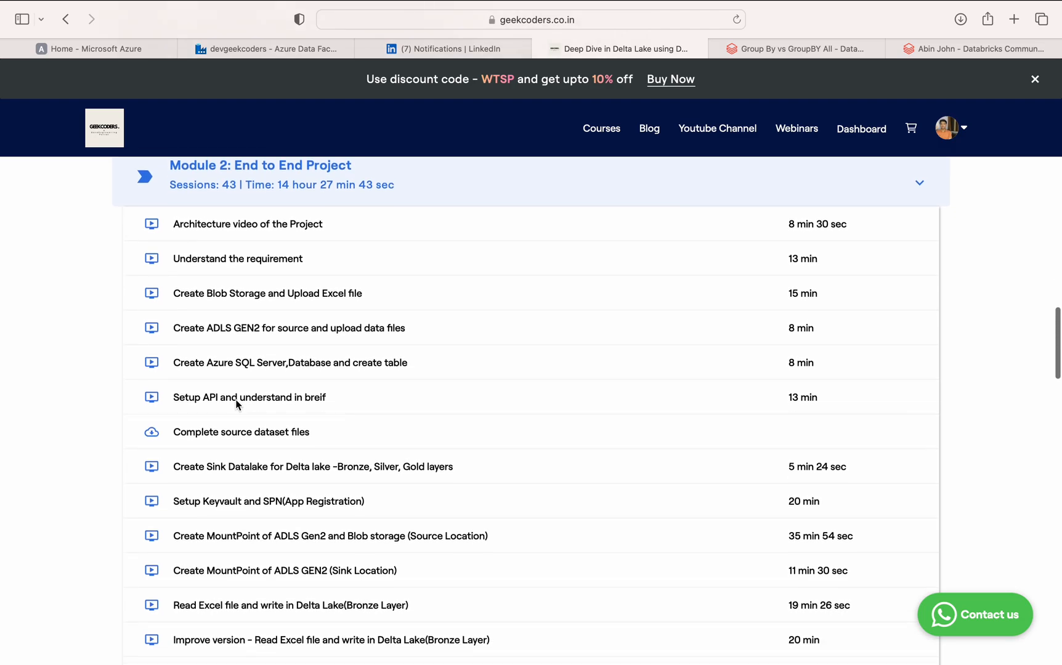
scroll("down", 3)
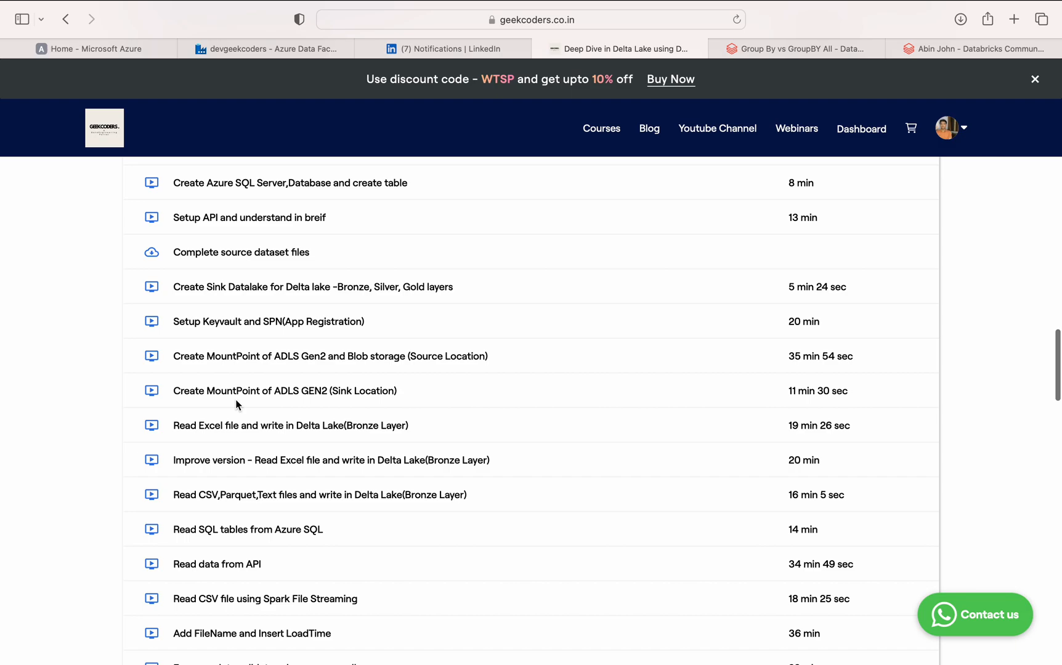
mouse_move(228, 405)
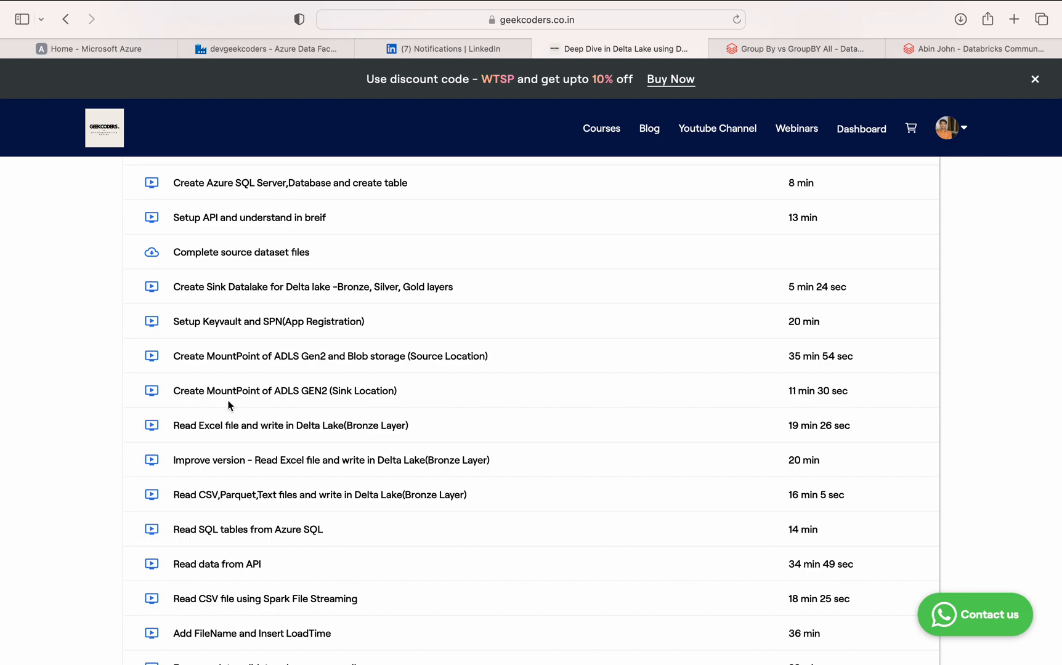
scroll("down", 3)
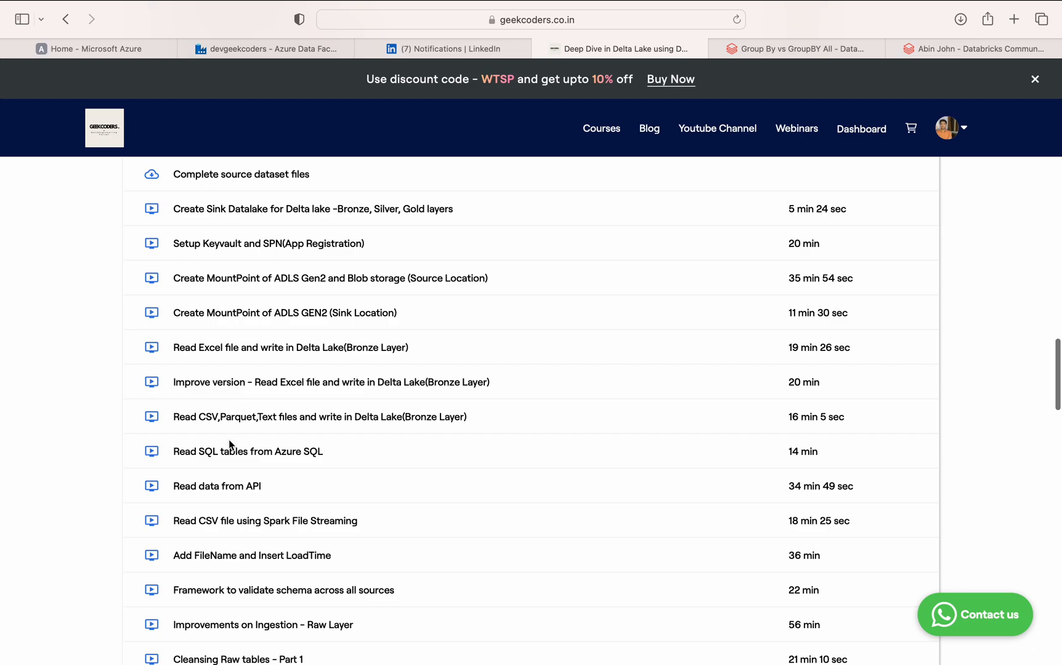
mouse_move(264, 493)
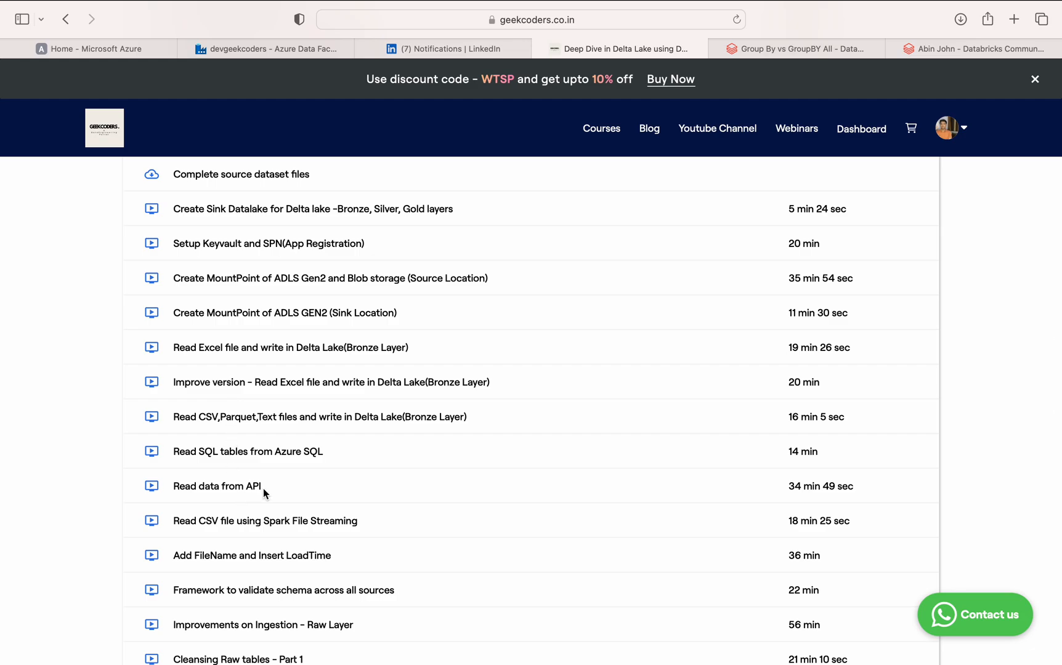
scroll("down", 3)
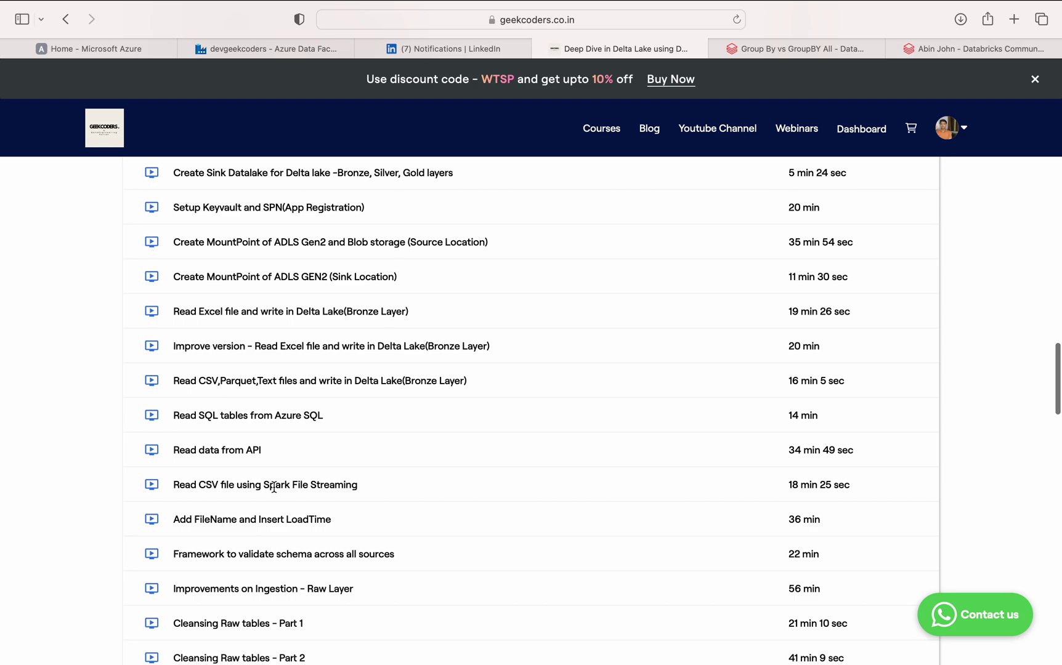
scroll("down", 3)
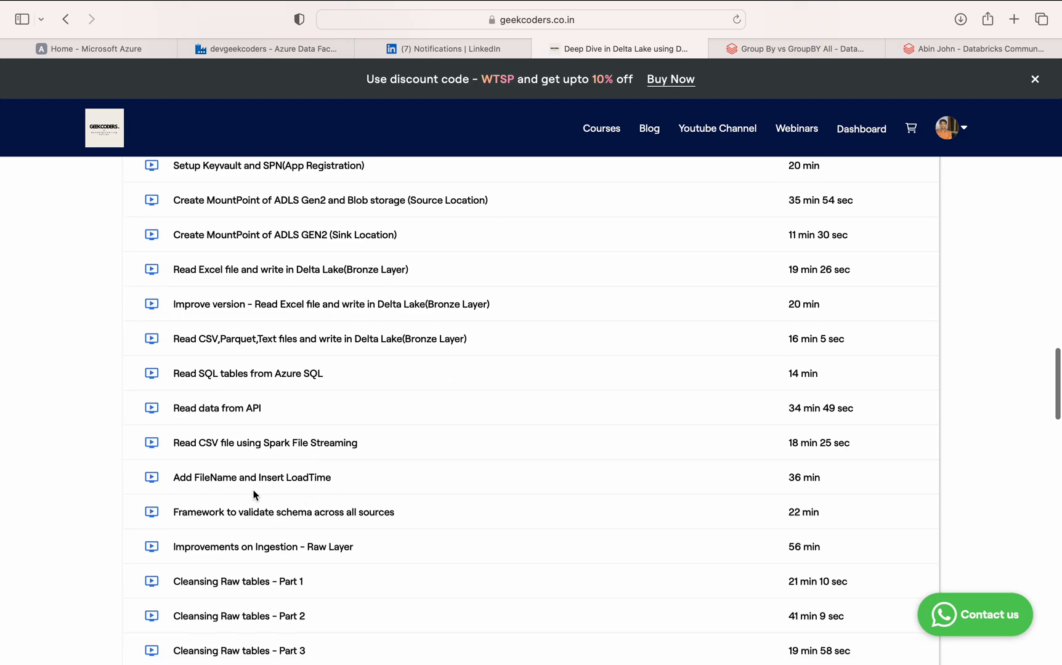
scroll("down", 3)
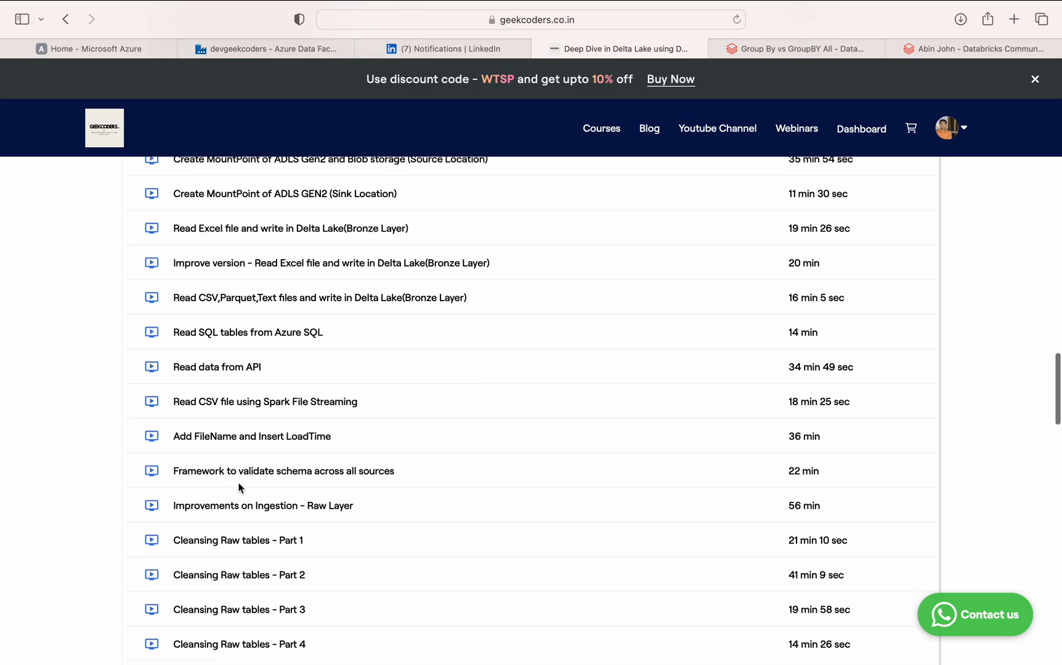
scroll("down", 3)
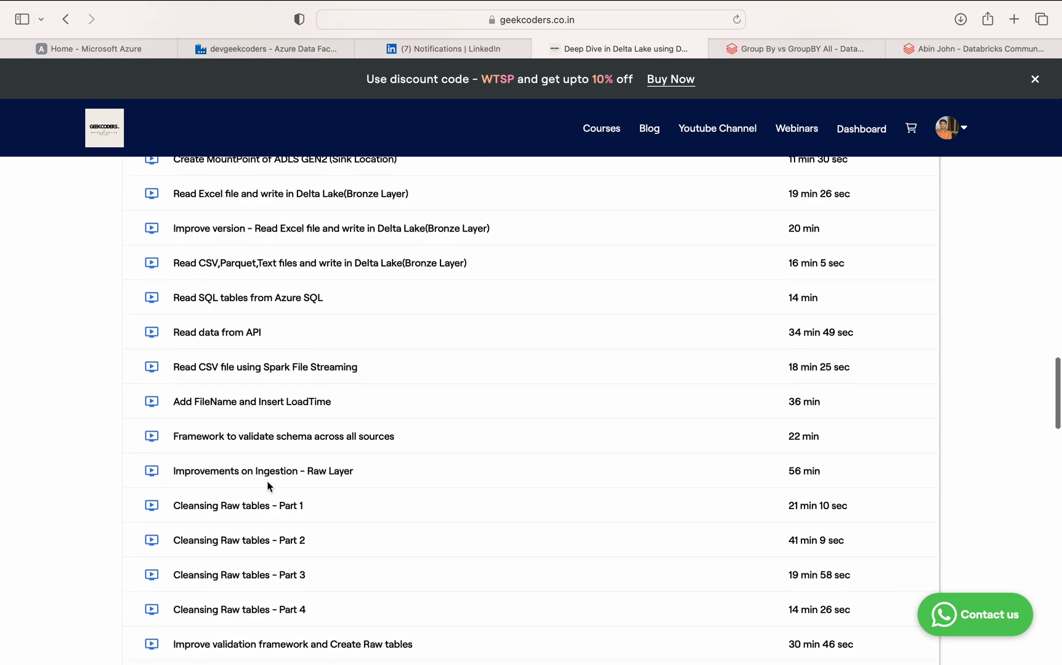
scroll("down", 3)
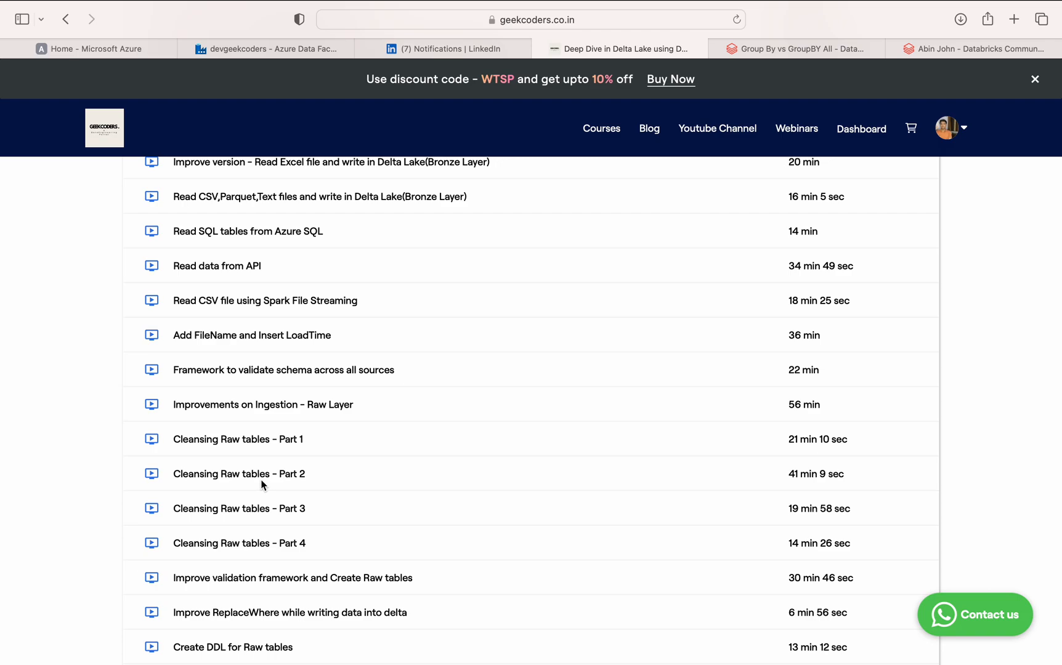
scroll("down", 3)
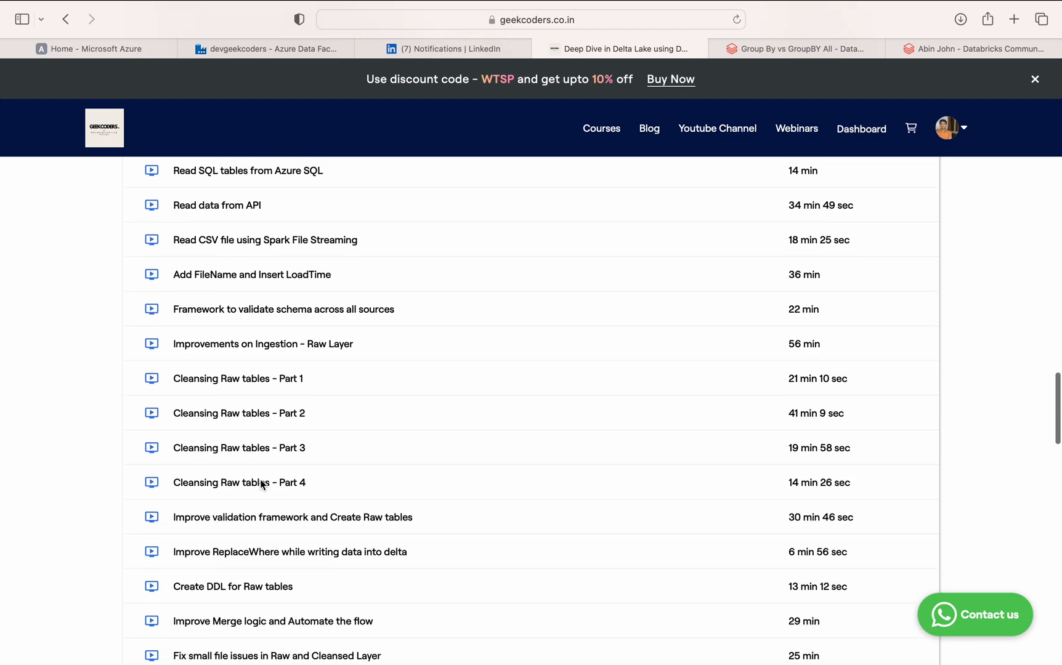
scroll("down", 3)
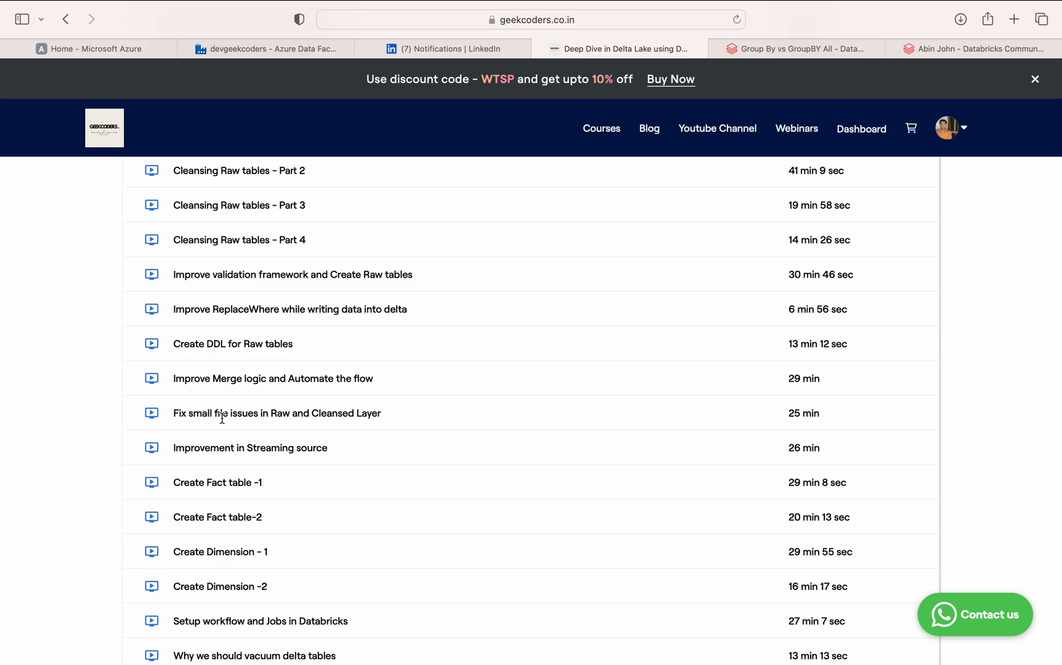
scroll("down", 3)
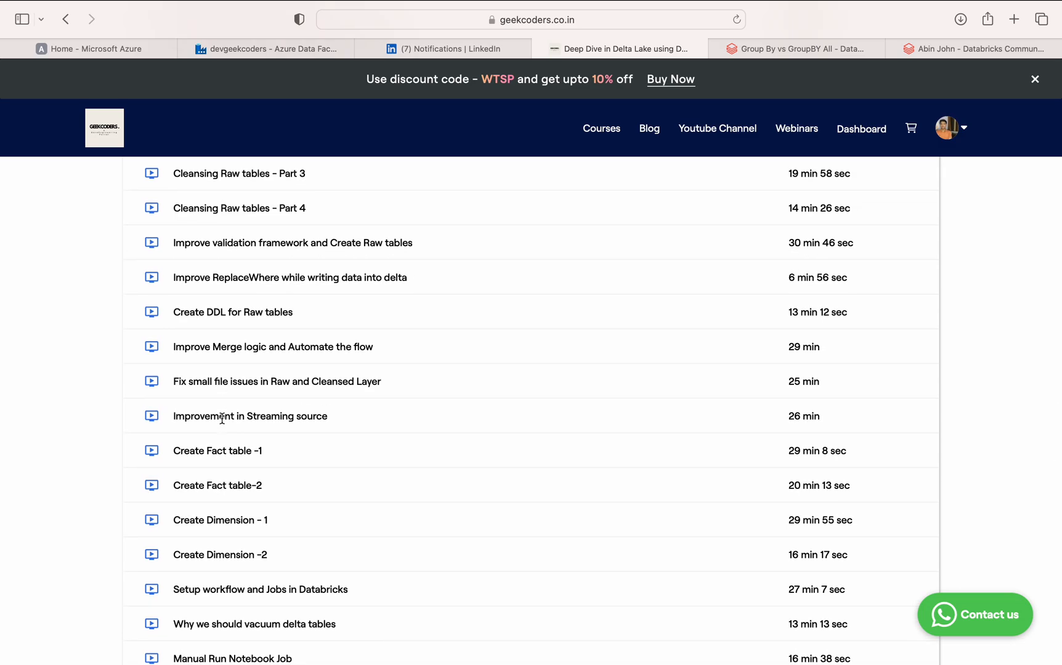
scroll("down", 3)
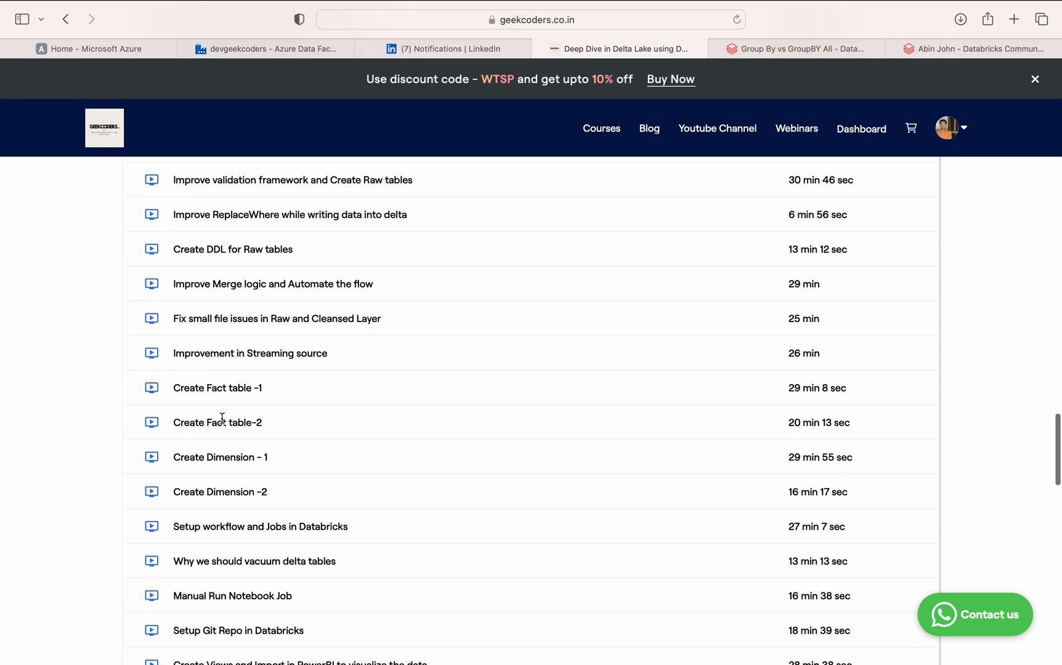
scroll("down", 3)
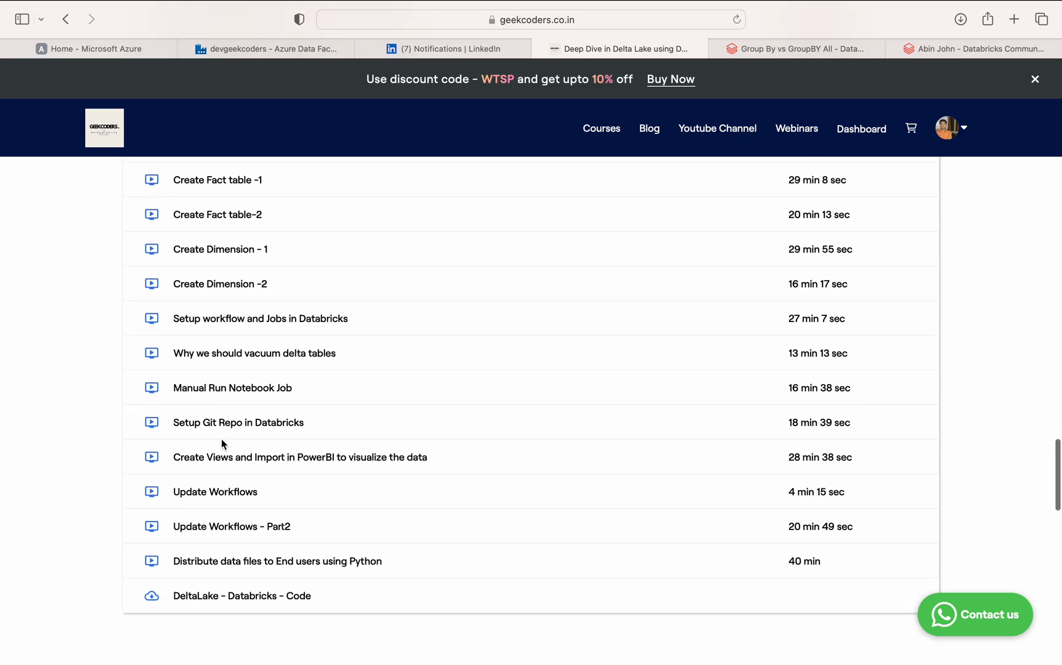
mouse_move(223, 481)
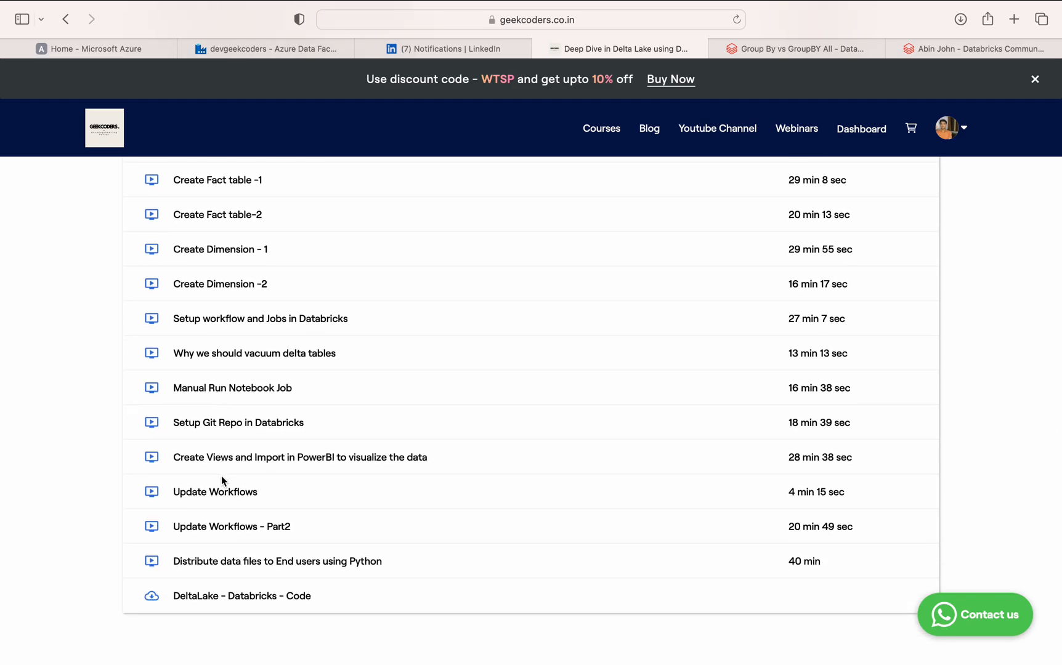
mouse_move(344, 427)
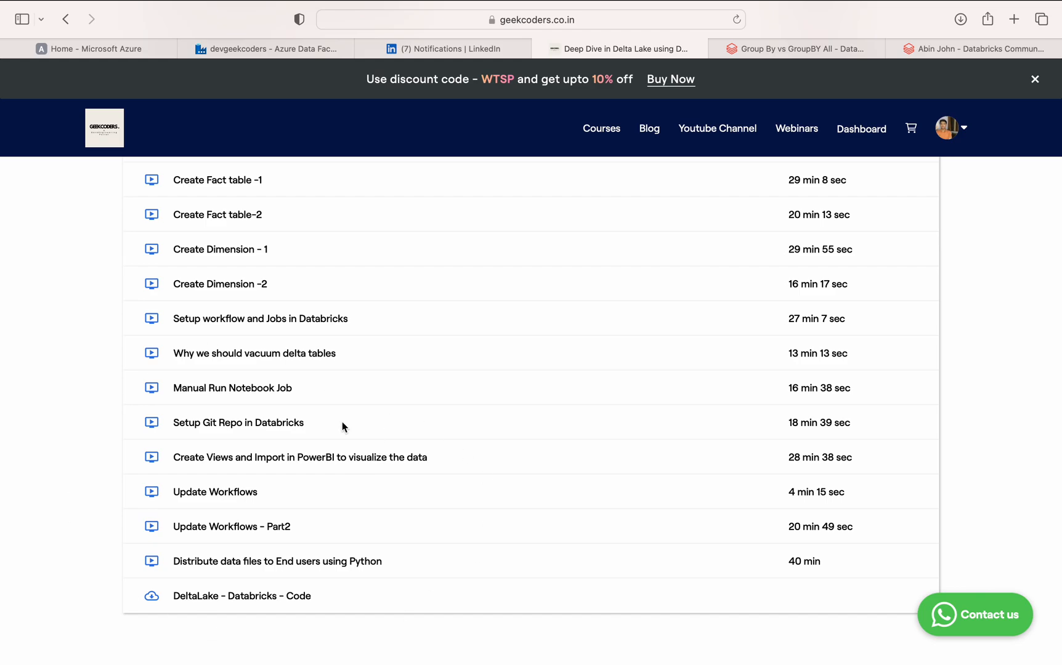
scroll("down", 3)
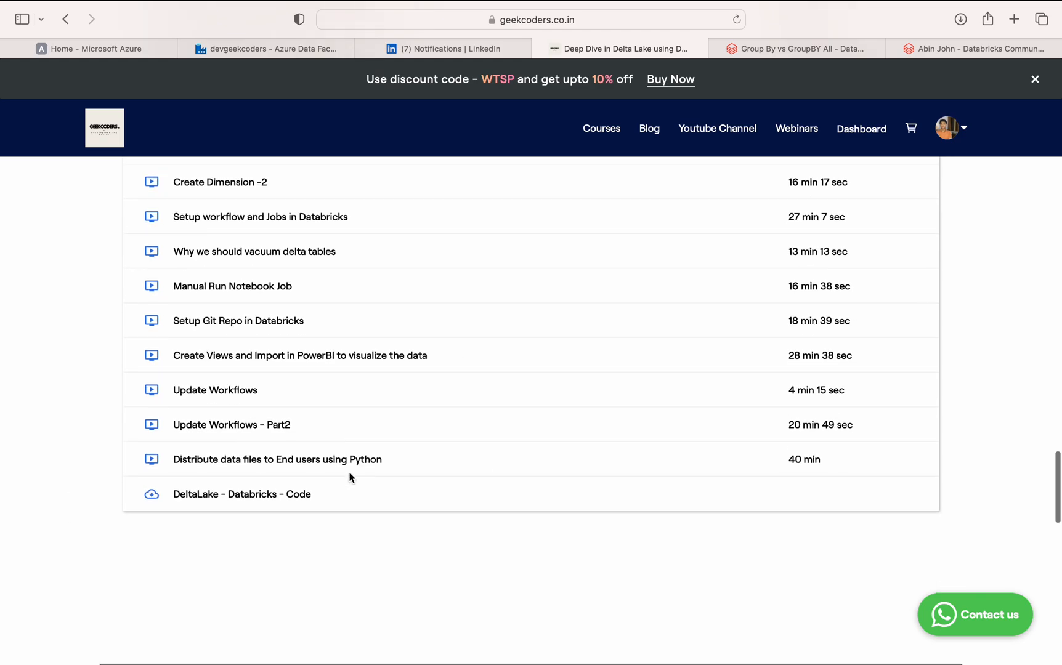
scroll("up", 3)
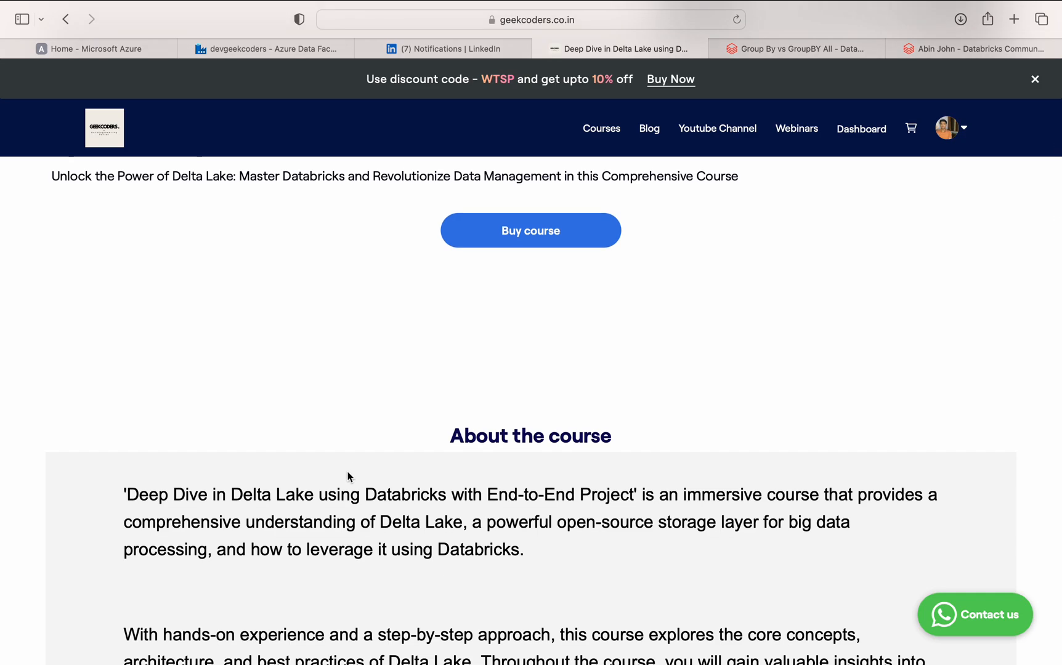
scroll("up", 3)
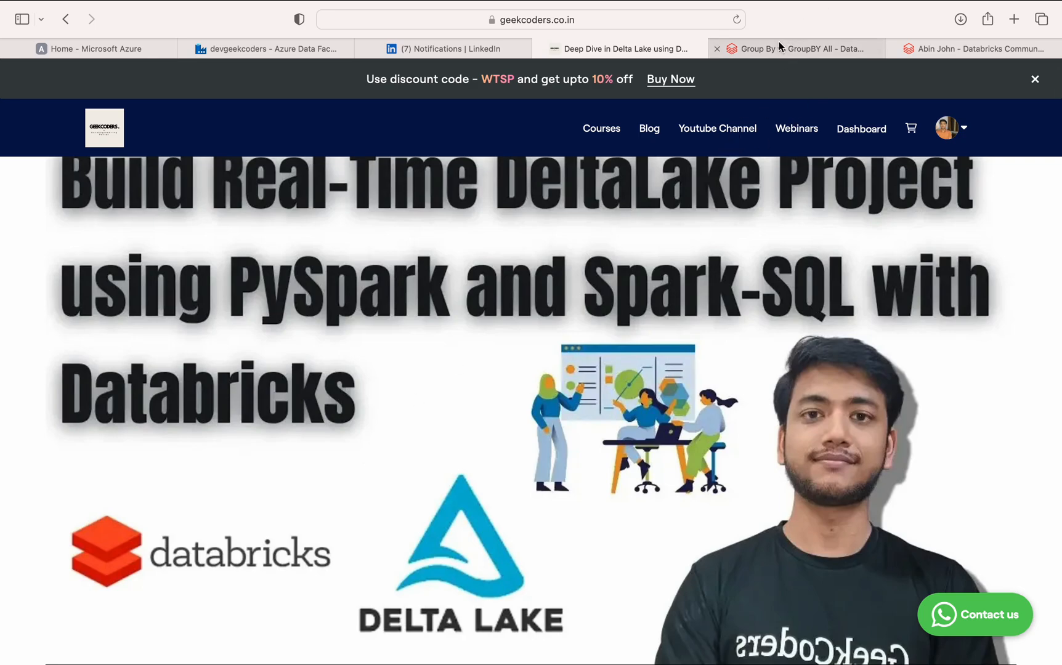
Switch to the 'Group By vs GroupBY All' notebook and highlight its sample DataFrame code
left_click(795, 49)
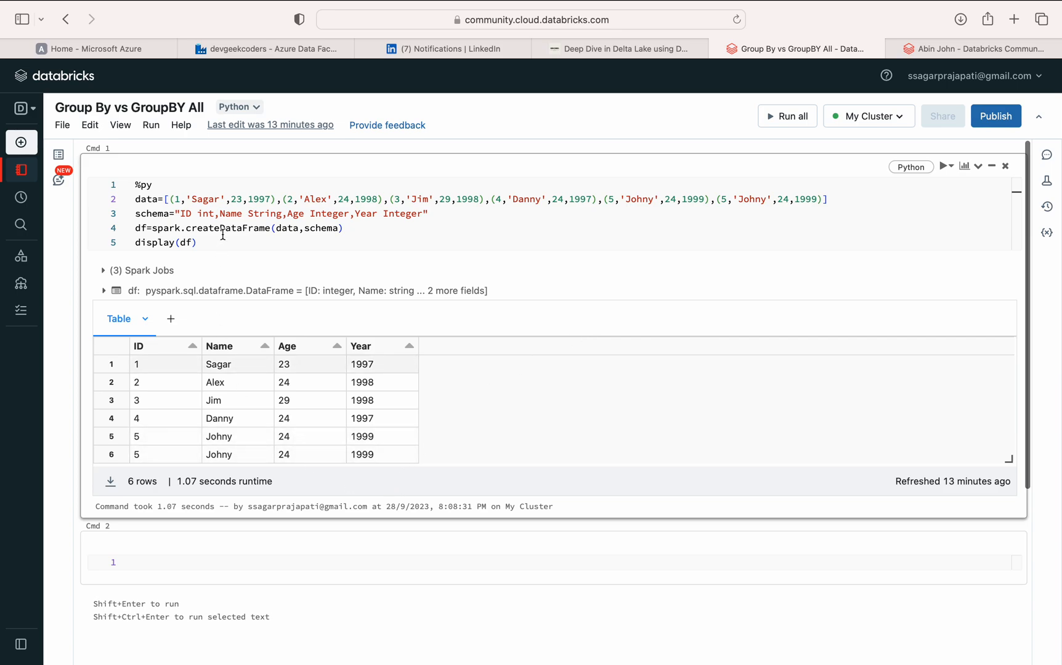
left_click_drag(138, 199, 197, 242)
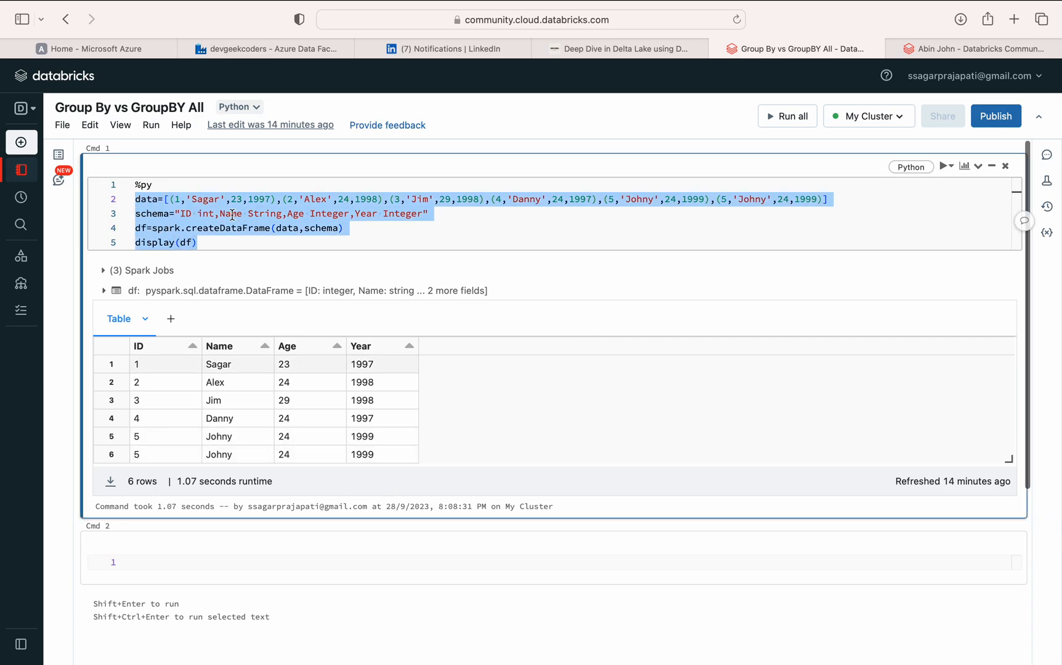
mouse_move(189, 348)
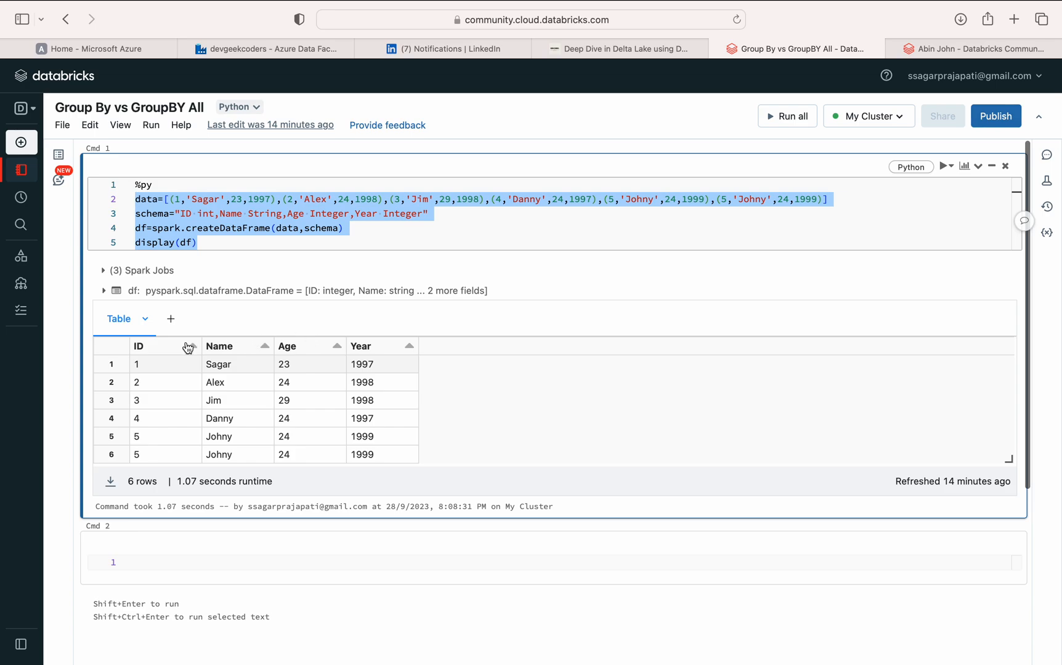
mouse_move(276, 411)
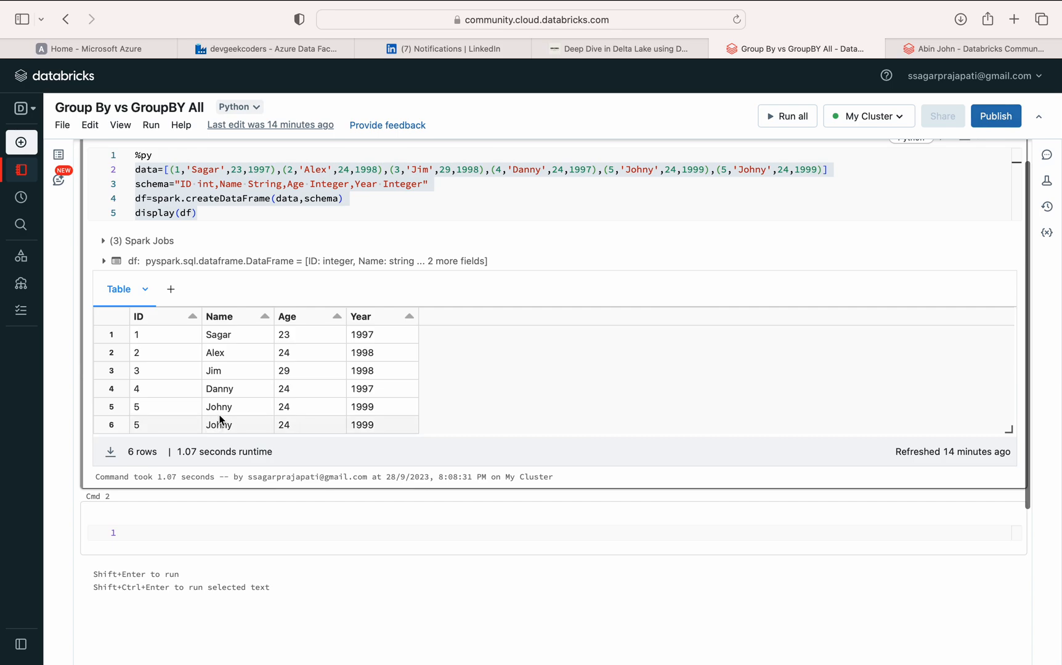
mouse_move(178, 398)
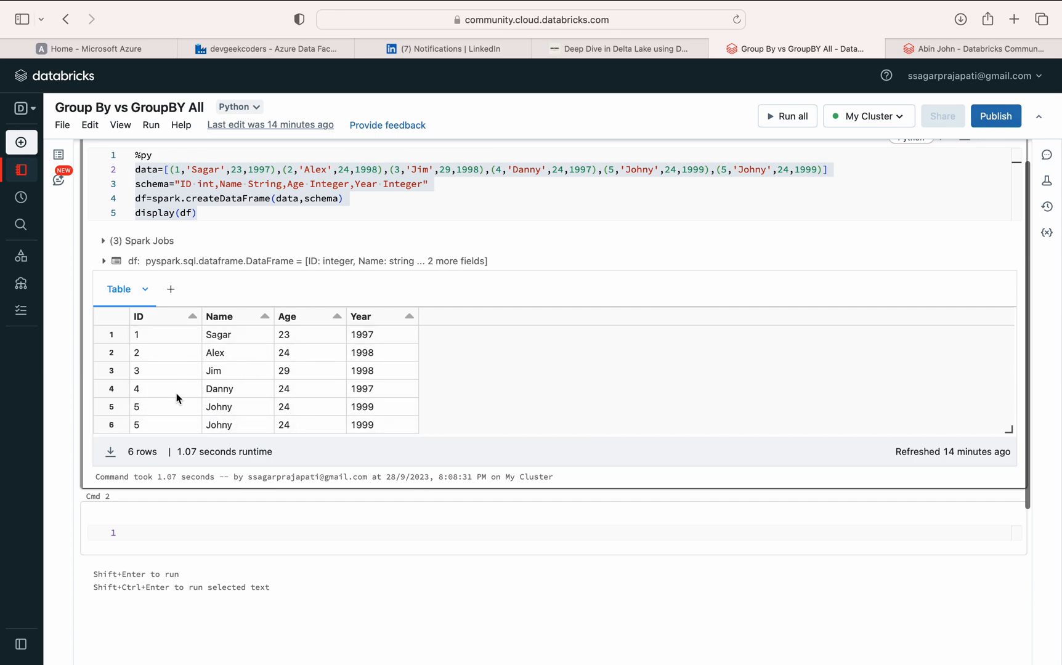
mouse_move(383, 326)
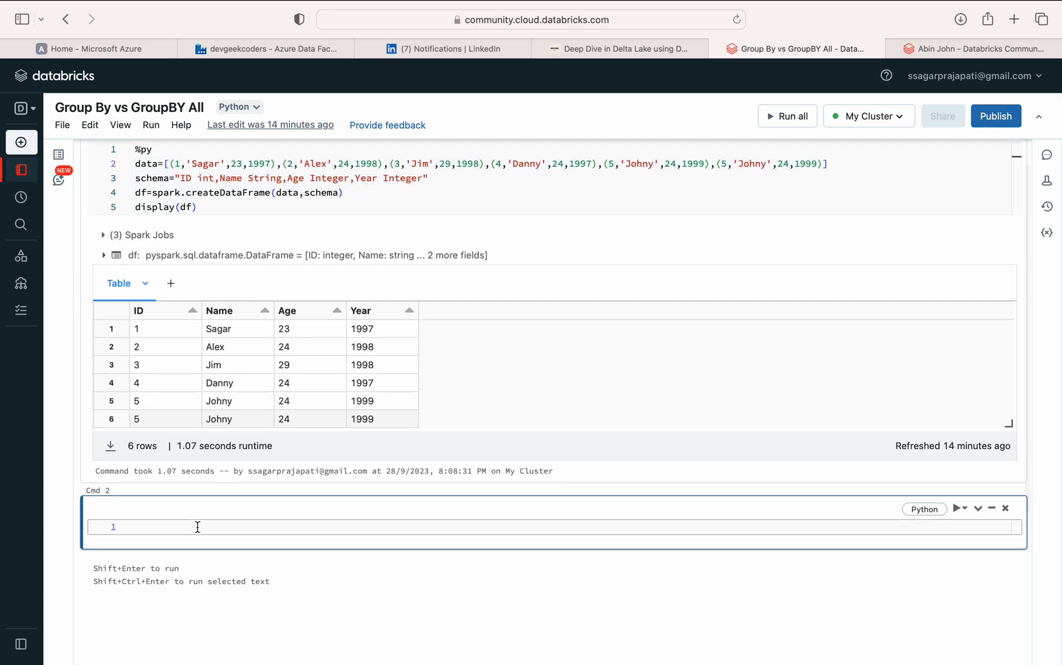
Run display(df.groupBy("Year").count()) in Cmd 2, fixing the initial syntax error
type("df.")
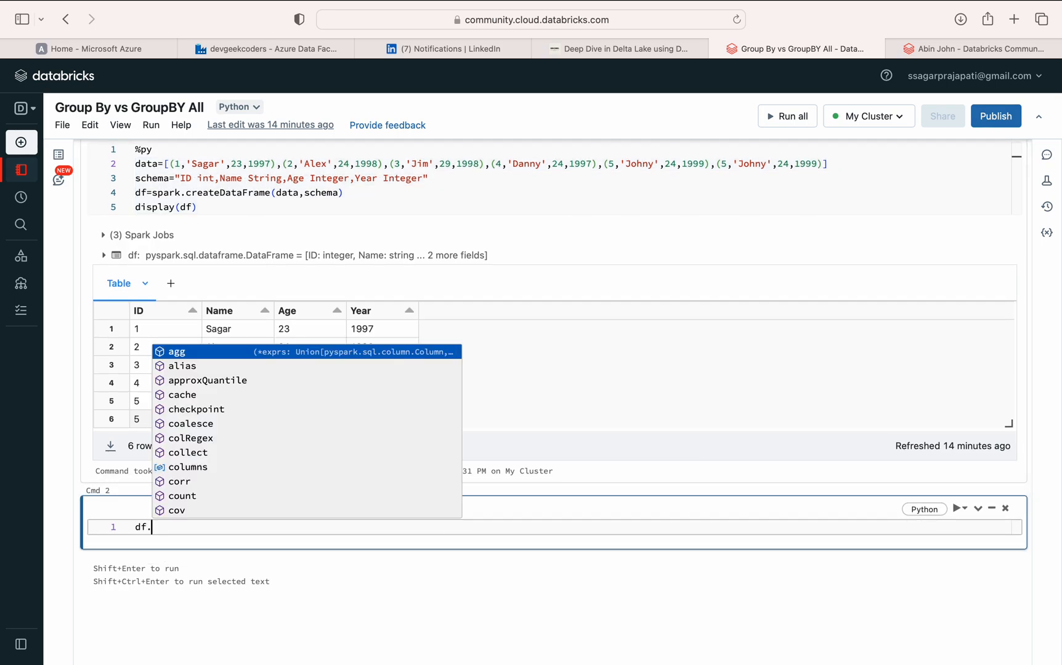
type("grou'")
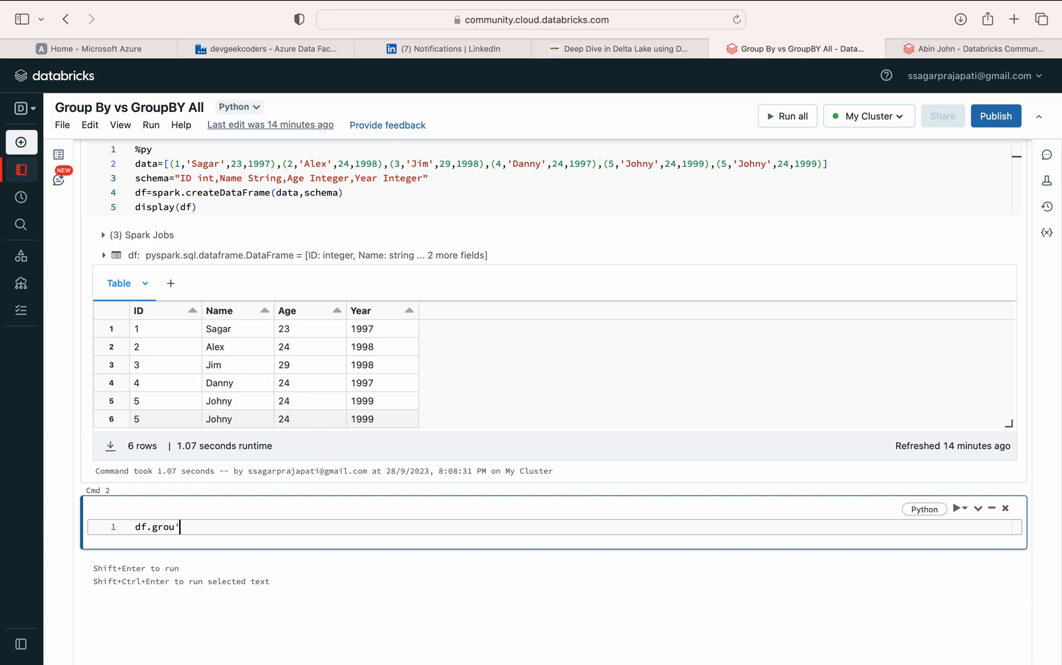
type("pBy(\"A")
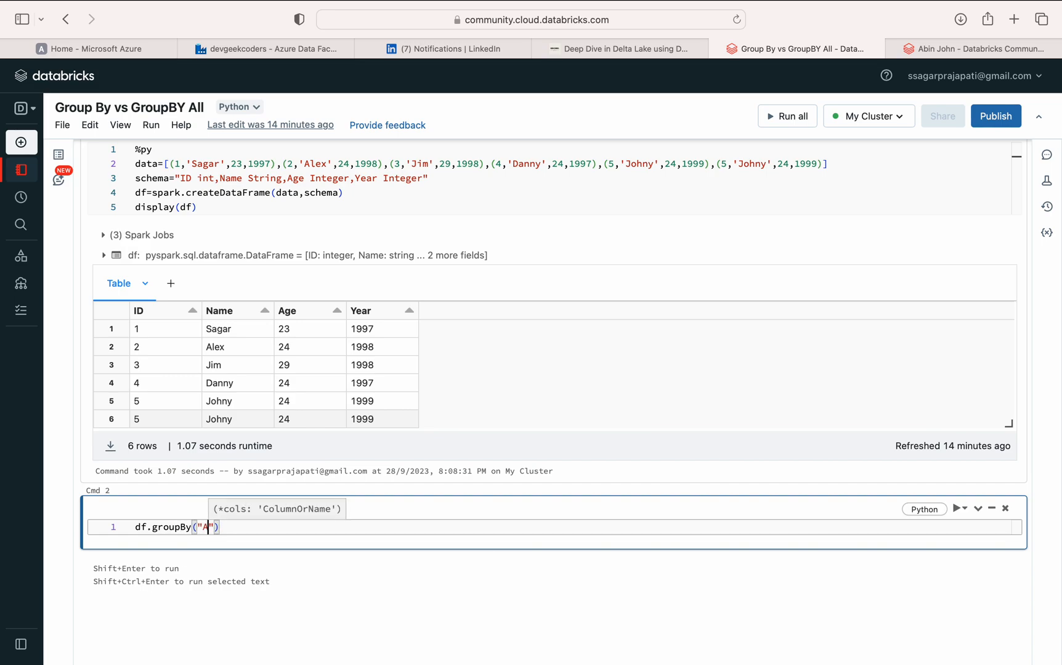
type("Y")
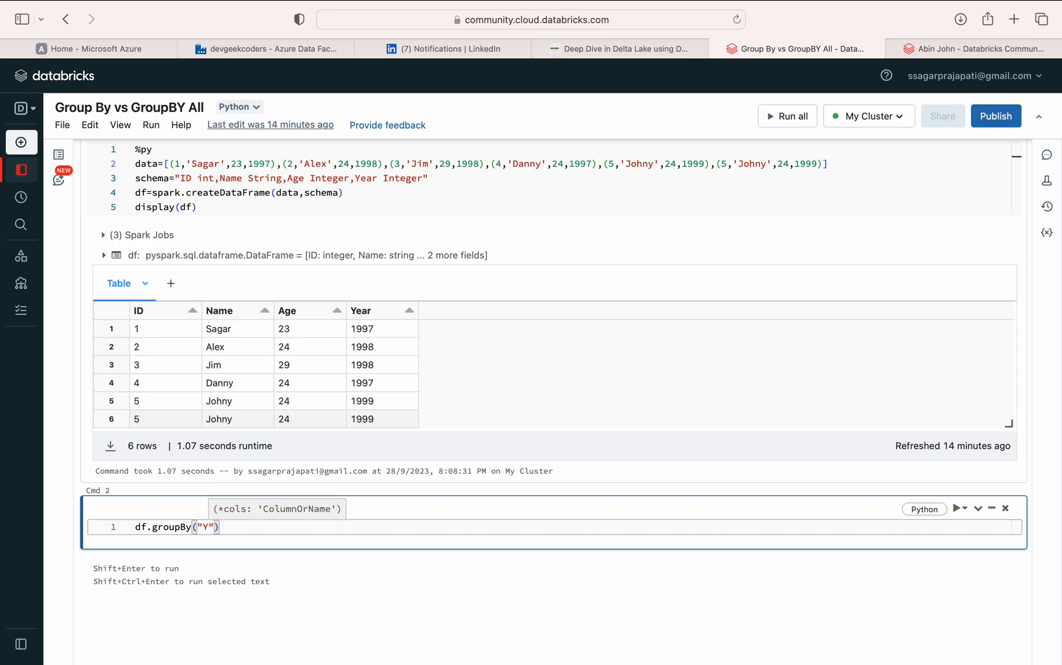
type("ear")
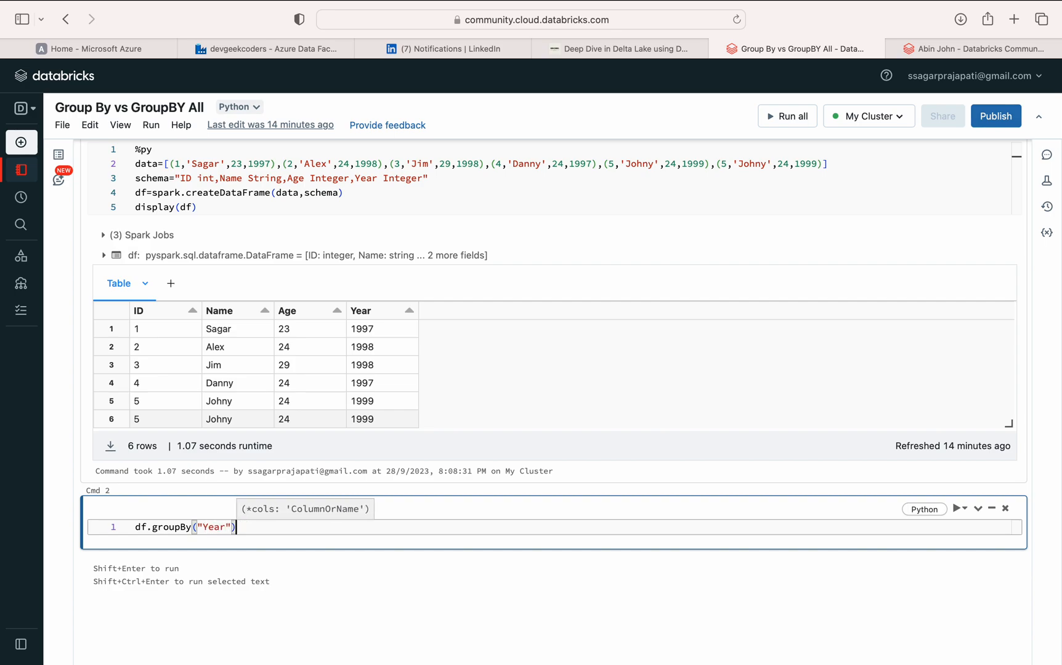
type(".count(*")
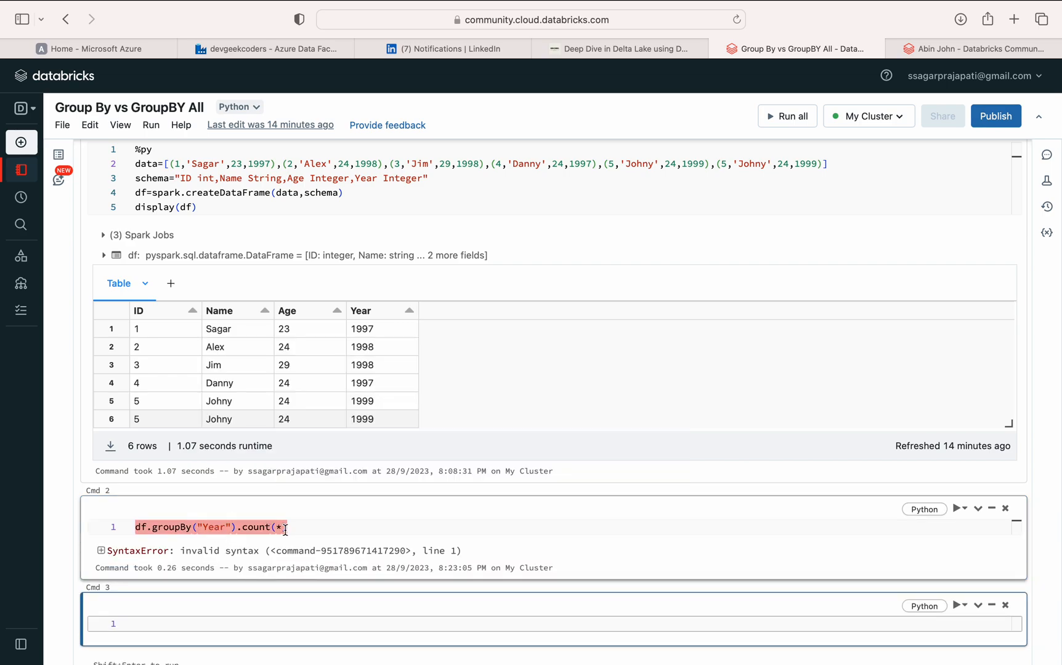
left_click(296, 528)
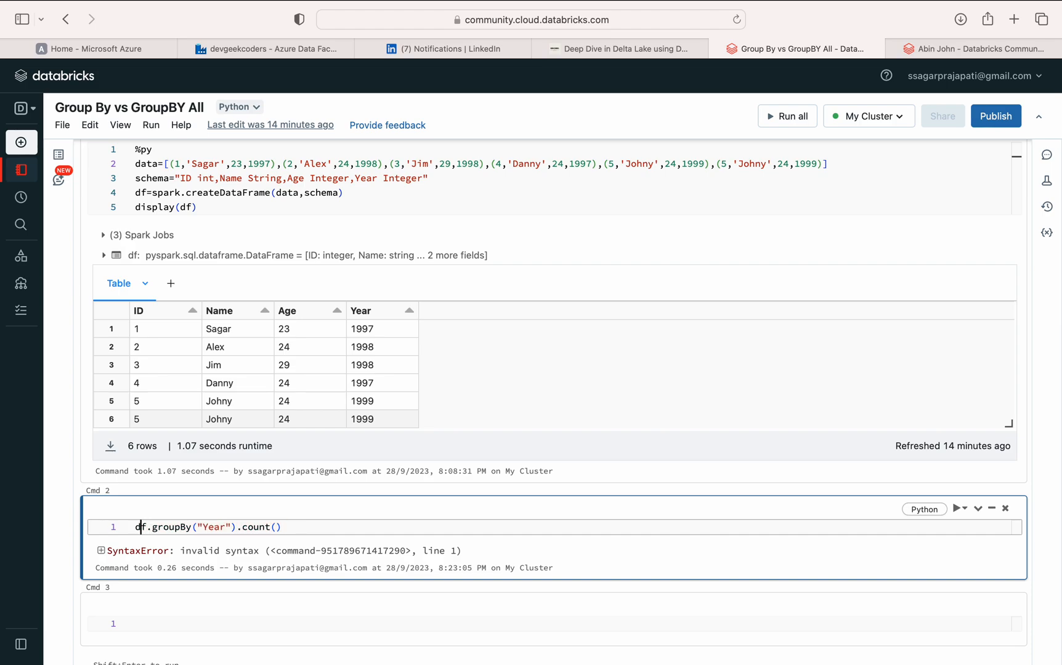
type("display(")
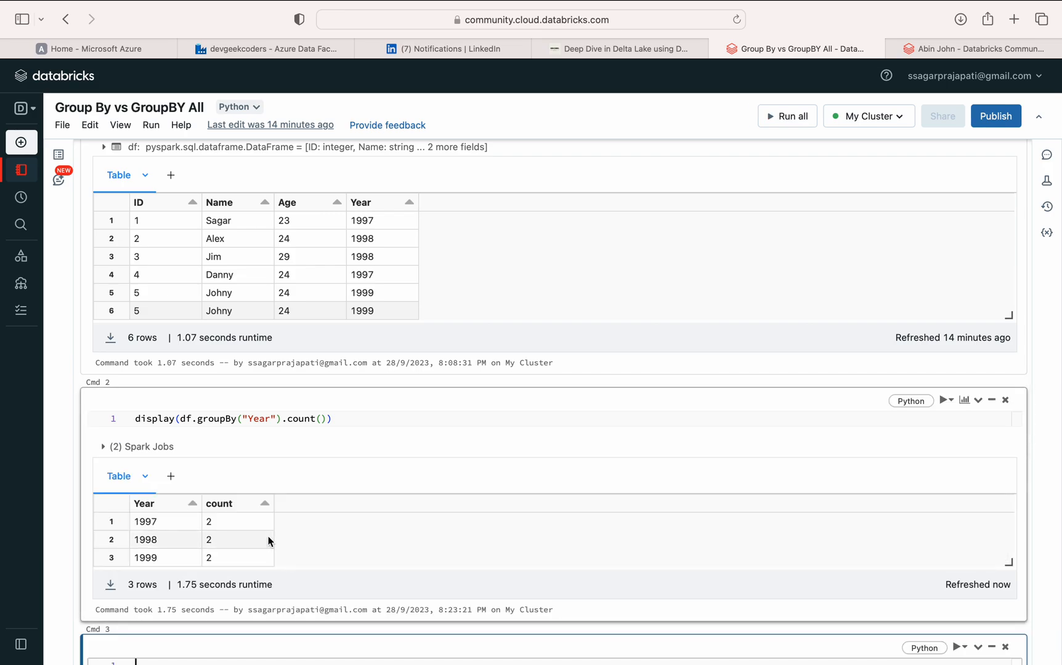
Extend the groupBy to "Year", "Age", "Name" and "ID" and rerun the cell
scroll("down", 3)
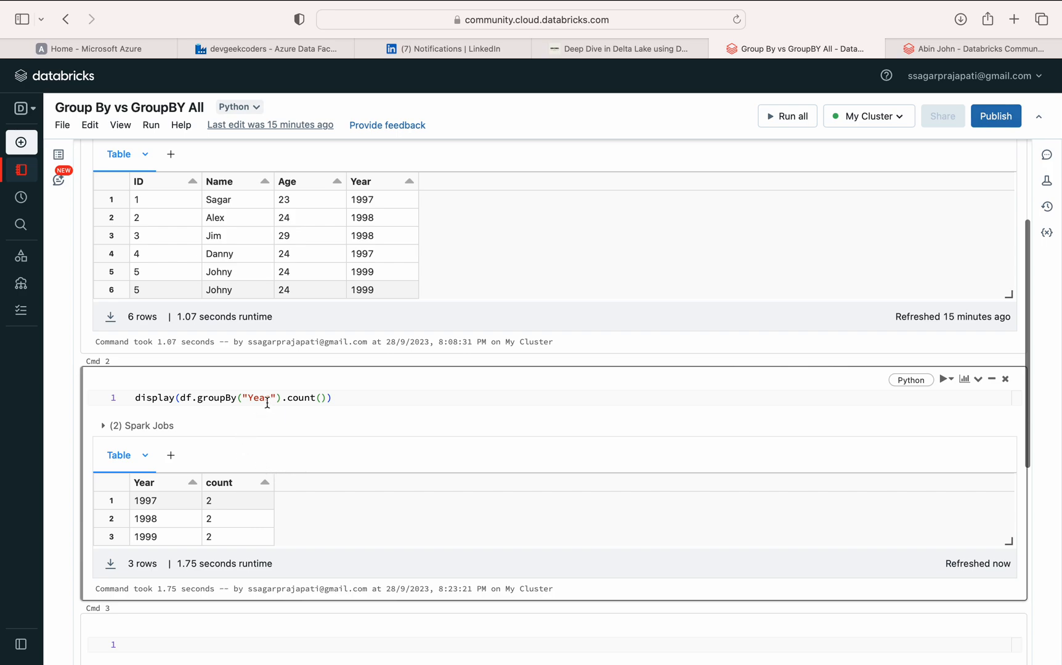
left_click(292, 398)
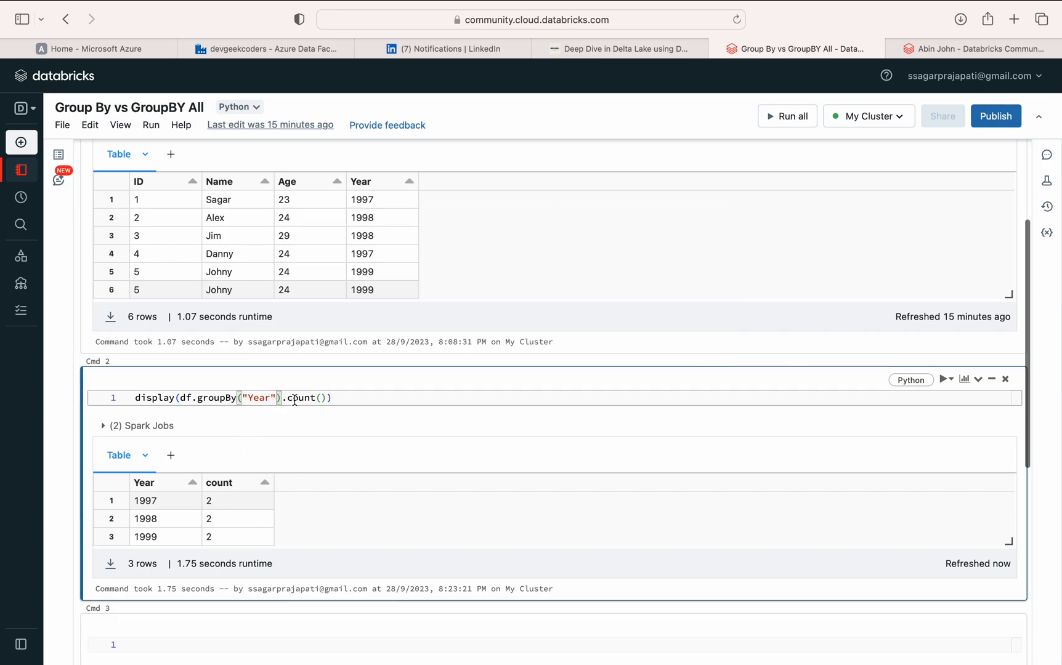
type(",\"Age\",")
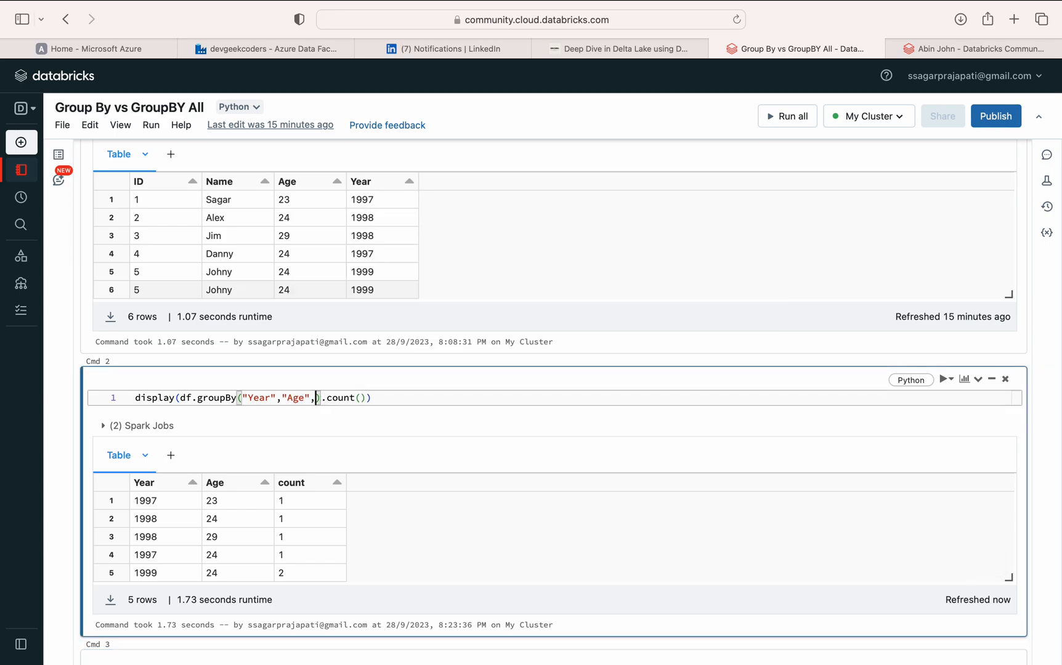
type("\"\"")
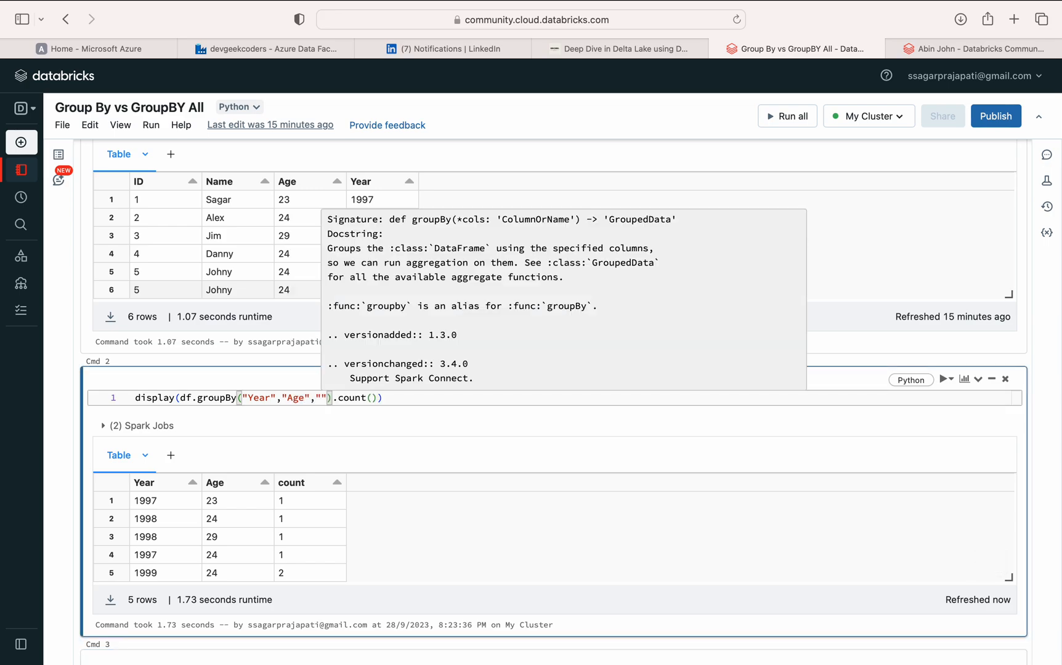
type("Name")
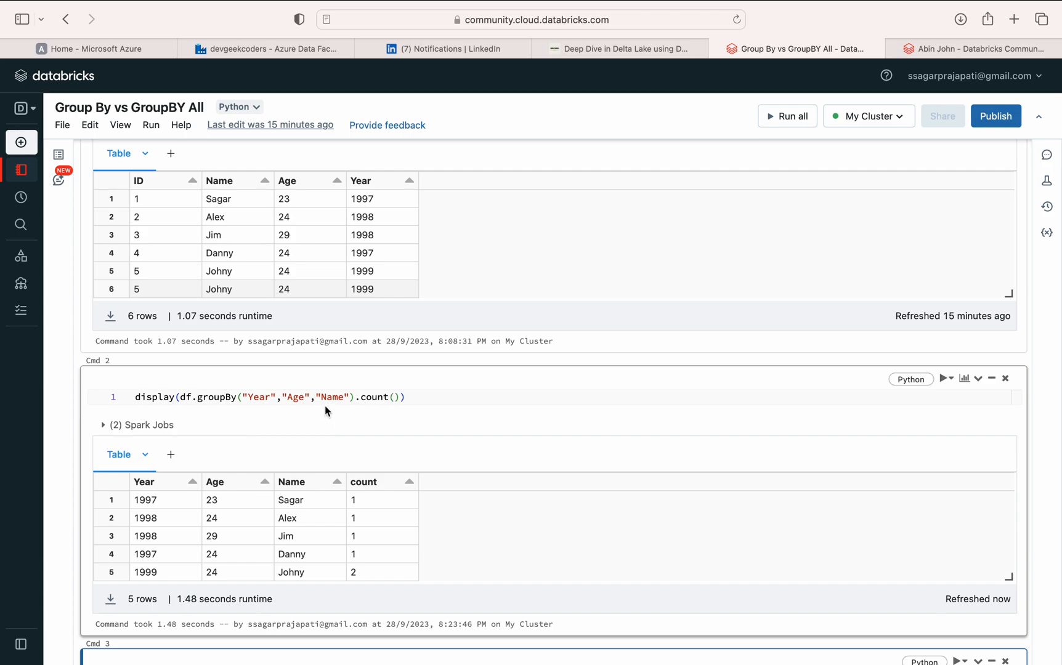
left_click(354, 398)
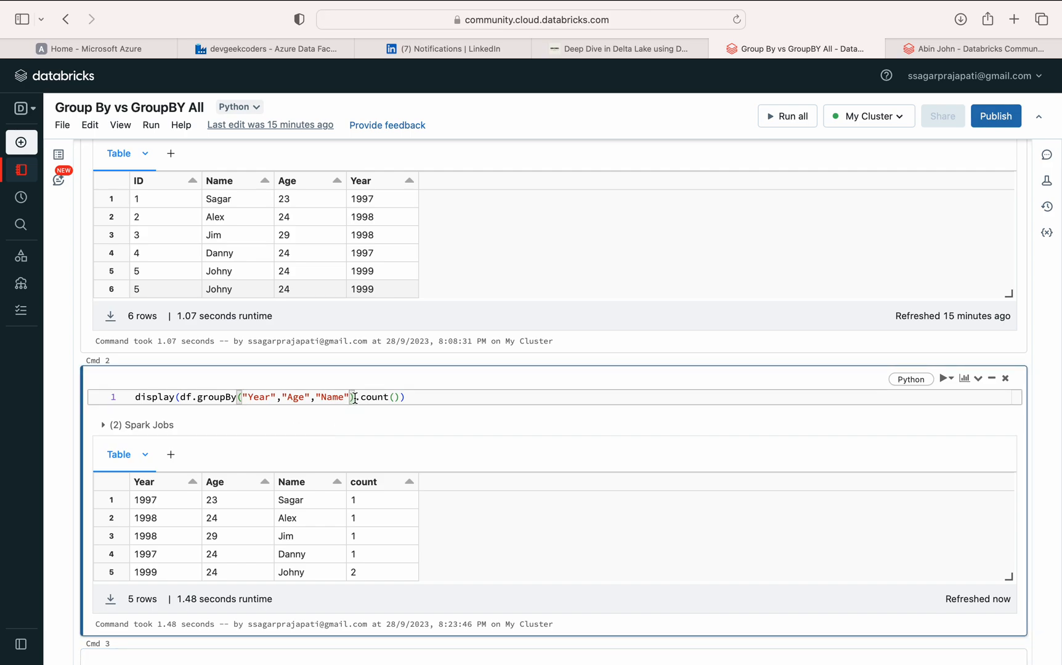
type(",\"ID\"")
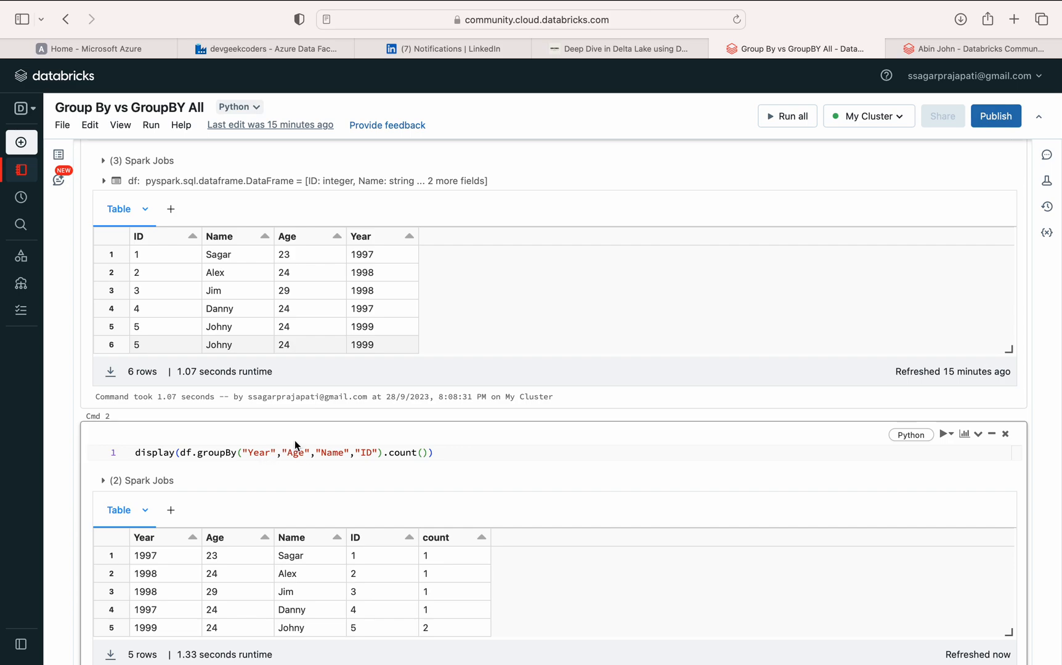
mouse_move(277, 470)
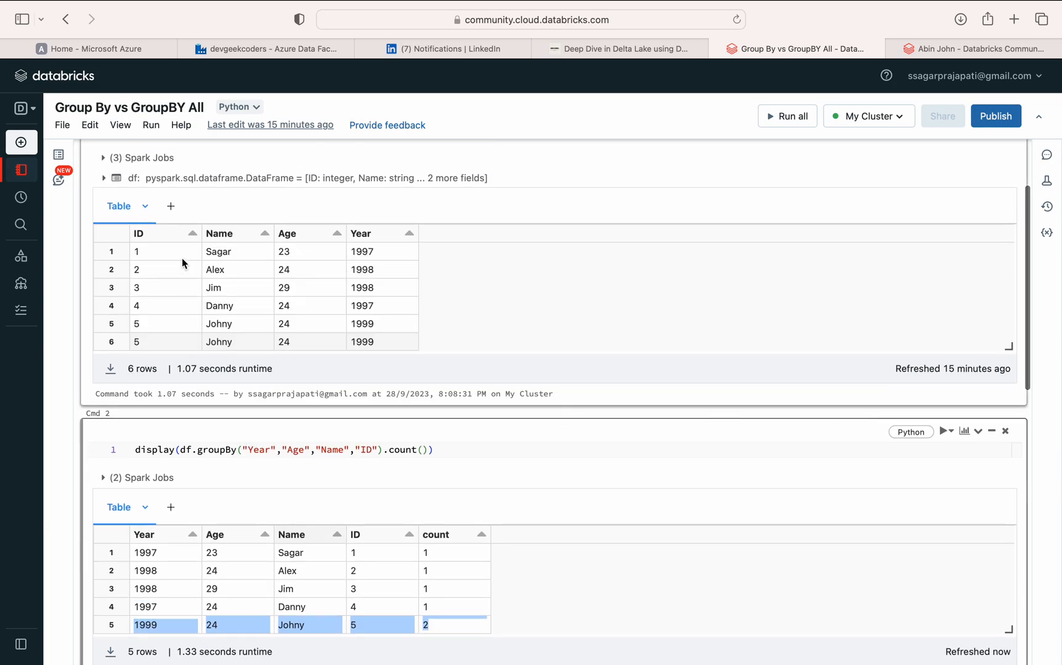
mouse_move(388, 254)
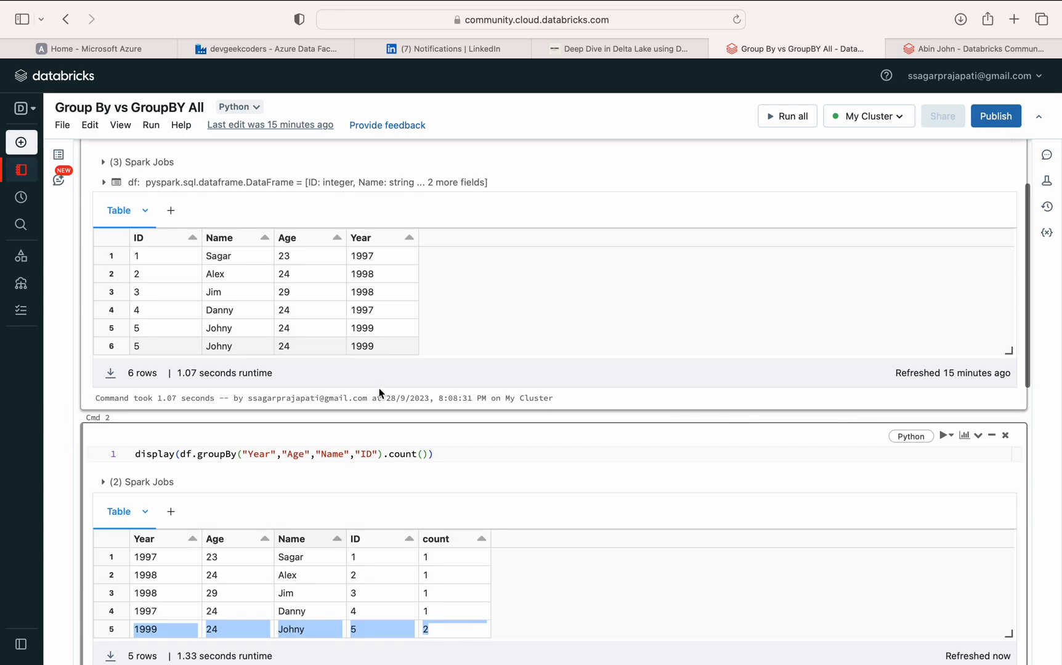
Replace the groupBy arguments with "*", then retry the star without quotes
scroll("down", 3)
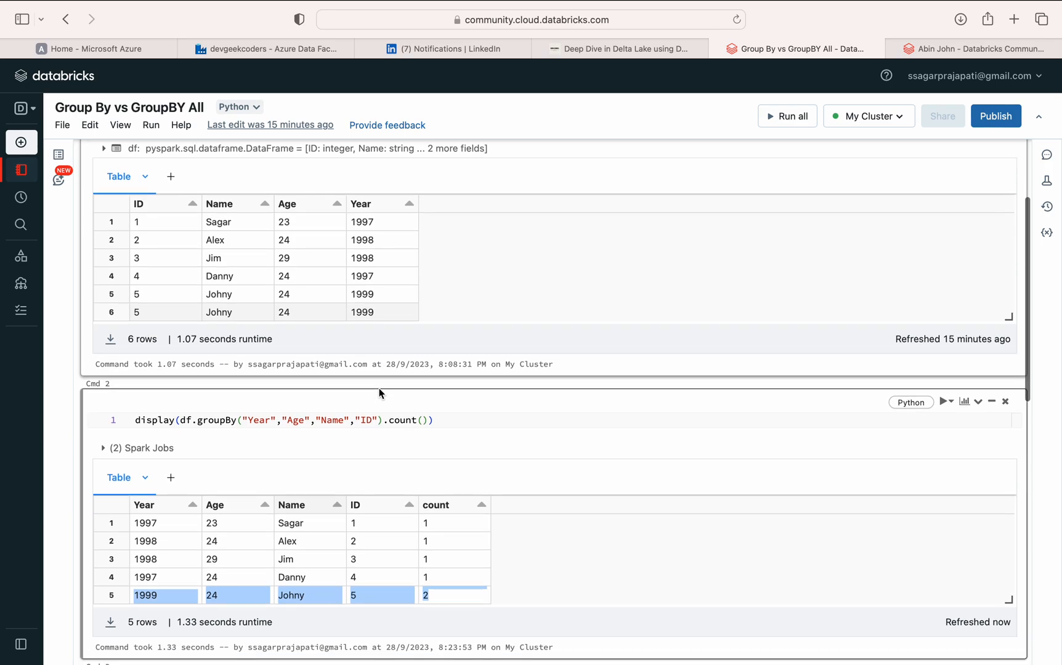
scroll("down", 3)
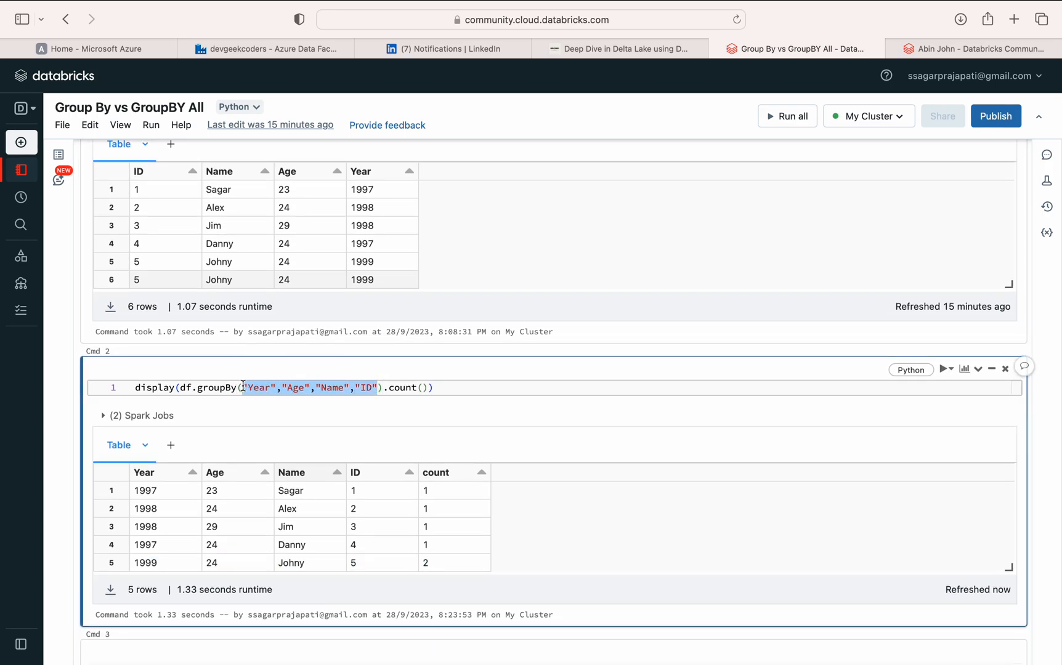
type("\"*\"")
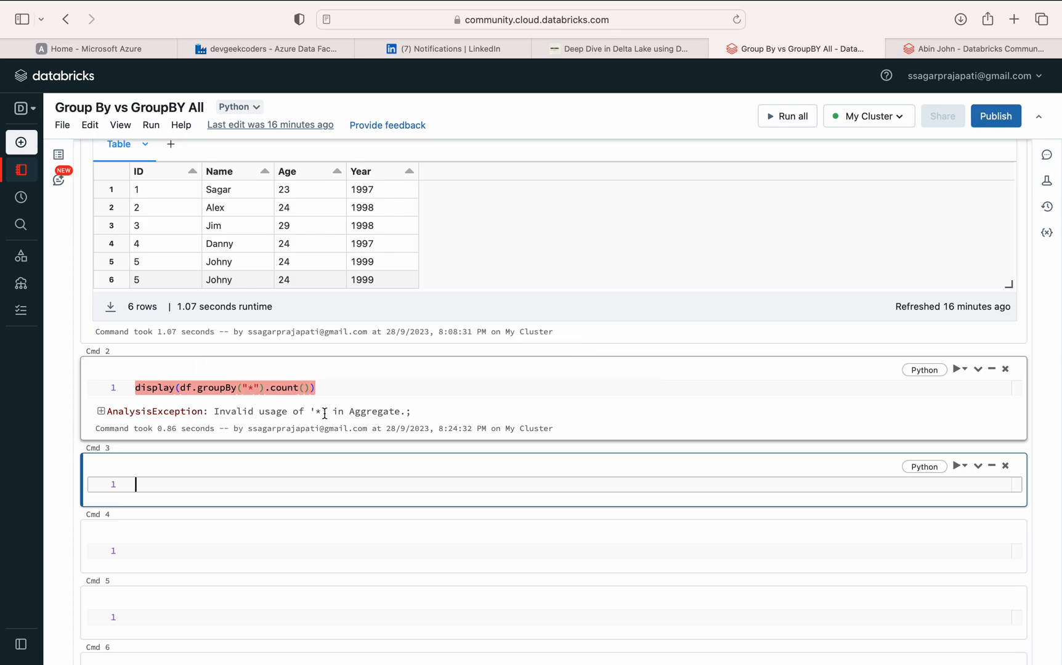
mouse_move(287, 402)
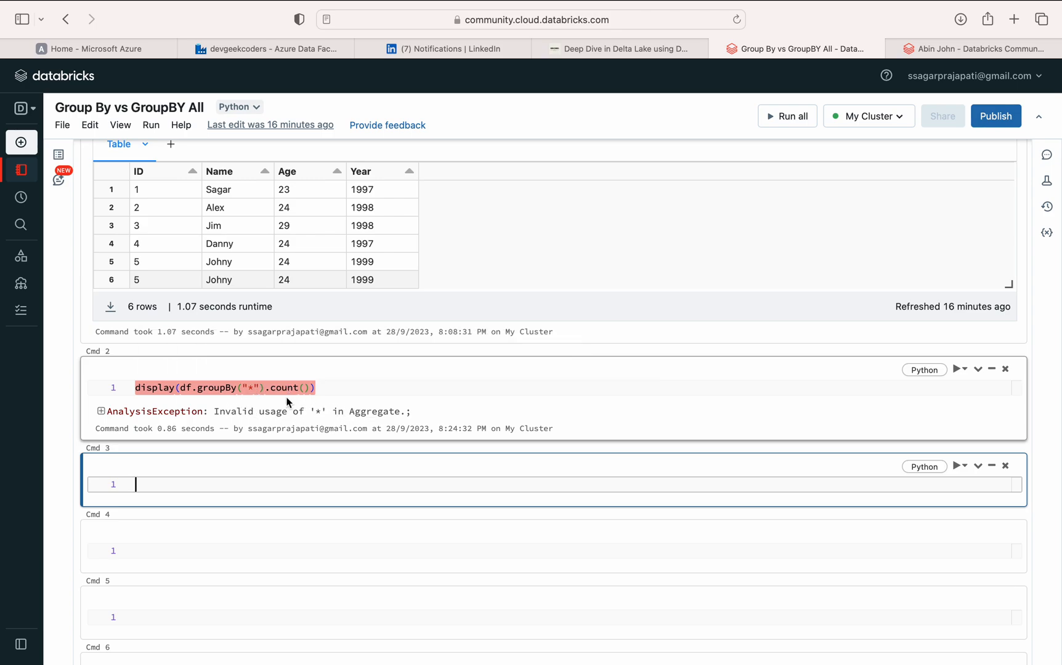
left_click(259, 387)
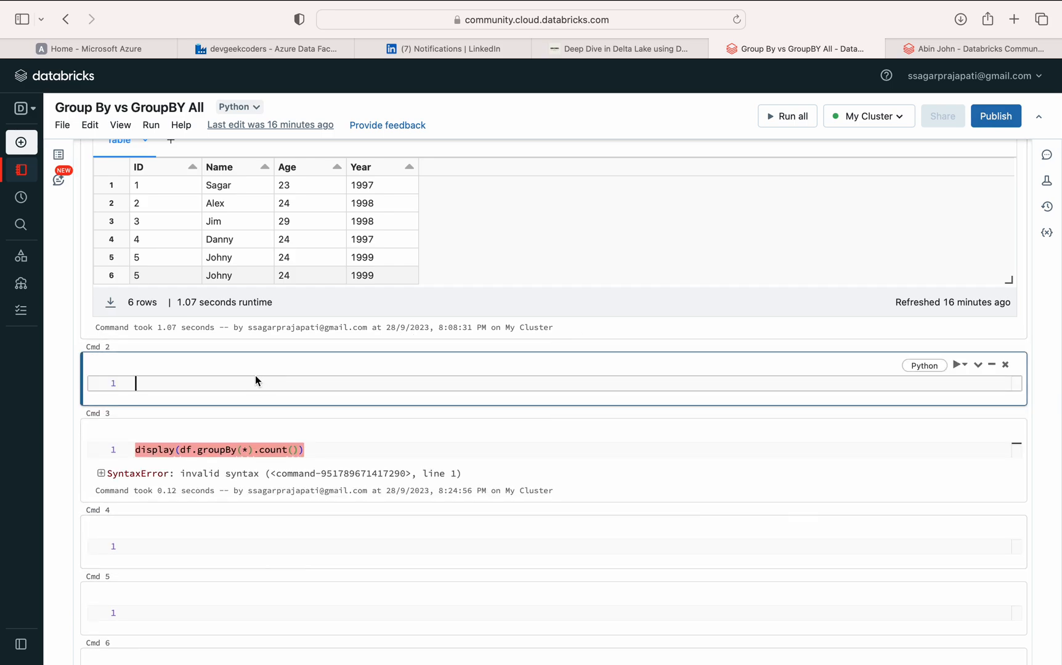
Display df.columns in the new cell and change the grouping to df.groupBy(df.columns)
type("df.")
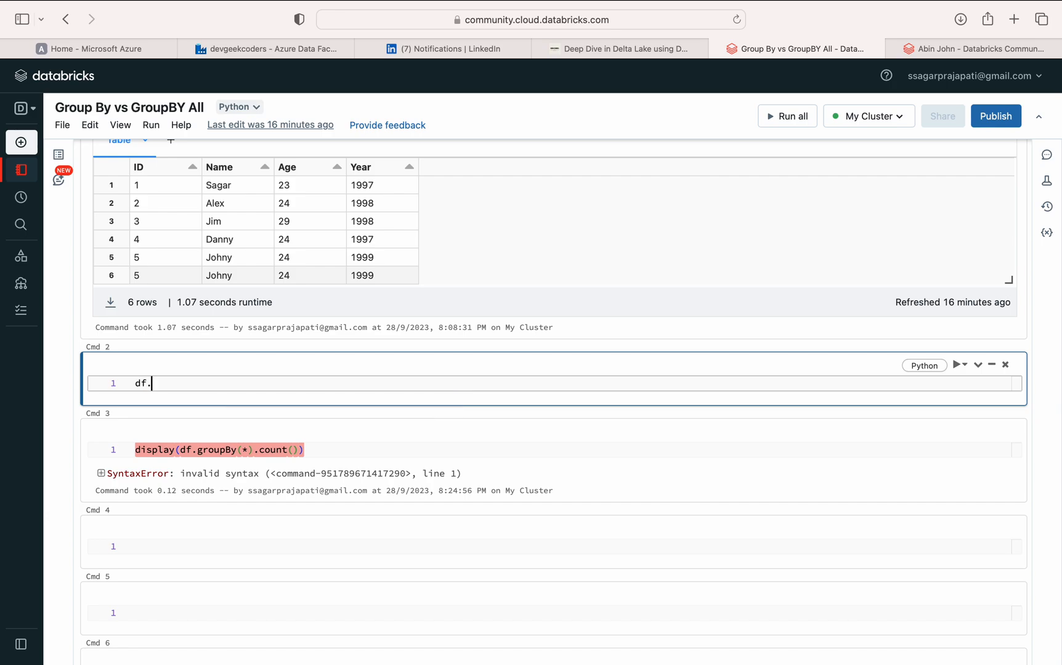
type("columns")
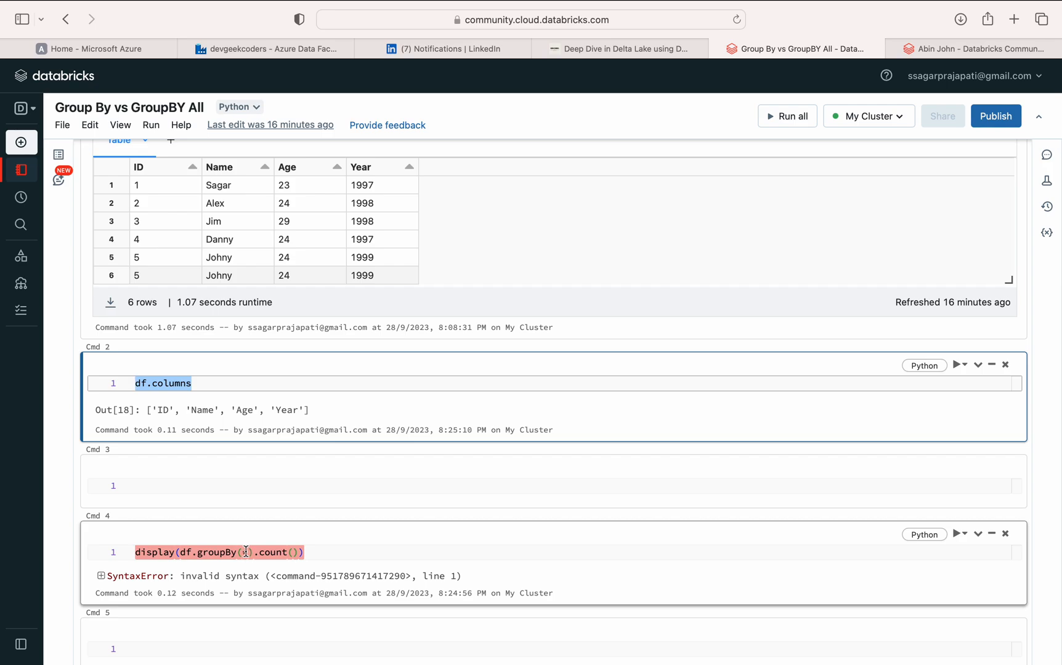
type("df.columns")
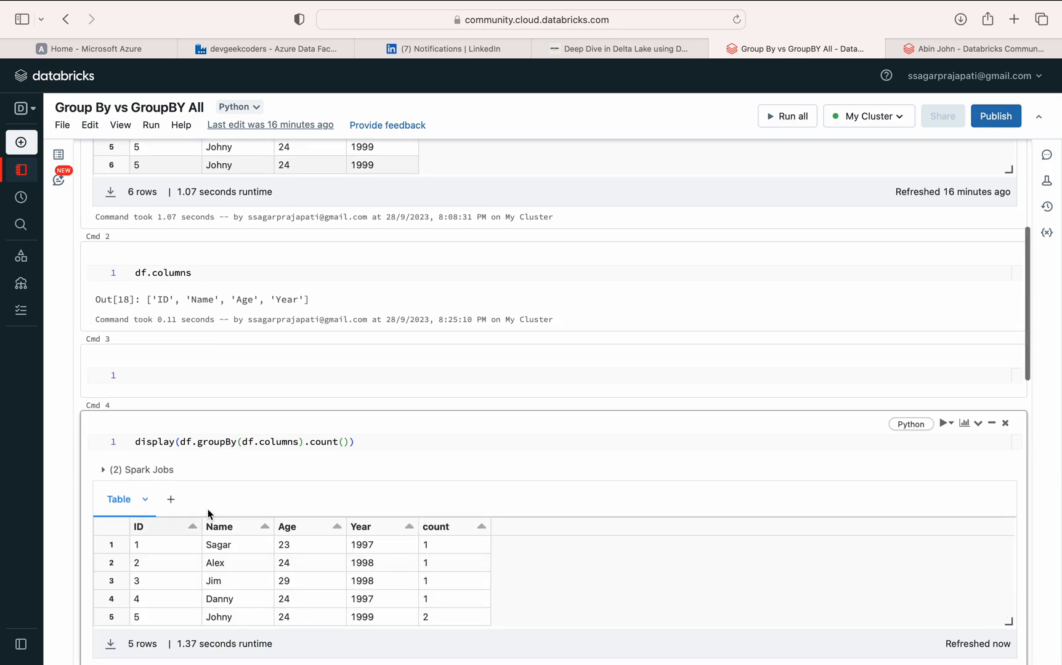
scroll("down", 3)
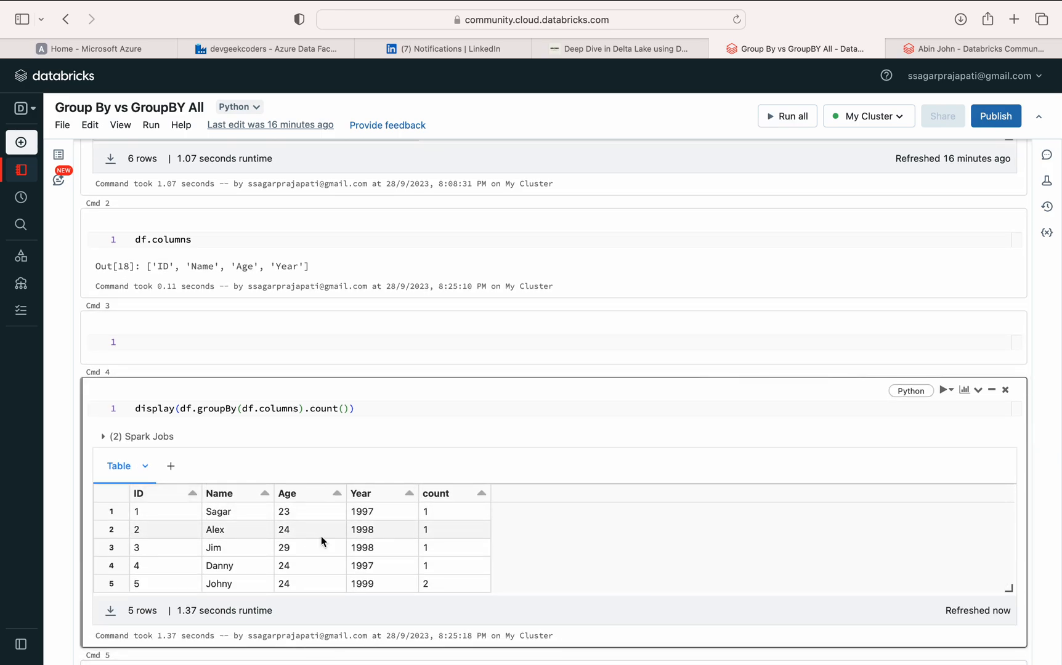
mouse_move(232, 445)
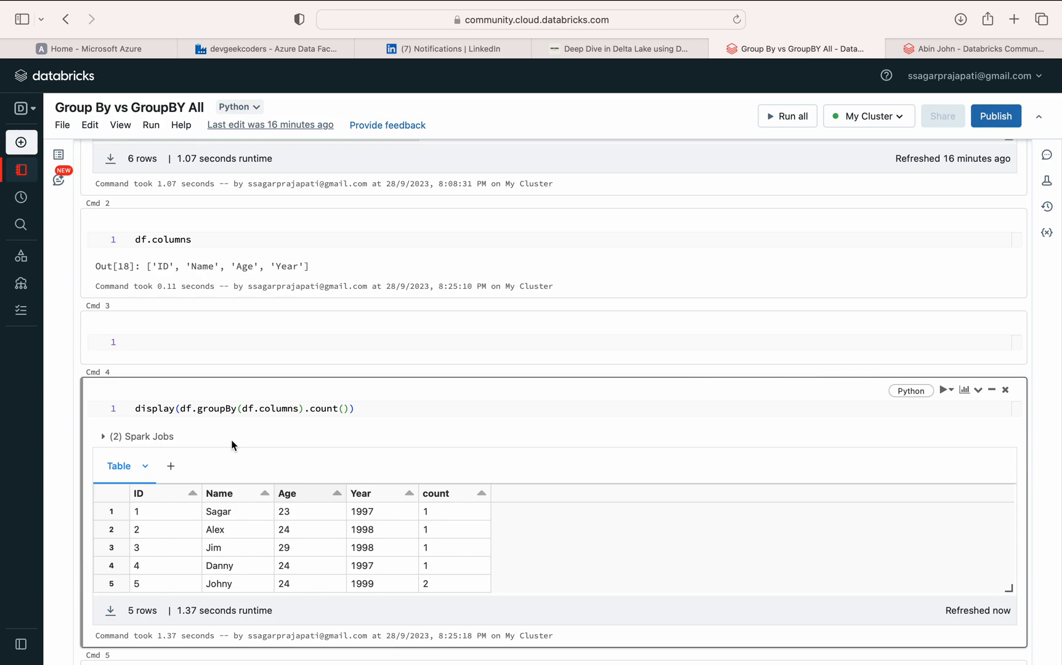
Slice the column list with df.columns[0:3] and reuse that slice in the groupBy cell
scroll("up", 3)
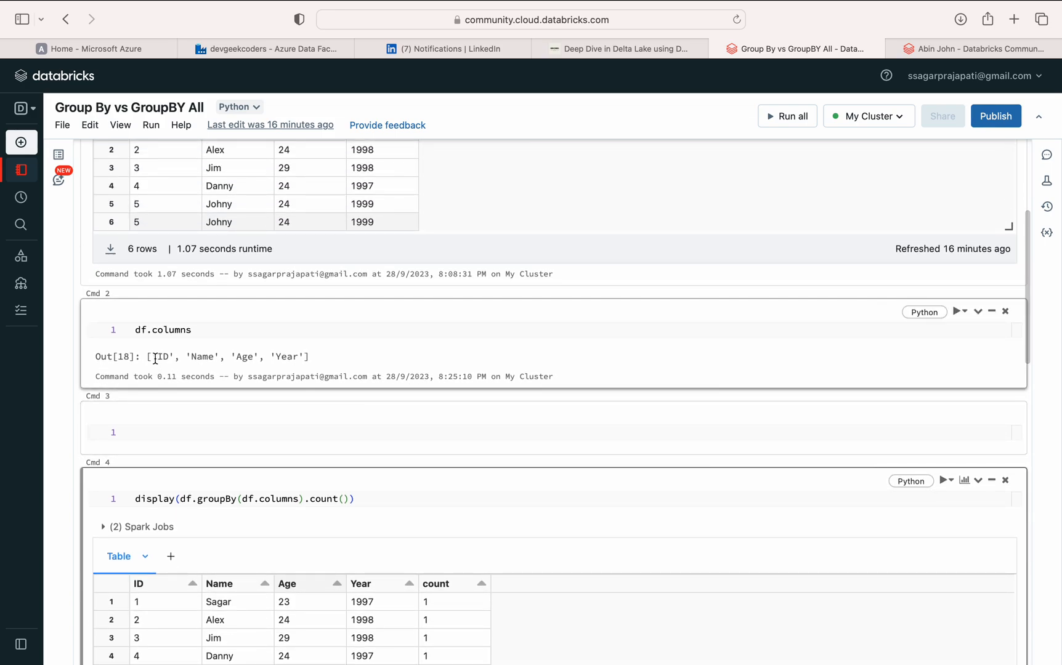
left_click_drag(156, 357, 224, 357)
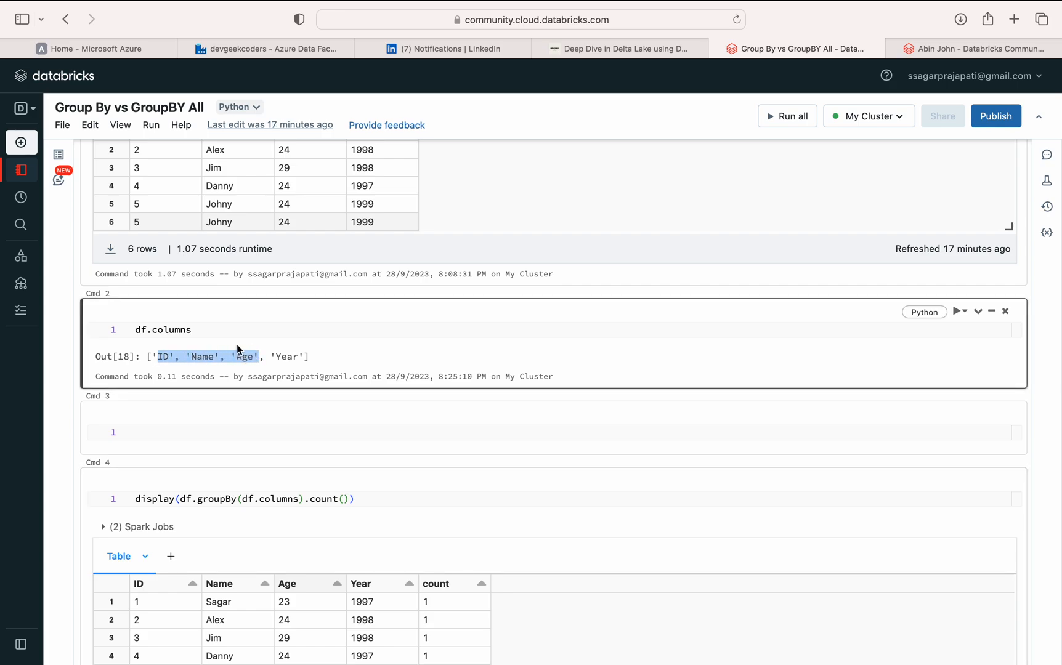
type("[0]")
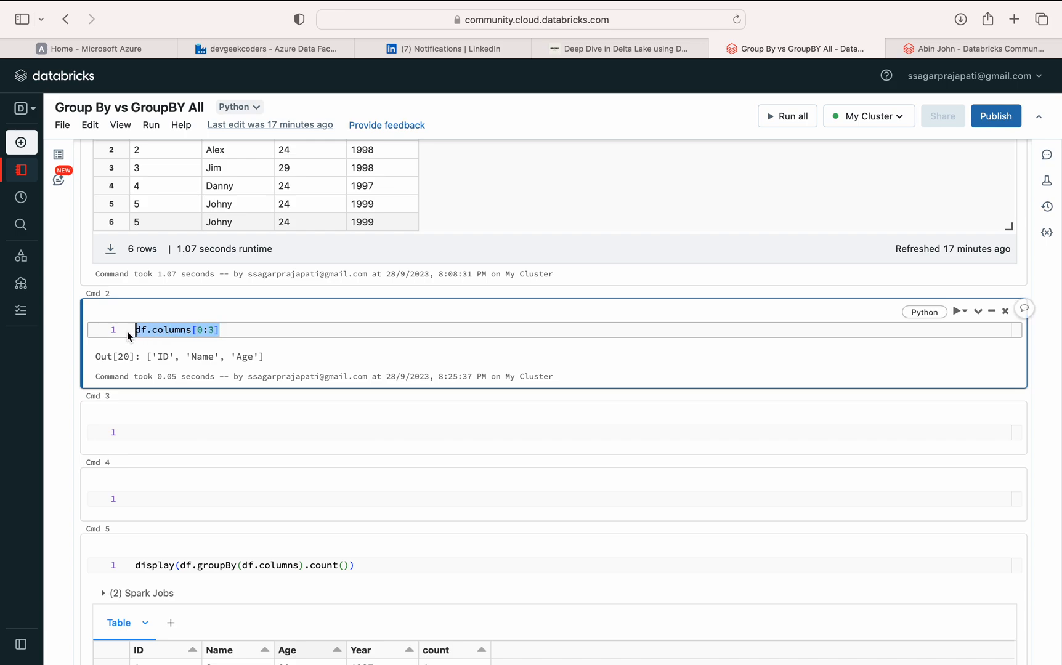
left_click(241, 565)
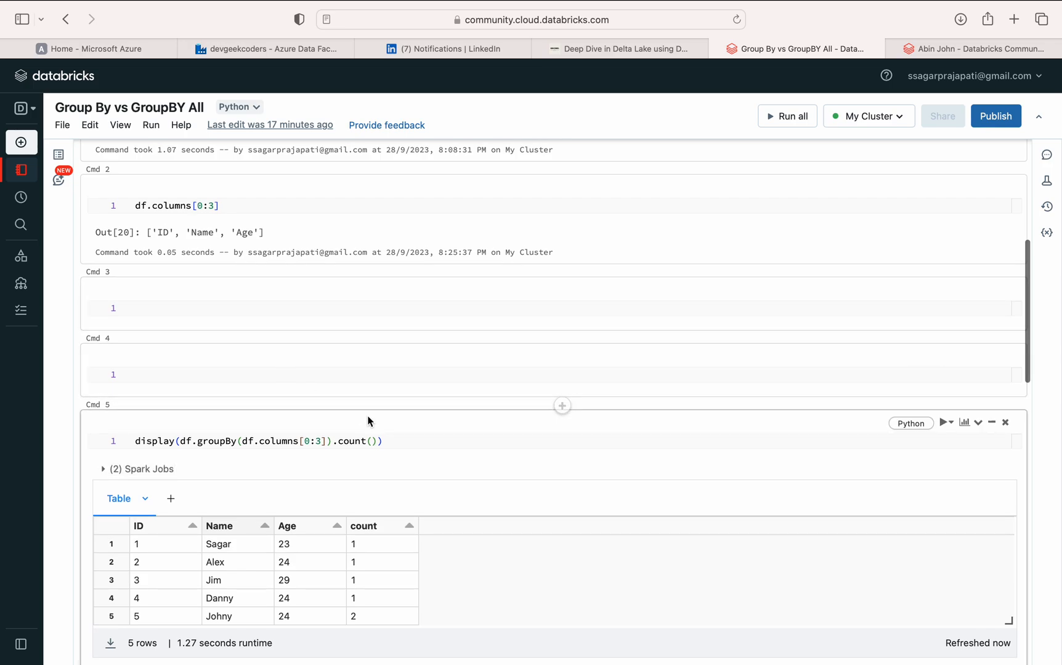
mouse_move(268, 466)
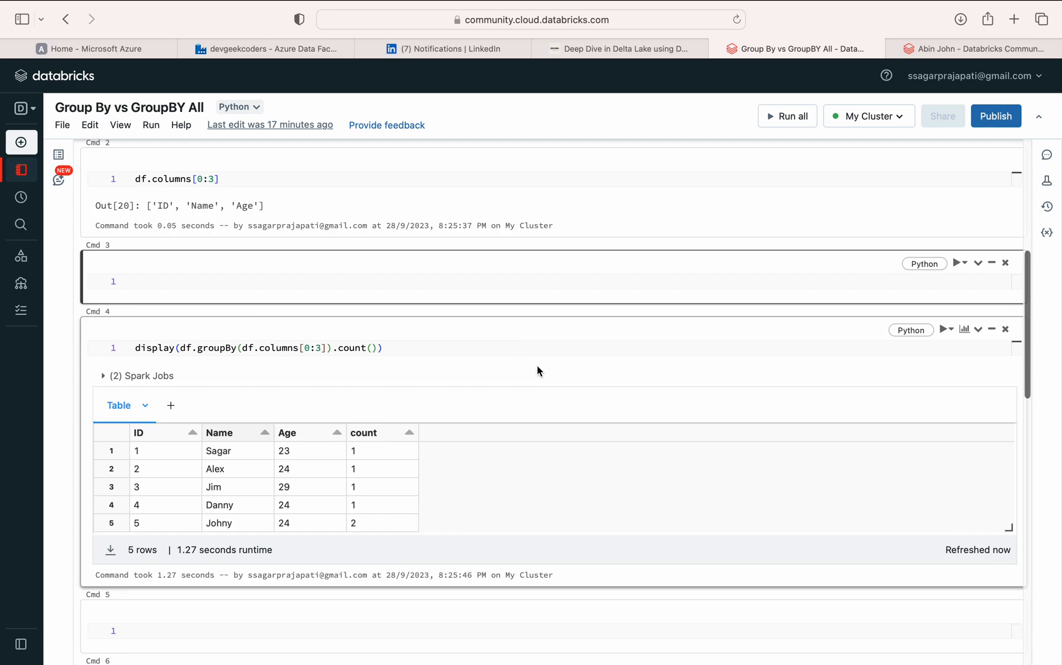
mouse_move(425, 329)
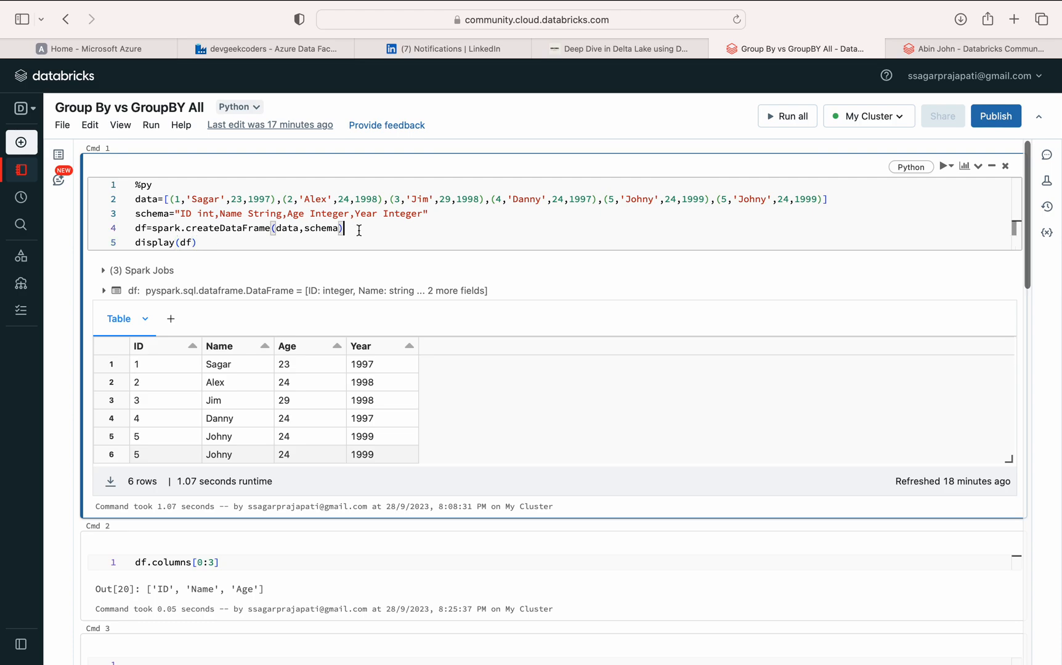
Add df.createOrReplaceTempView("Test") to Cmd 1 and rerun the cell
type("df.createO")
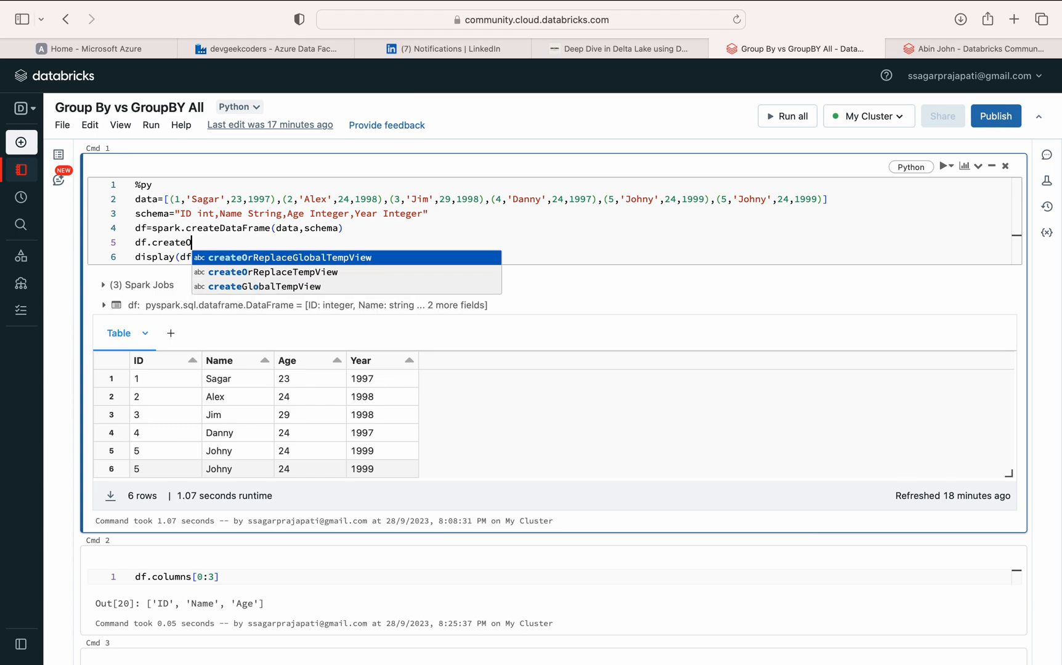
left_click(273, 272)
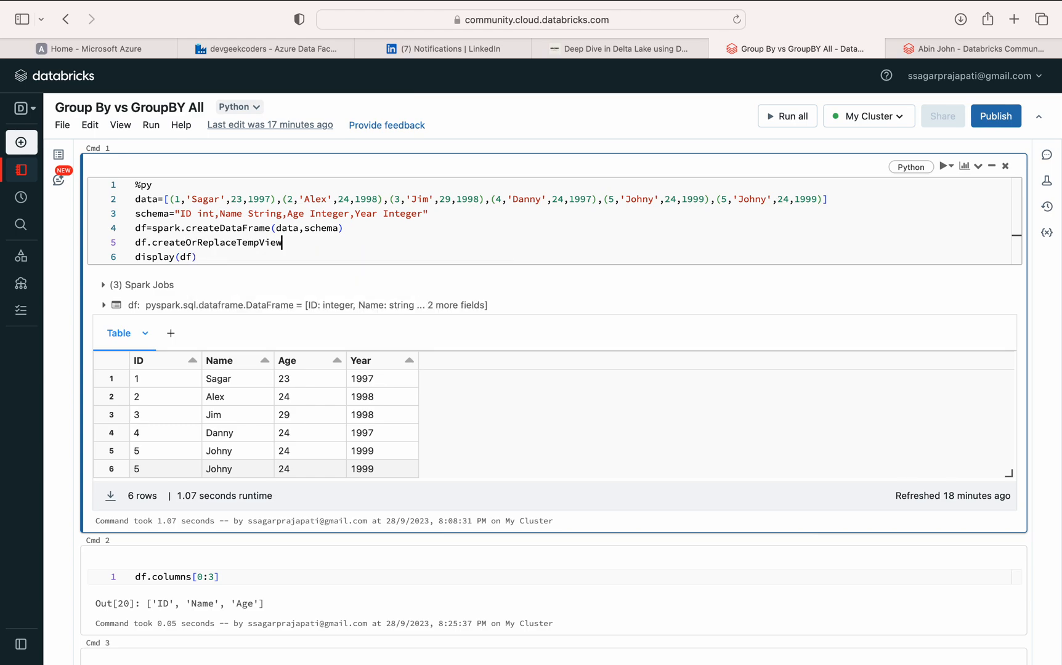
type("(\"\")")
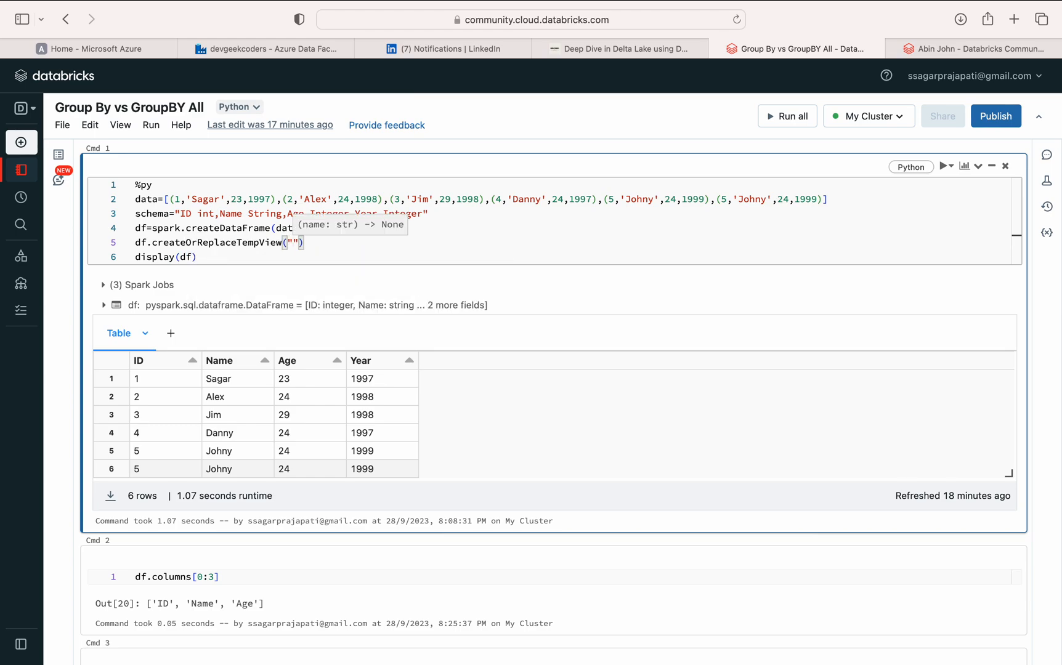
type("t")
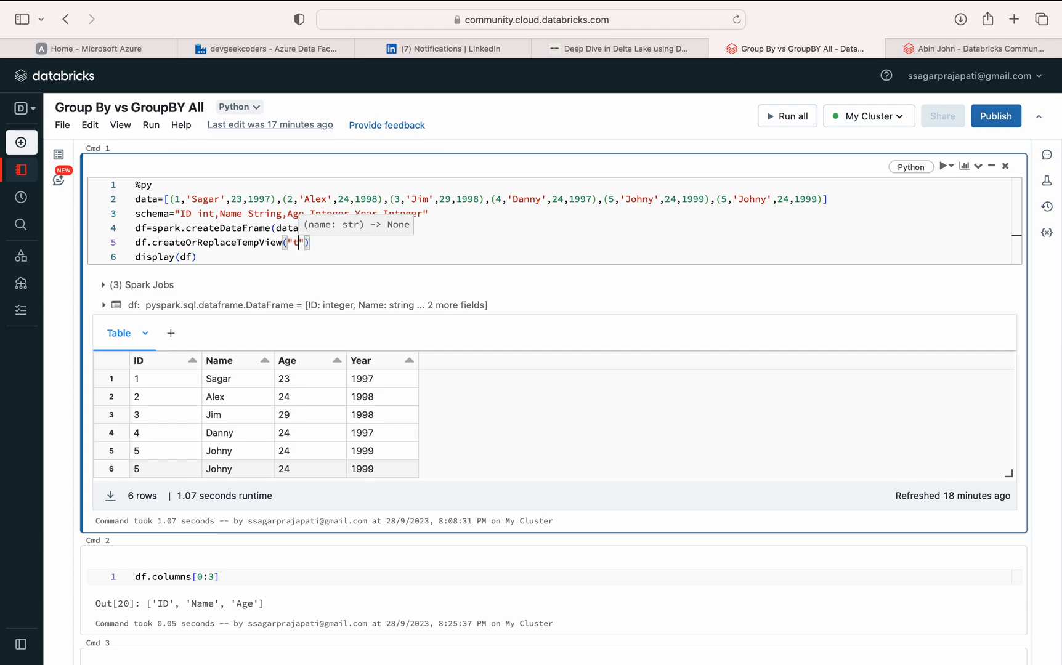
type("est")
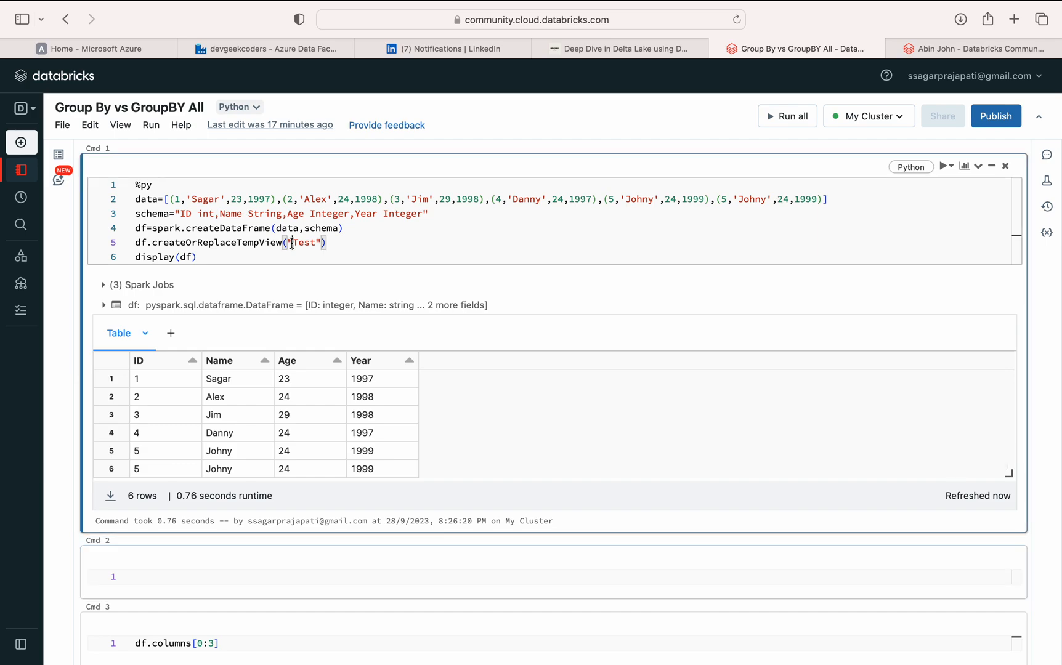
double_click(304, 243)
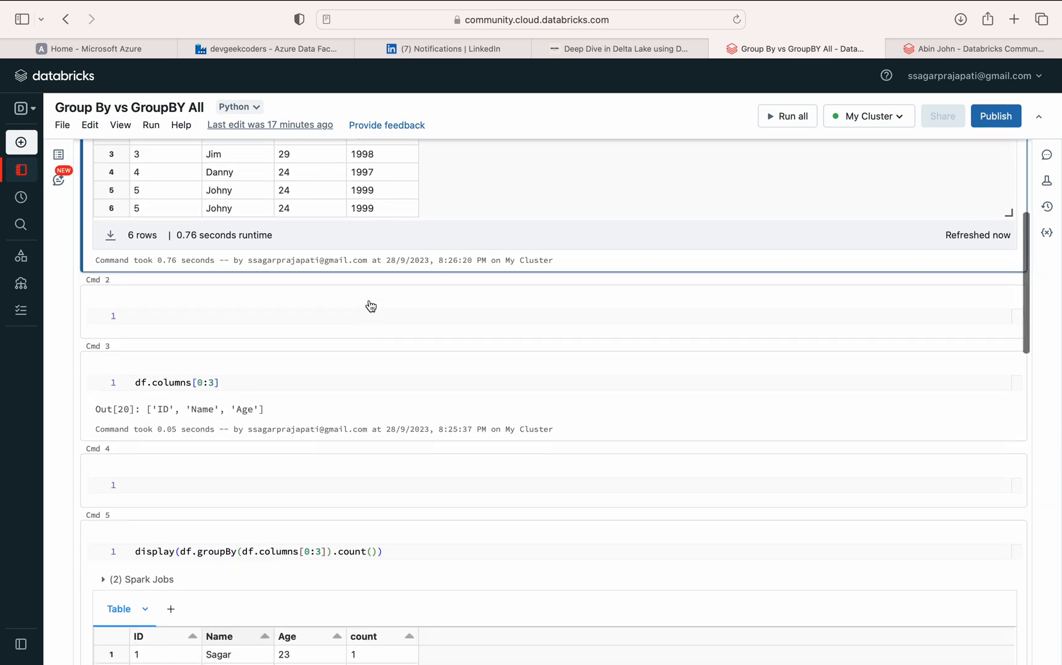
scroll("down", 3)
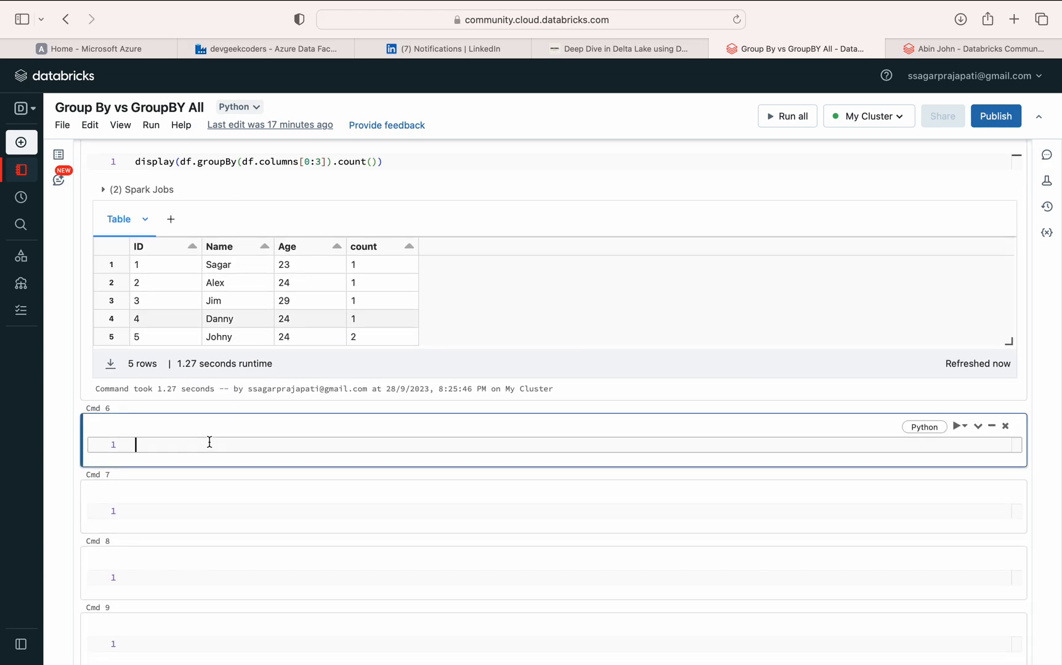
Run '%sql select * from Test', then start changing the select list to count()
type("%sql")
type("select *")
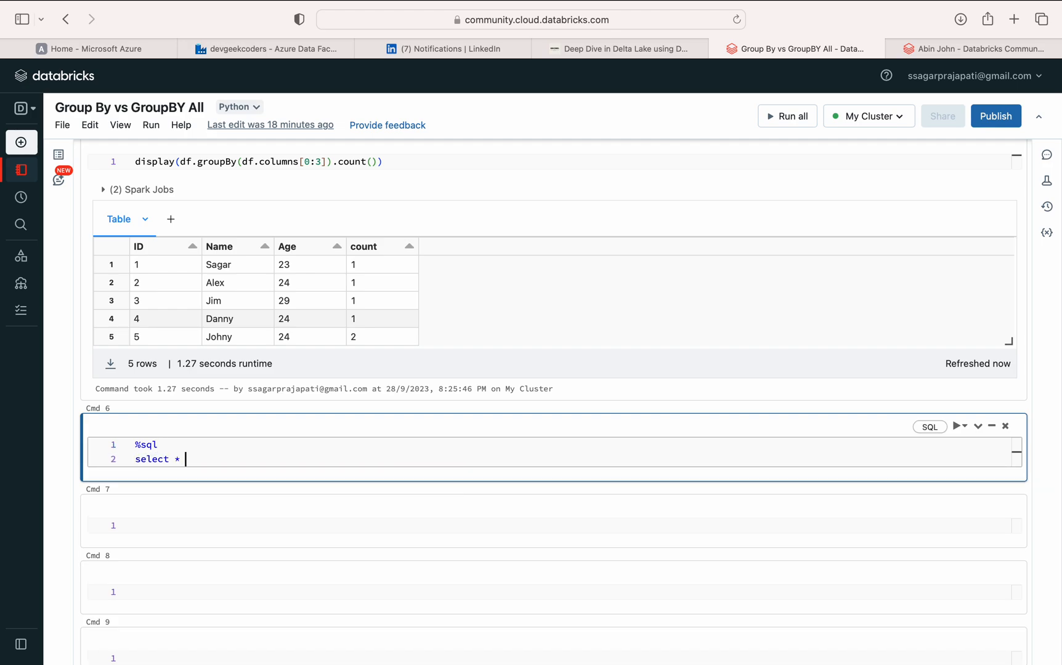
type("from Test")
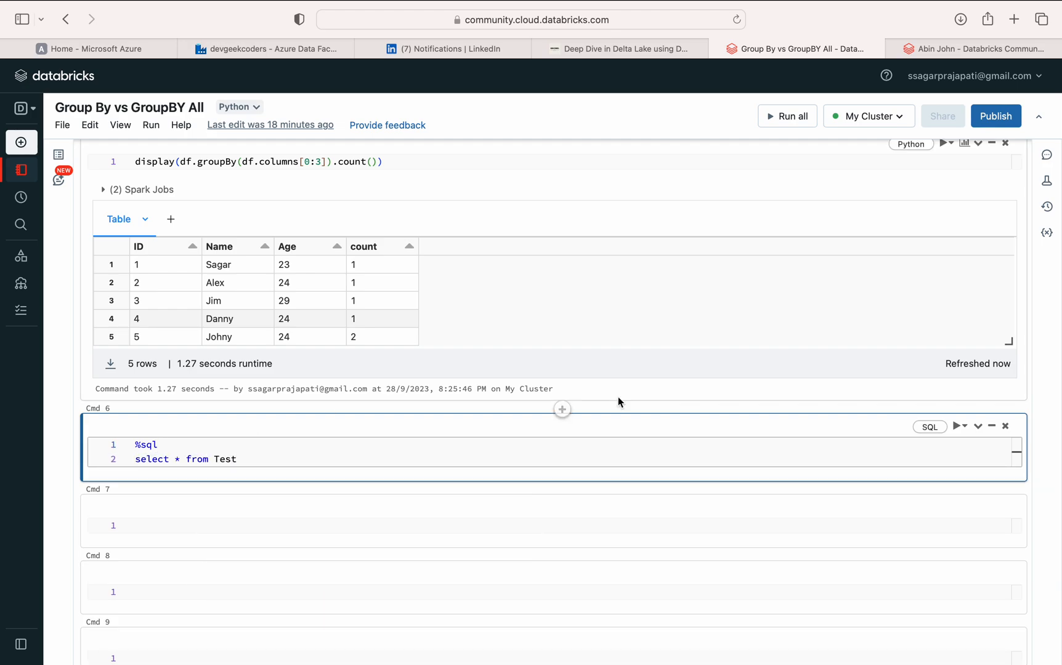
left_click(959, 427)
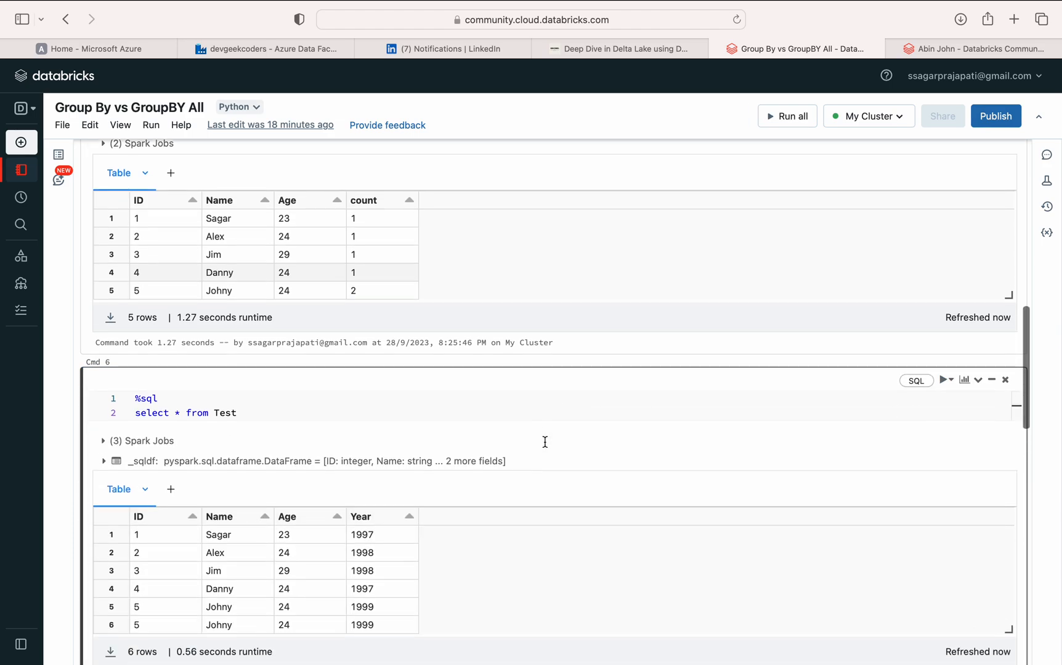
scroll("down", 3)
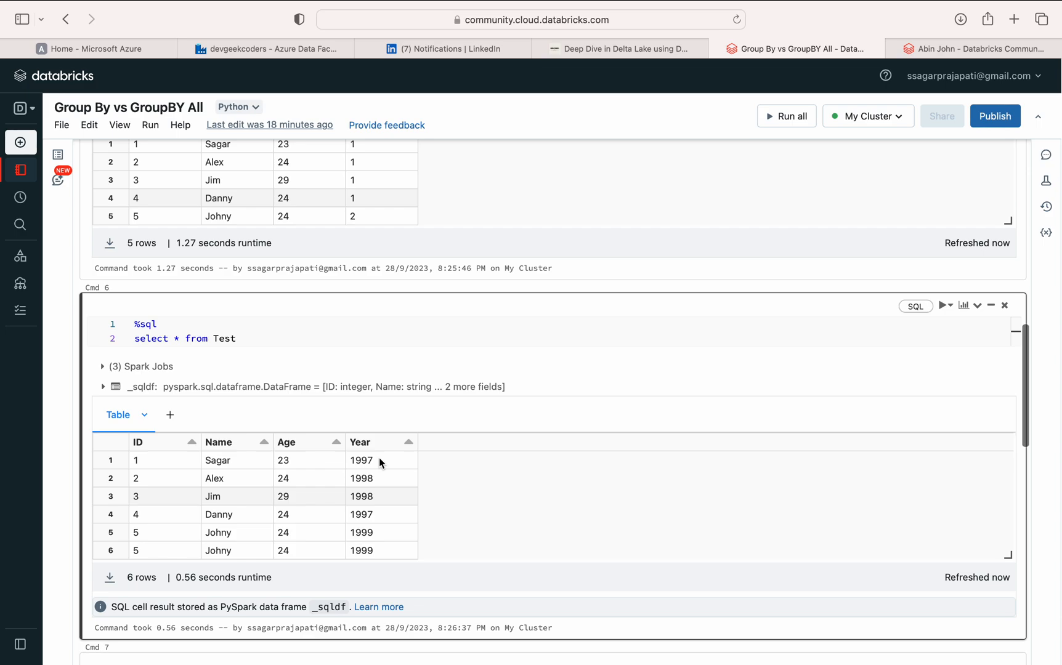
left_click(178, 339)
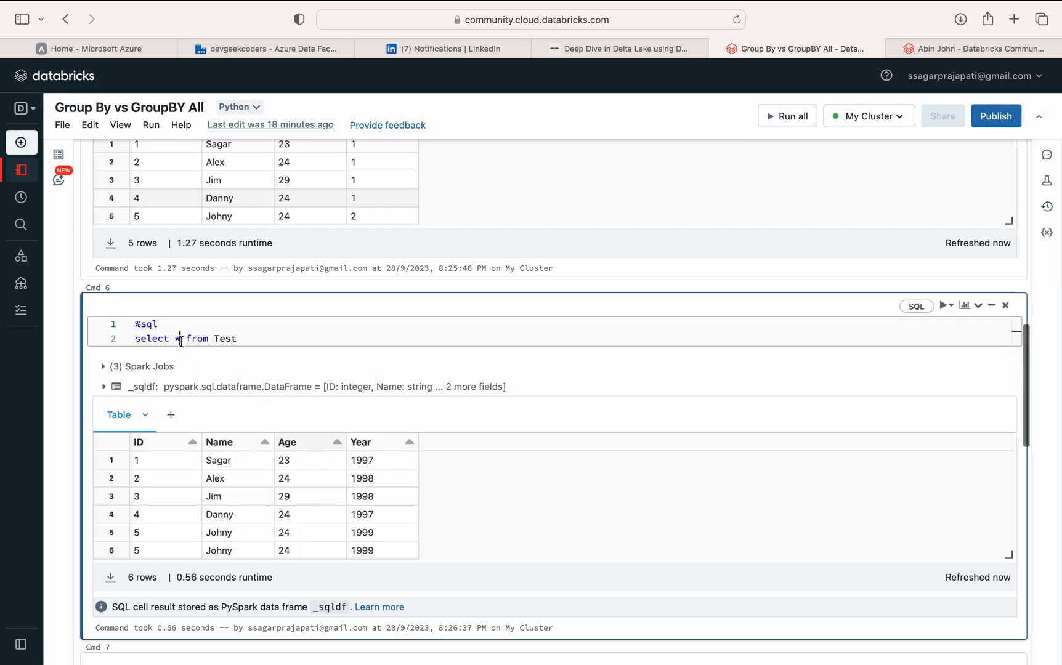
type("count()")
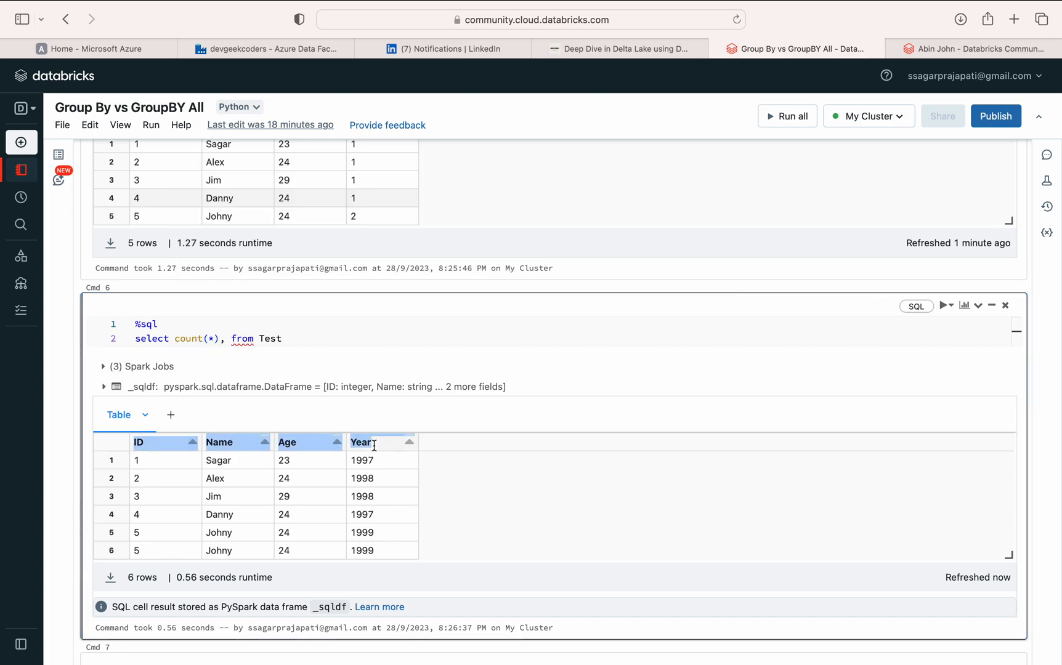
mouse_move(248, 358)
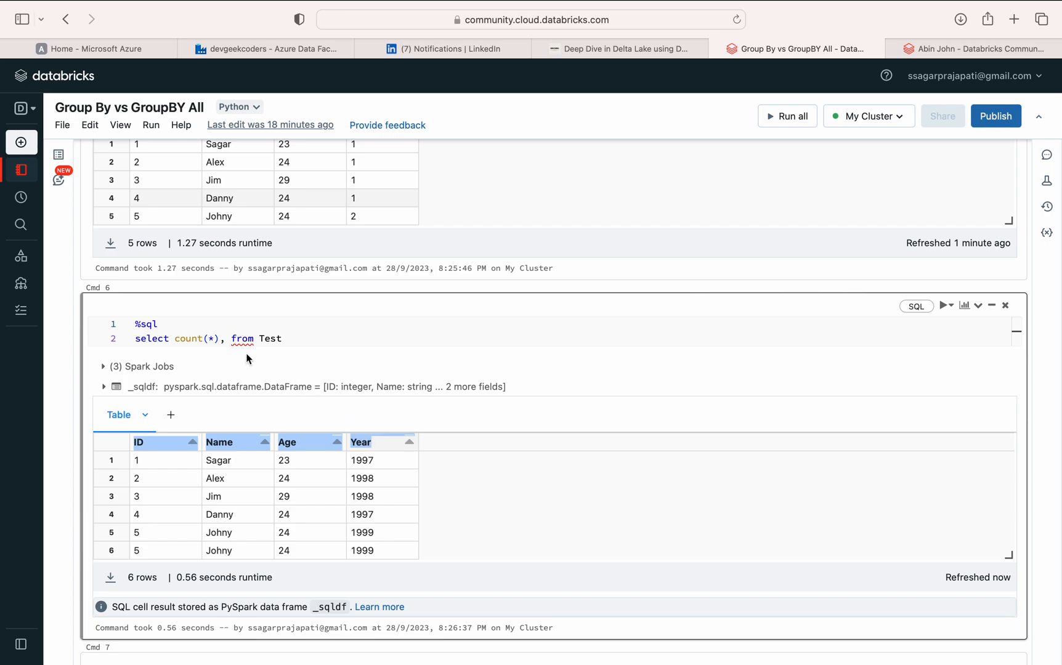
Select ID, Name, Age, Year, add 'group by ID, Name, Age, Year', and move count(*) after Year
type("ID\\nName\\nAge\\nYear")
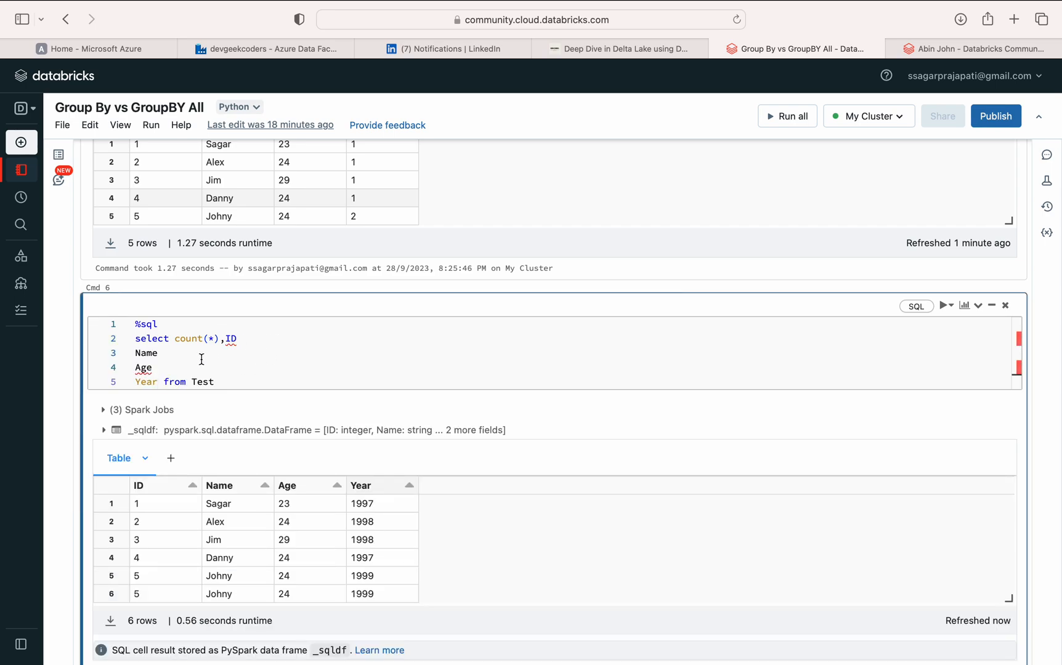
type(",")
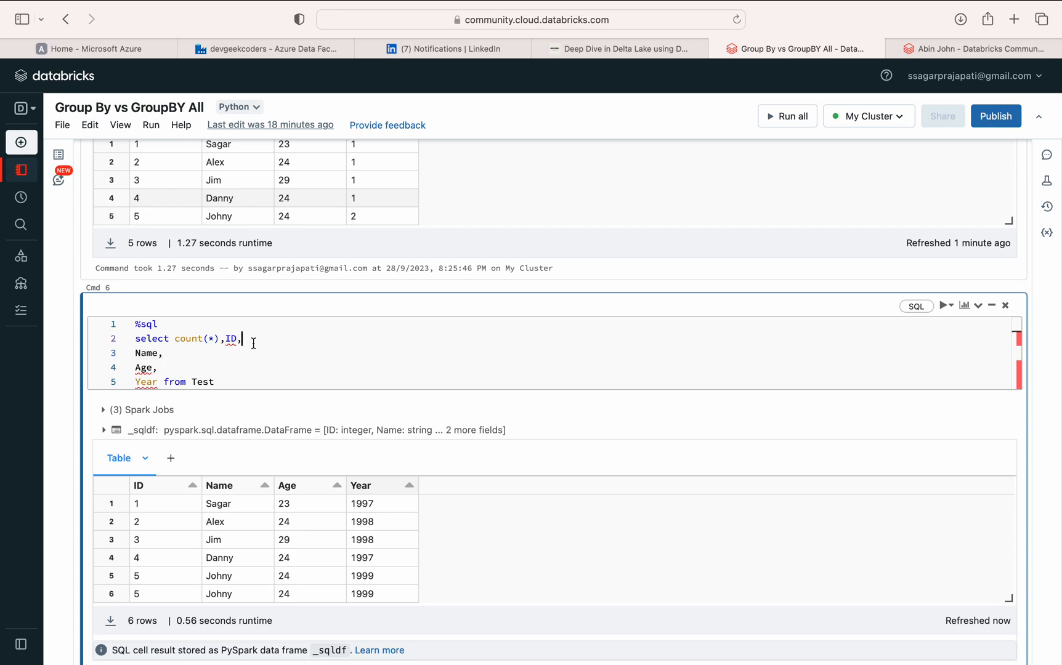
left_click(216, 382)
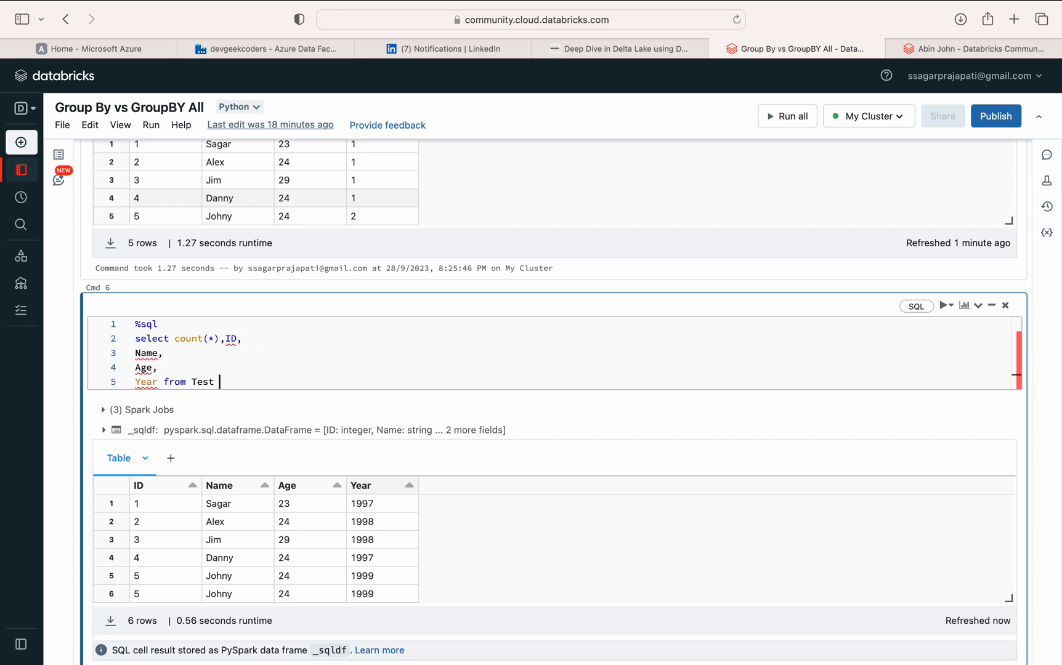
type("group by")
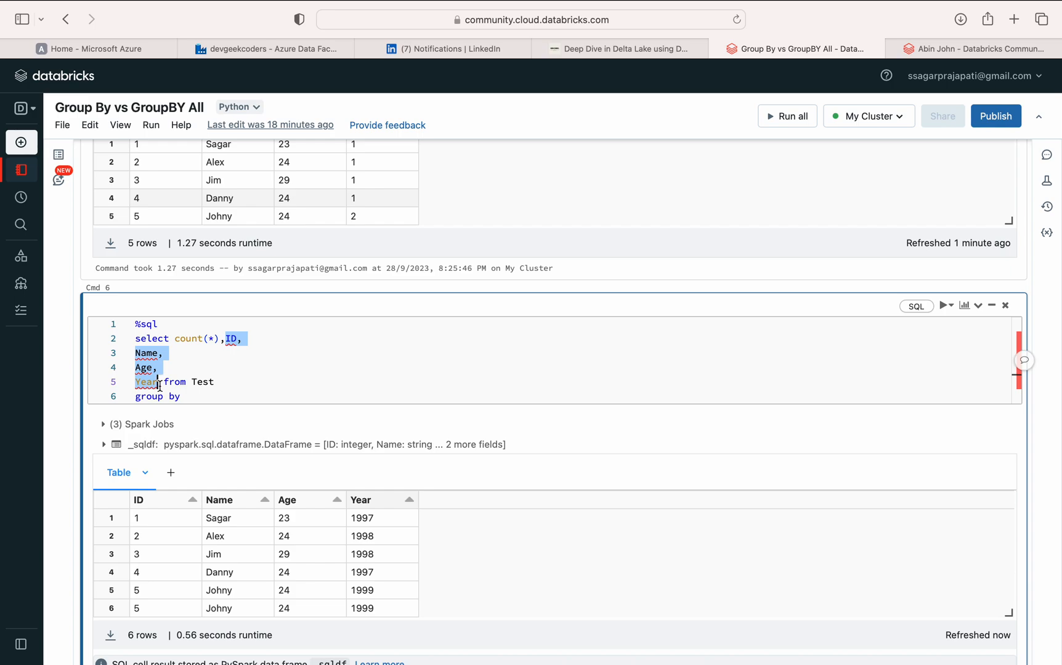
left_click(185, 396)
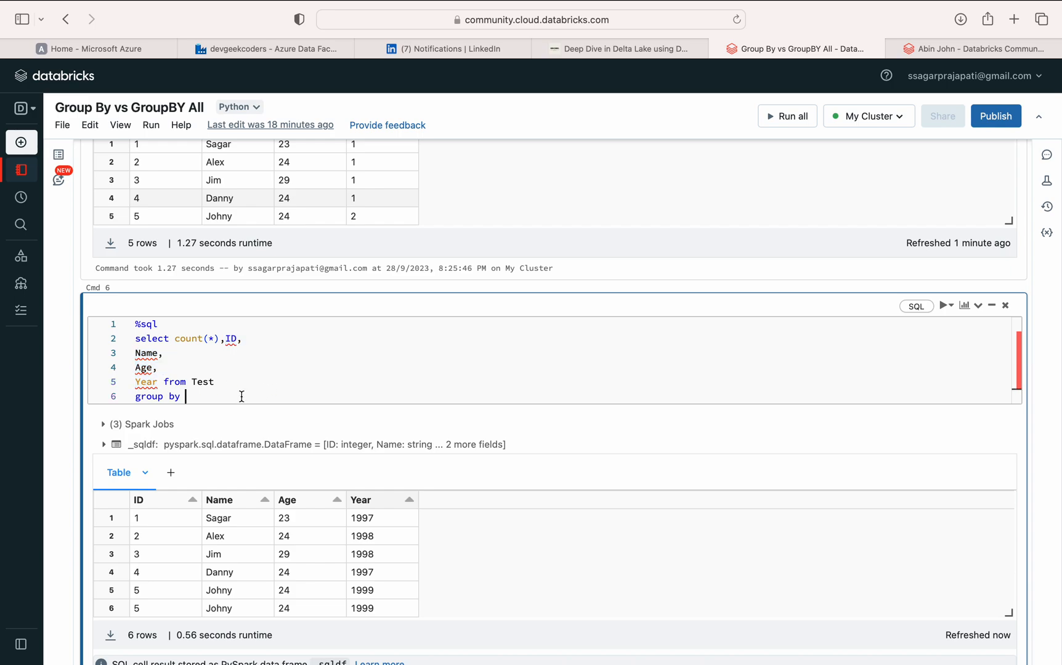
type("ID,")
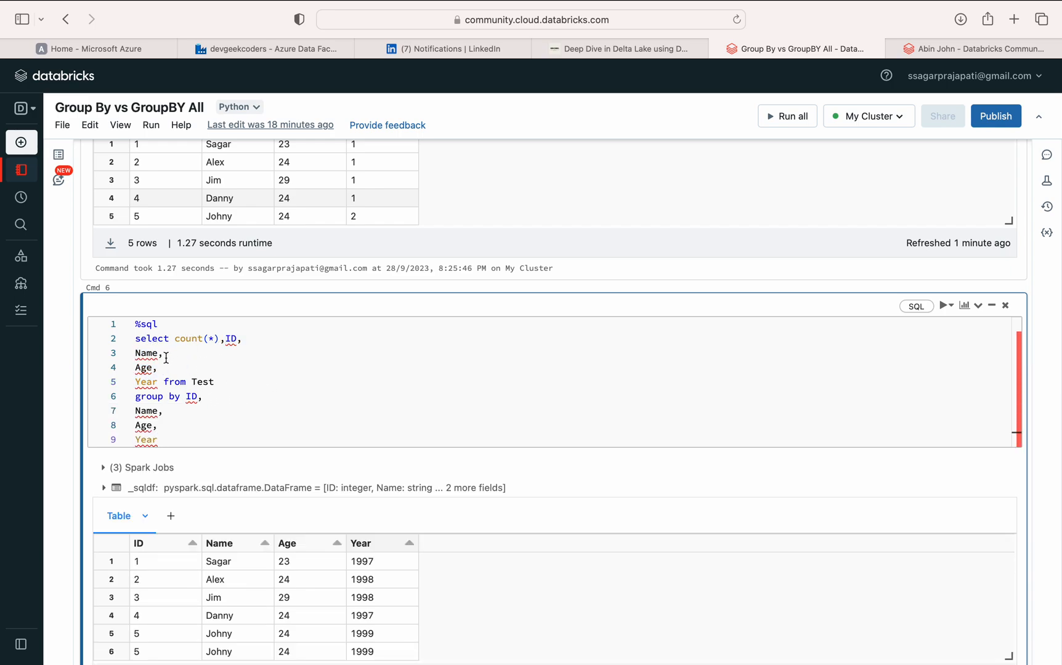
double_click(189, 339)
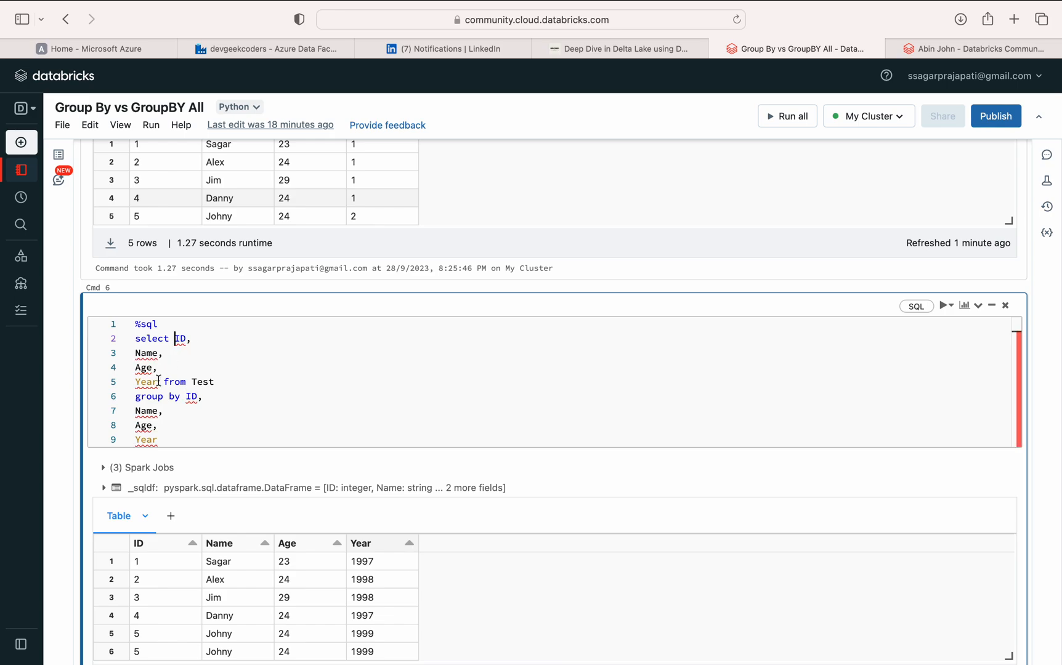
type(",count(*)")
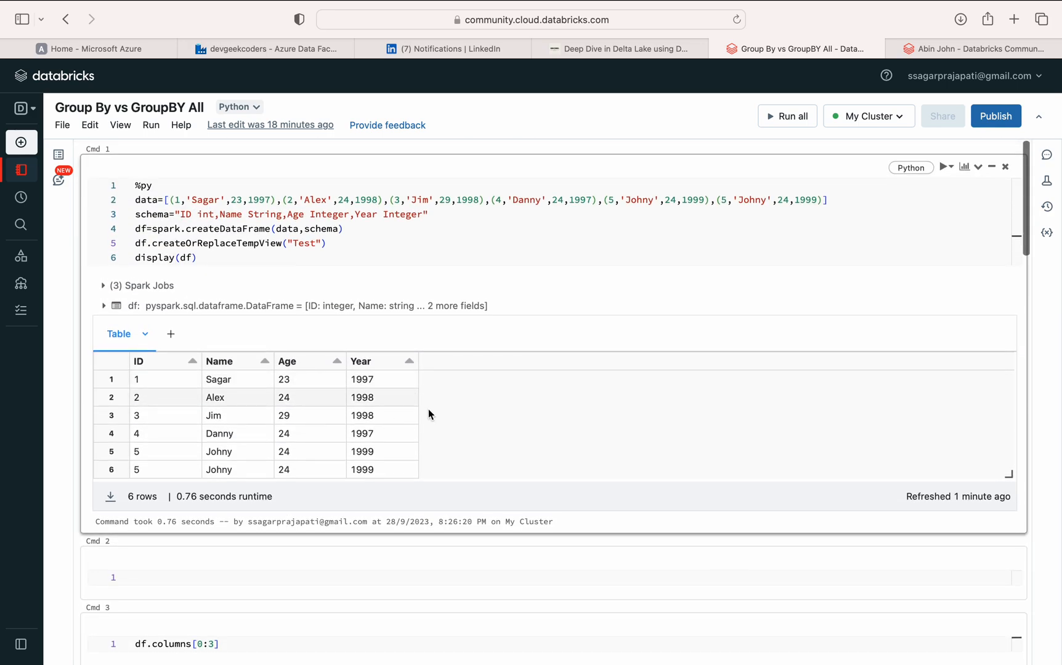
Scroll through the grouped result: five rows with a count column, Johny's 1999 row counted twice
scroll("down", 3)
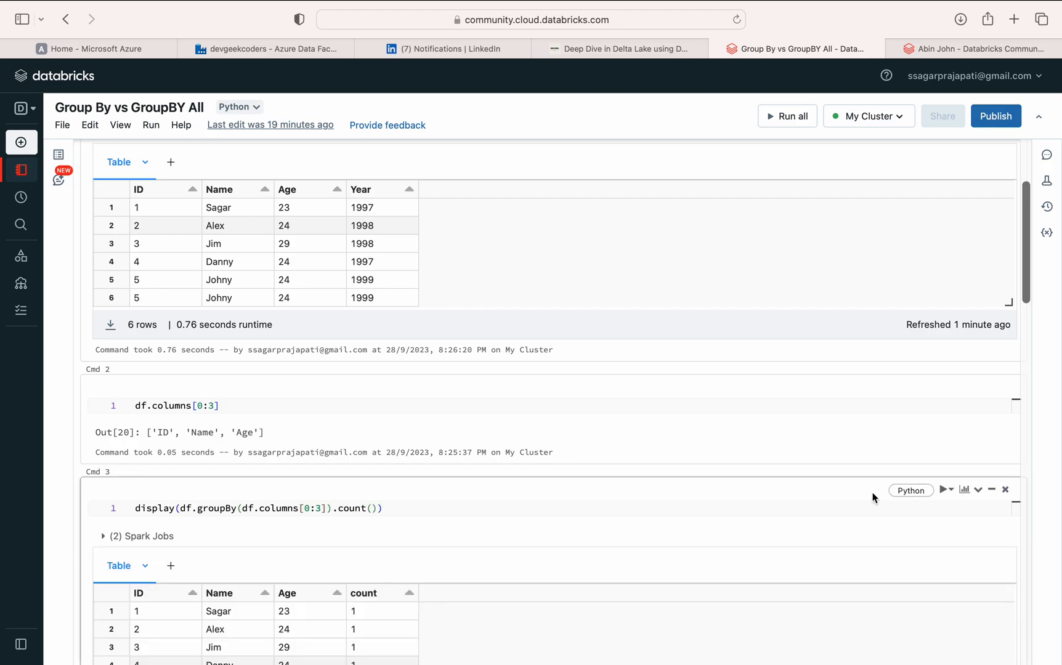
scroll("down", 3)
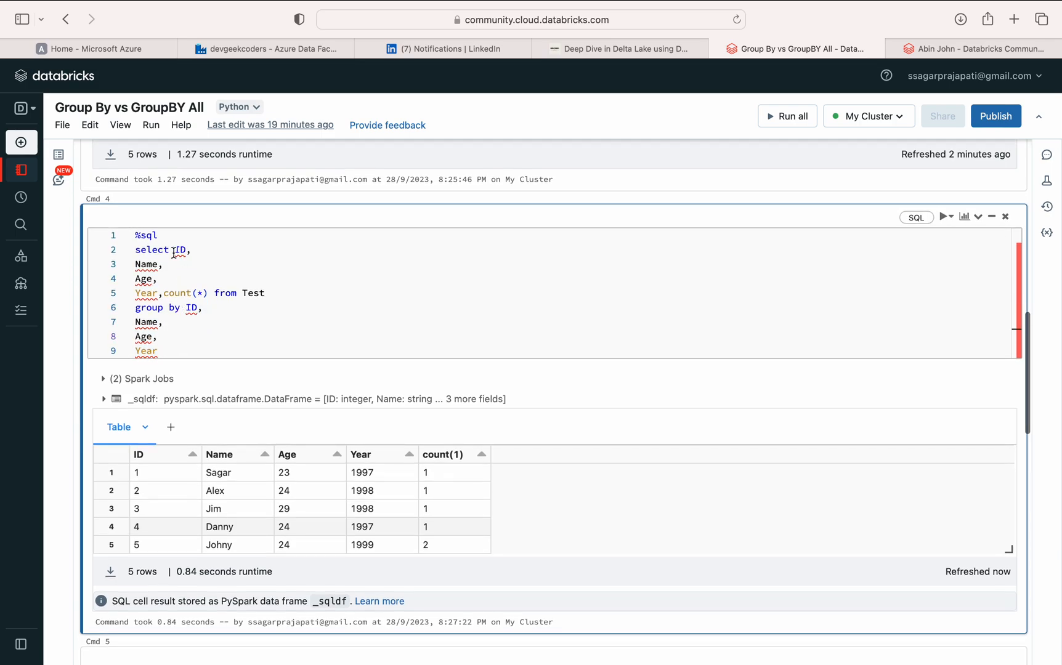
scroll("down", 3)
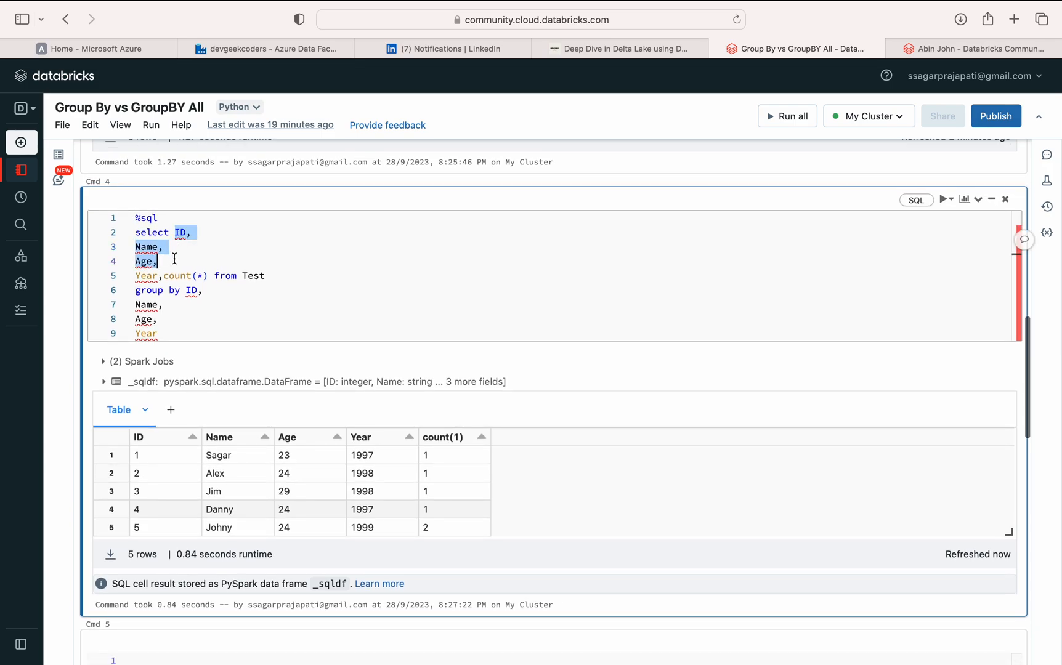
mouse_move(183, 301)
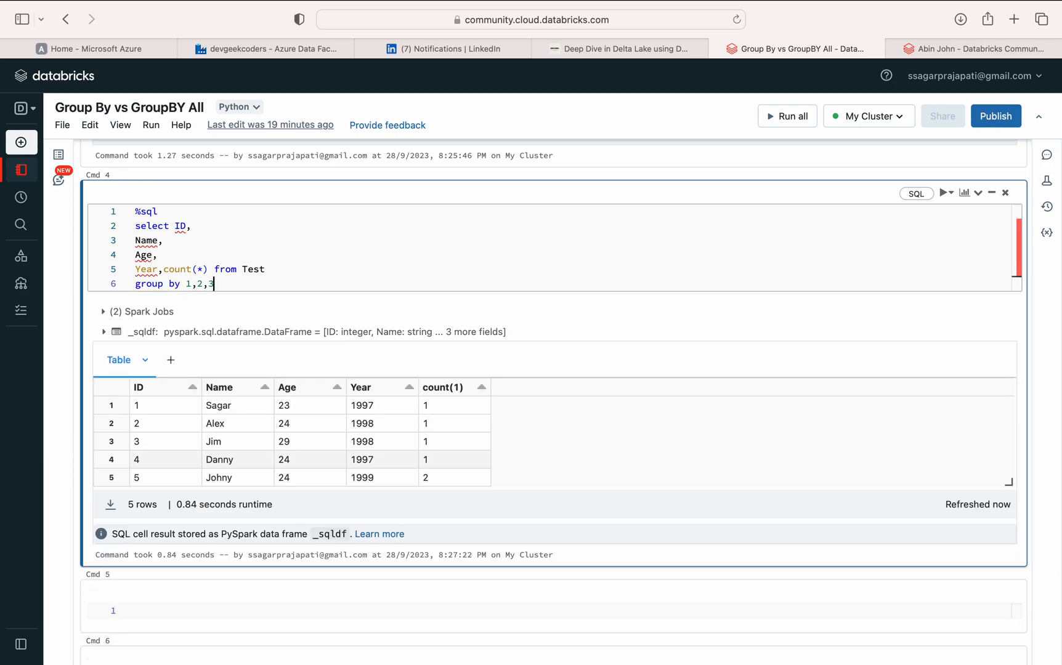
Group by ordinals 1,2,3,4, then replace them with 'all' for GROUP BY ALL
type(",4")
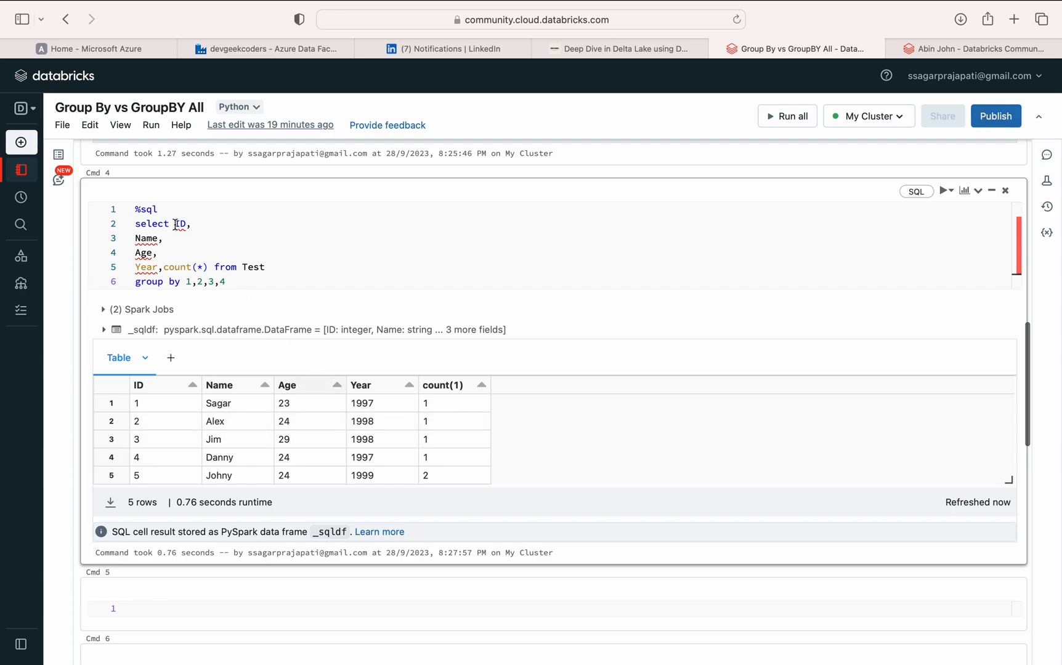
left_click_drag(170, 223, 186, 280)
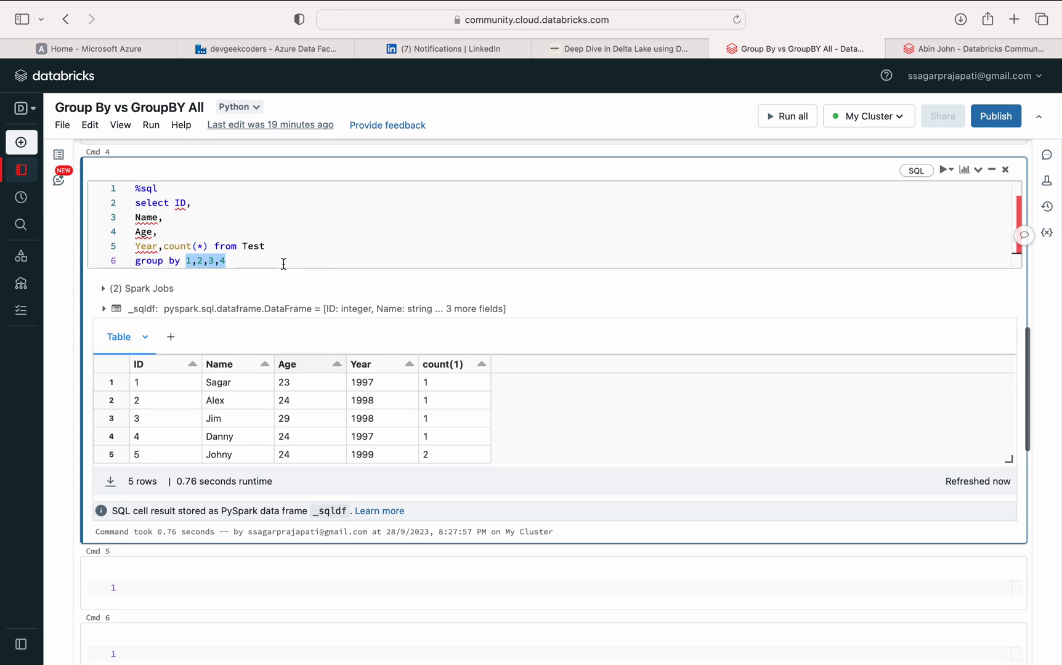
mouse_move(245, 254)
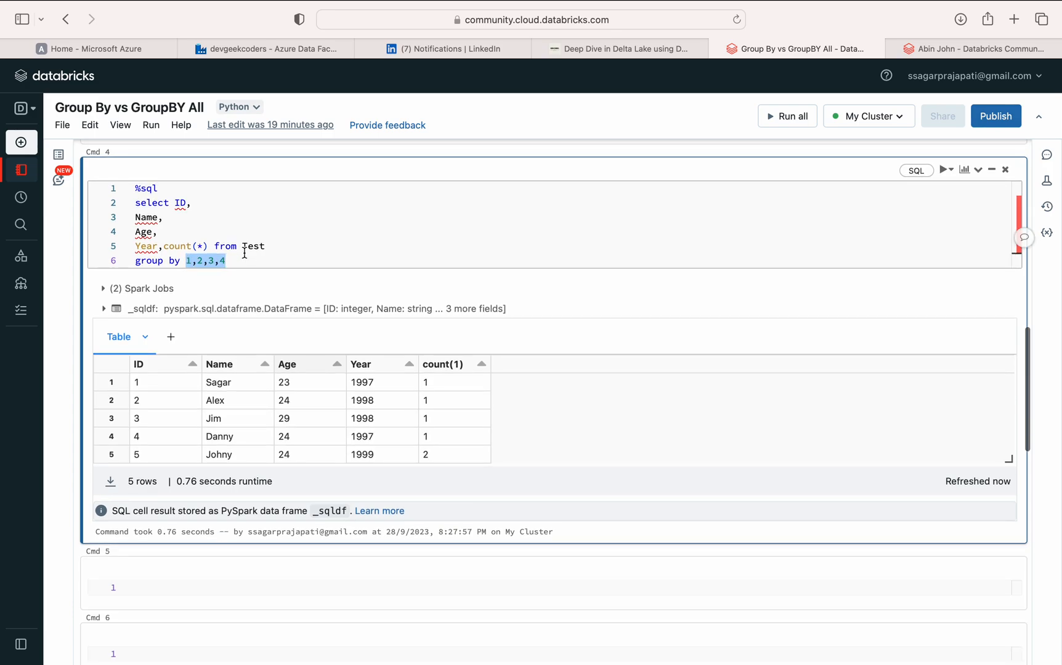
type("all")
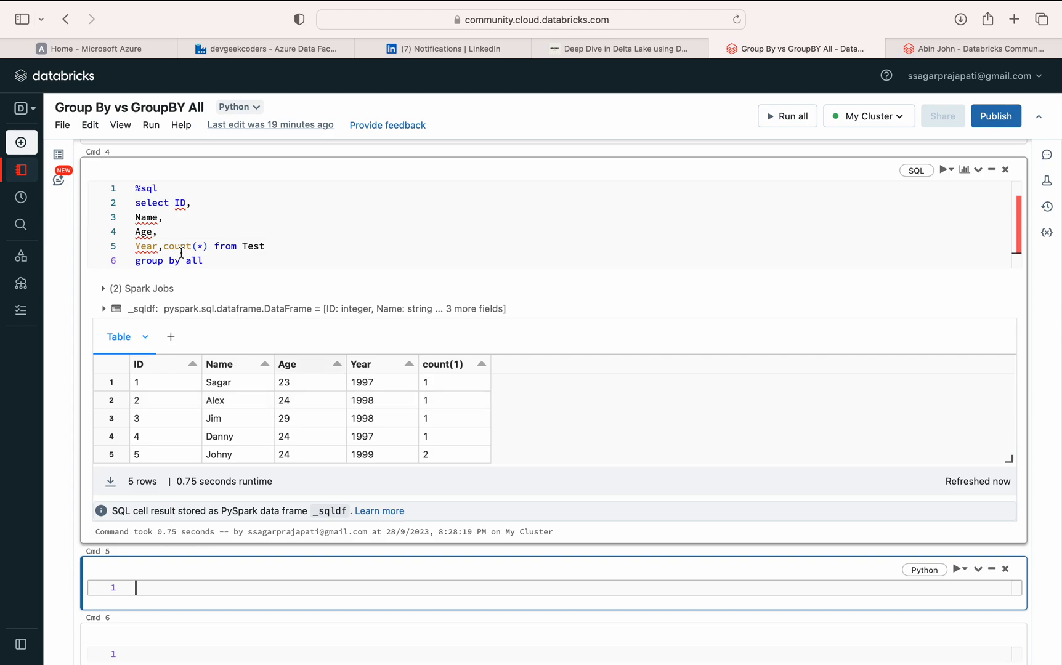
Remove ID, Name and Year from the select list, leaving only Age and count(*)
double_click(146, 247)
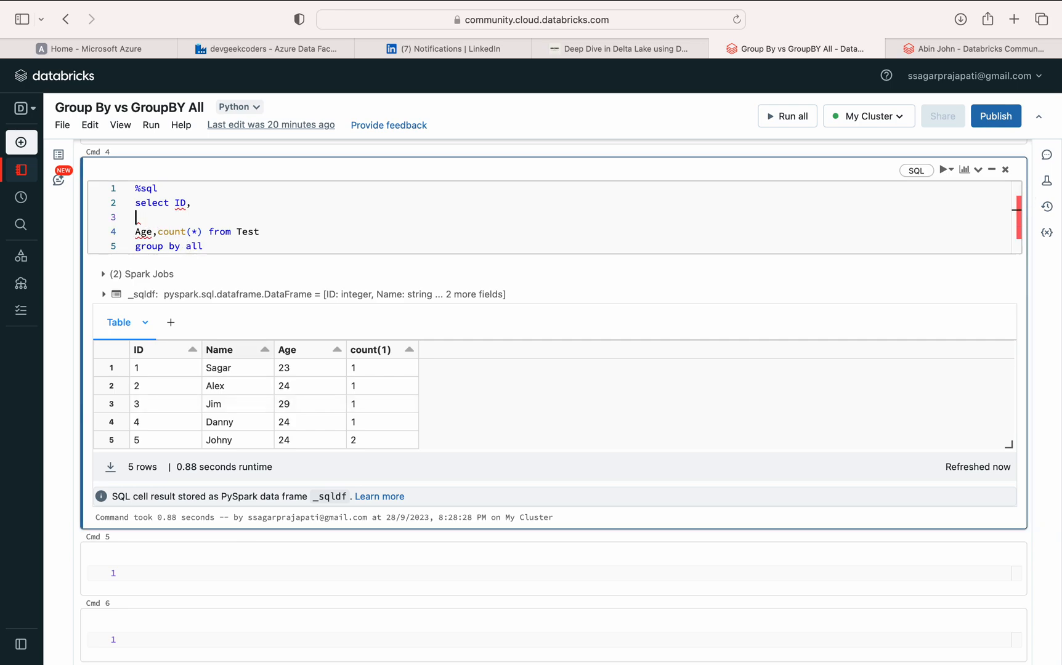
key("Backspace")
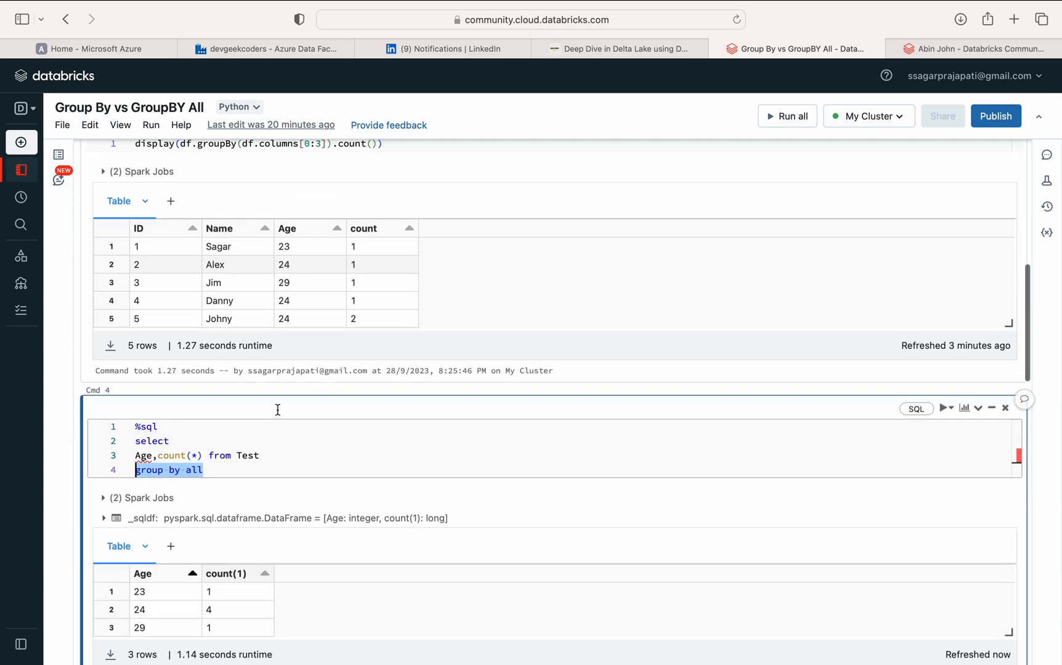
scroll("up", 3)
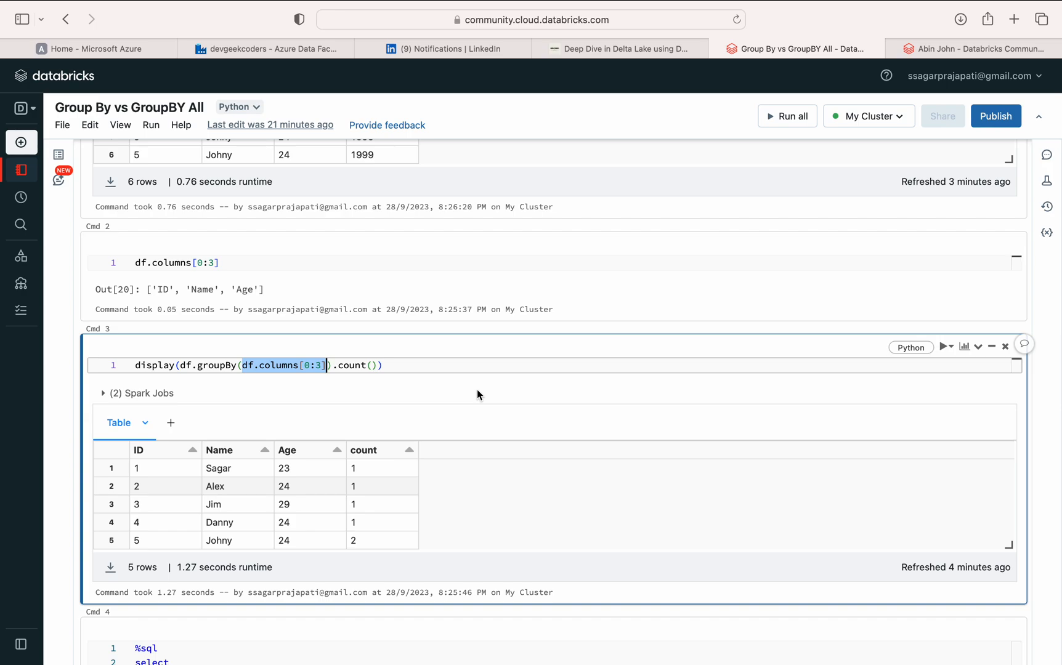
mouse_move(554, 363)
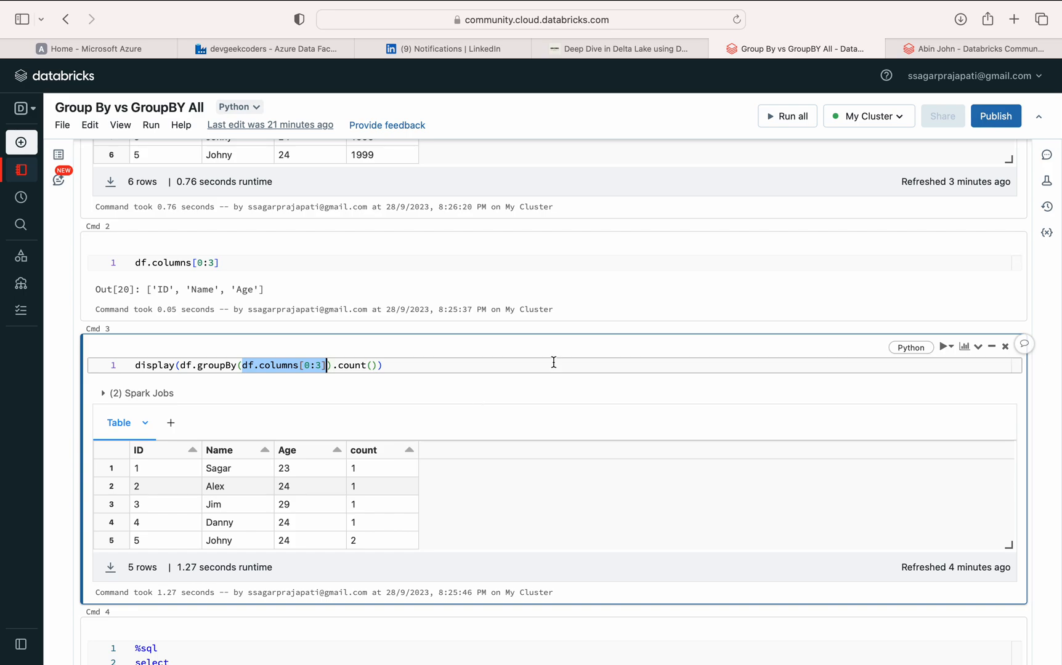